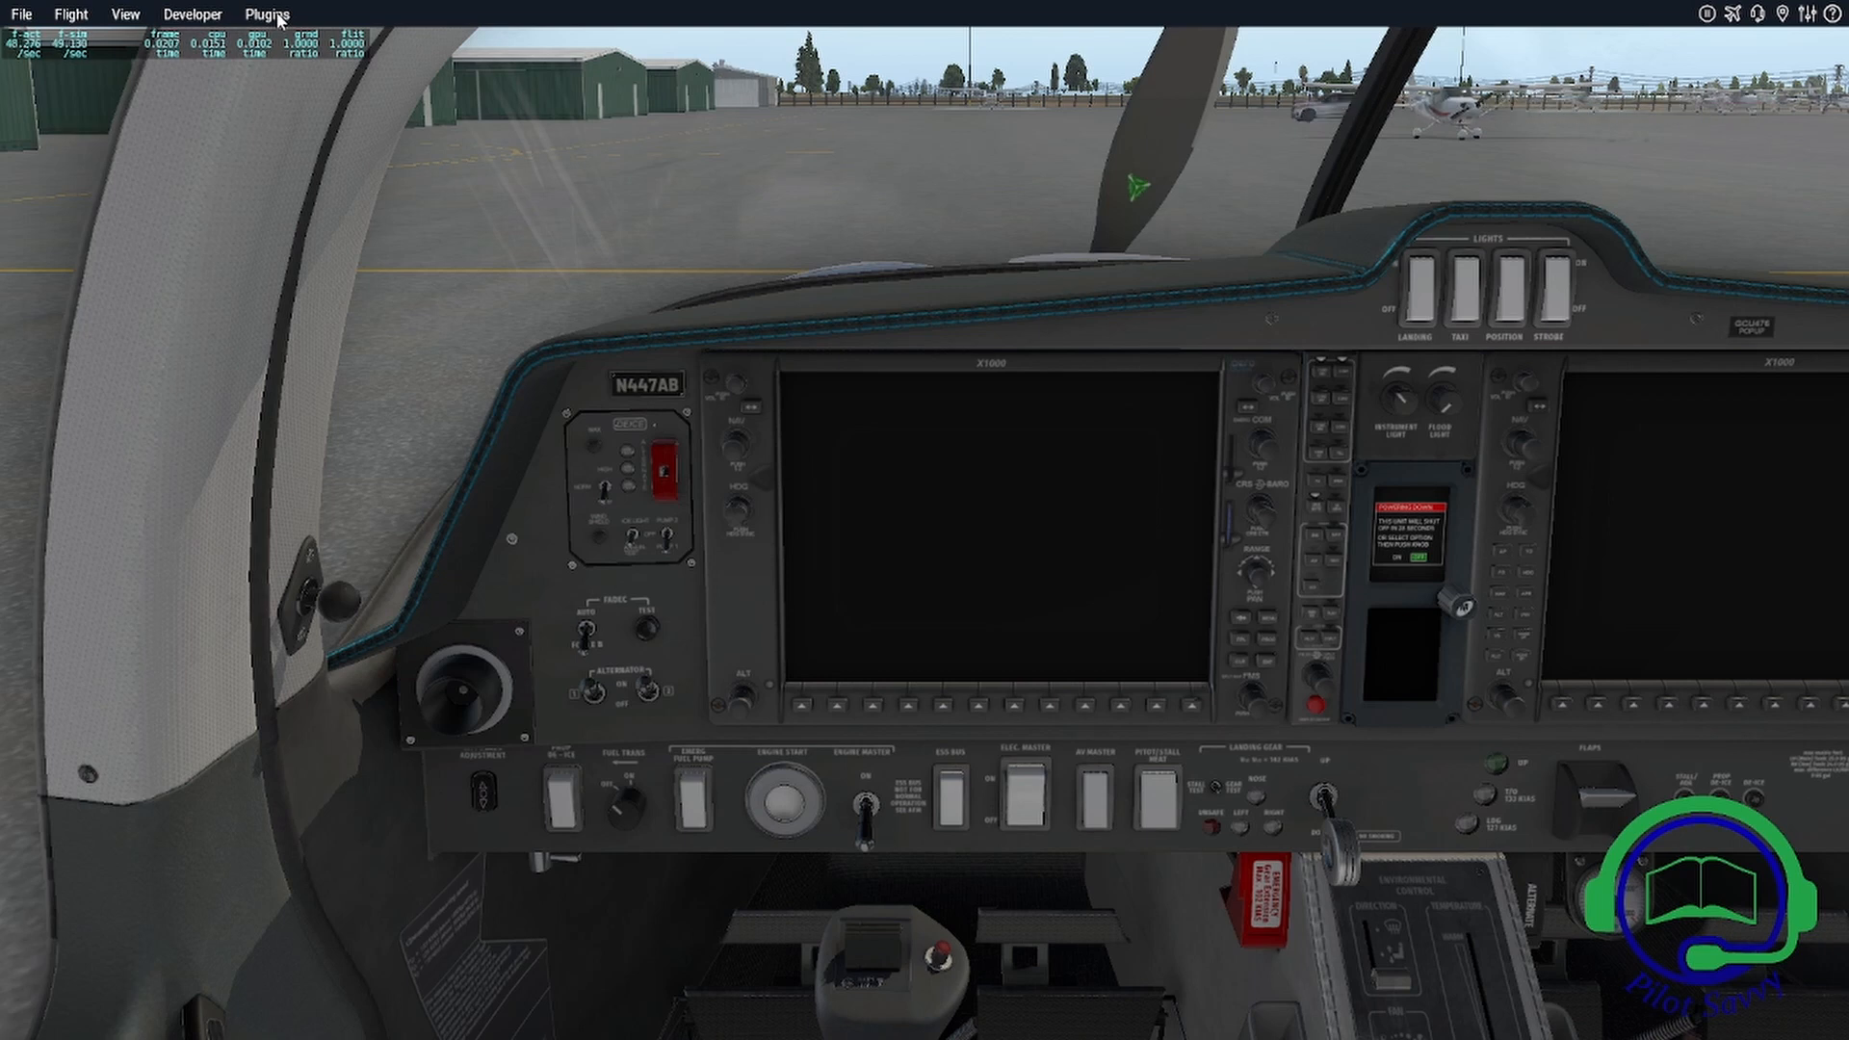
# Browse the Plugins and Developer menus, then dismiss the open menu without choosing anything
pyautogui.click(266, 13)
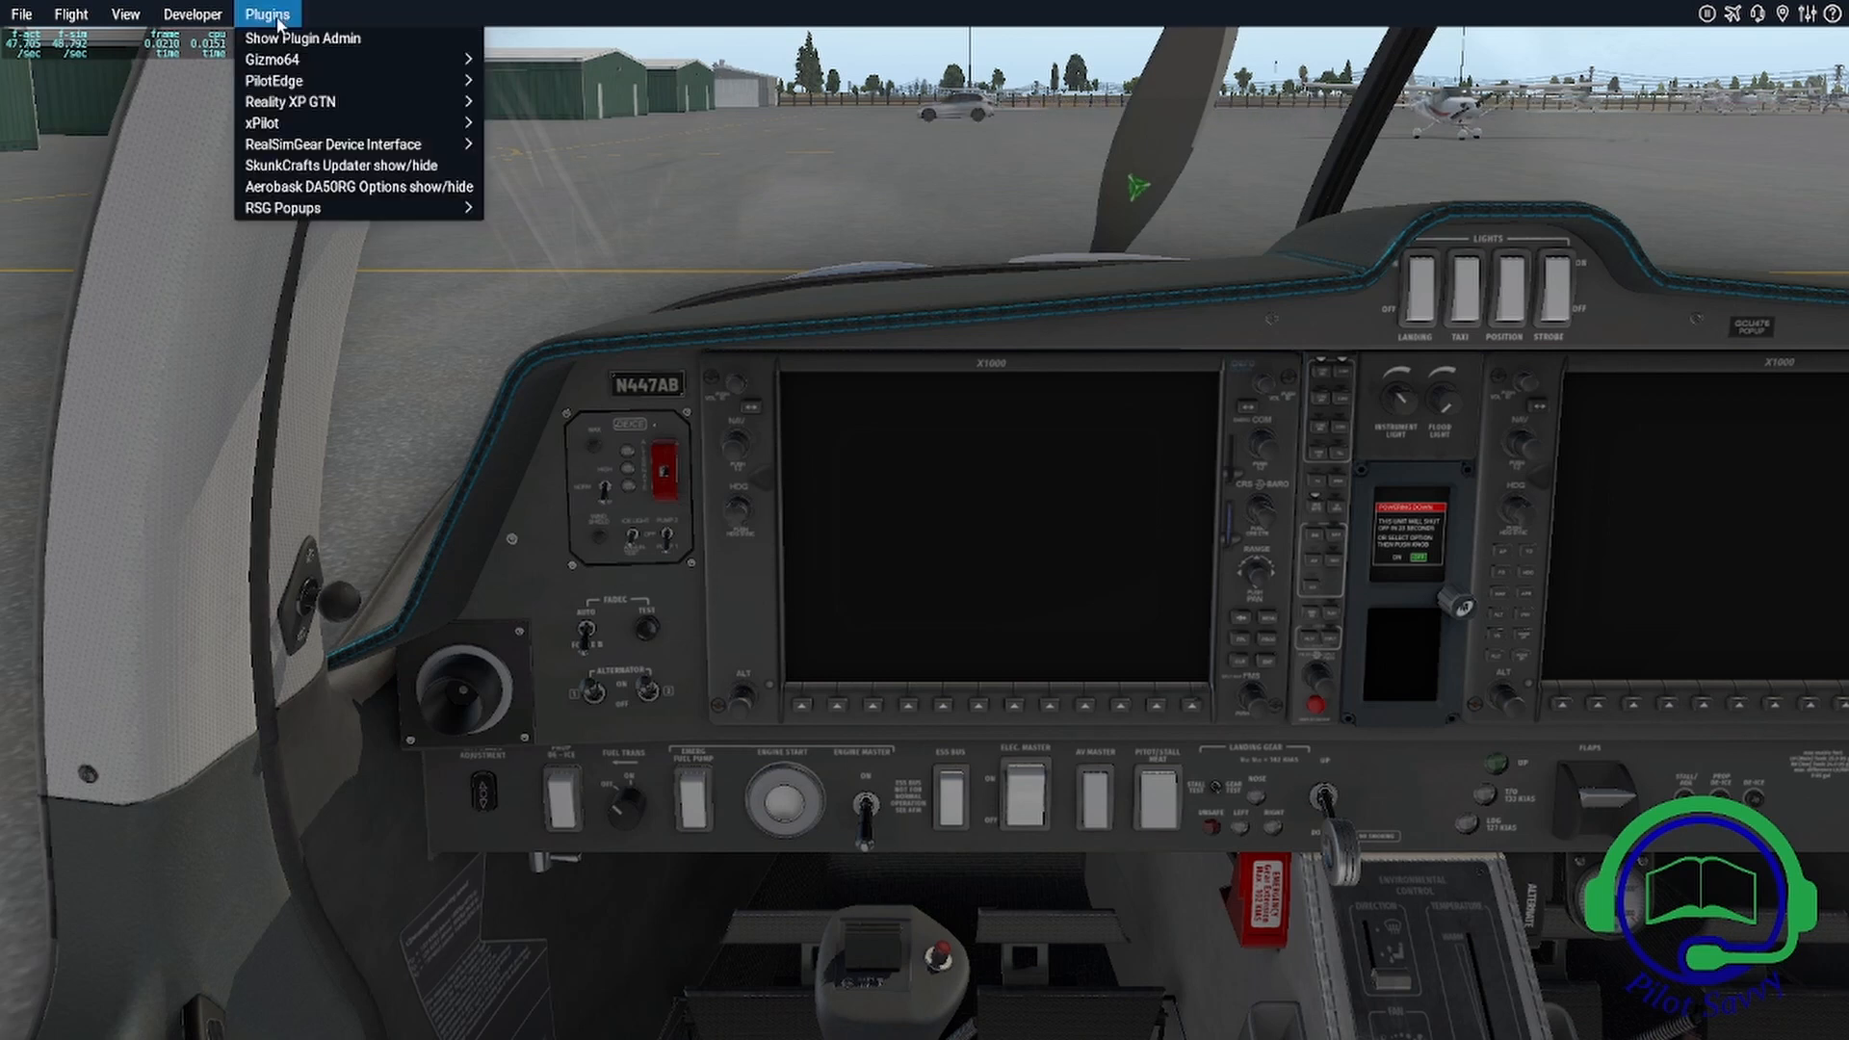
pyautogui.click(190, 12)
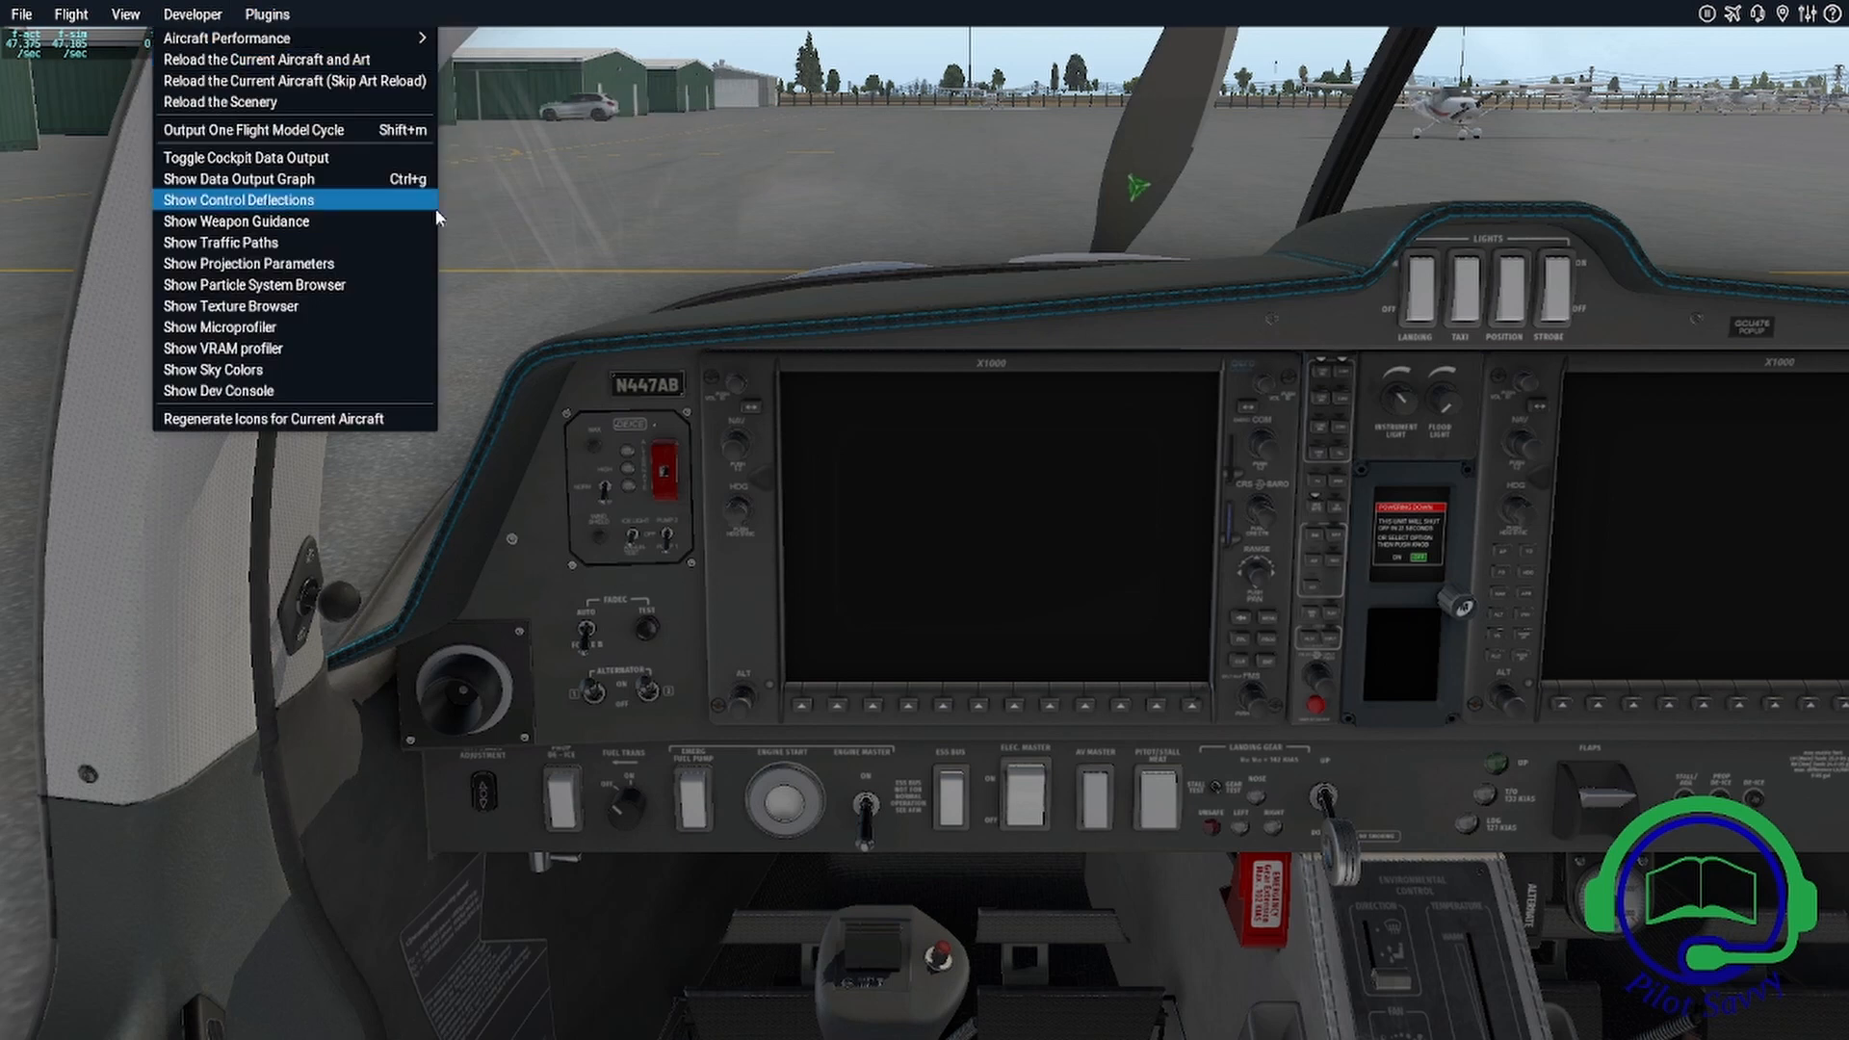
pyautogui.click(239, 178)
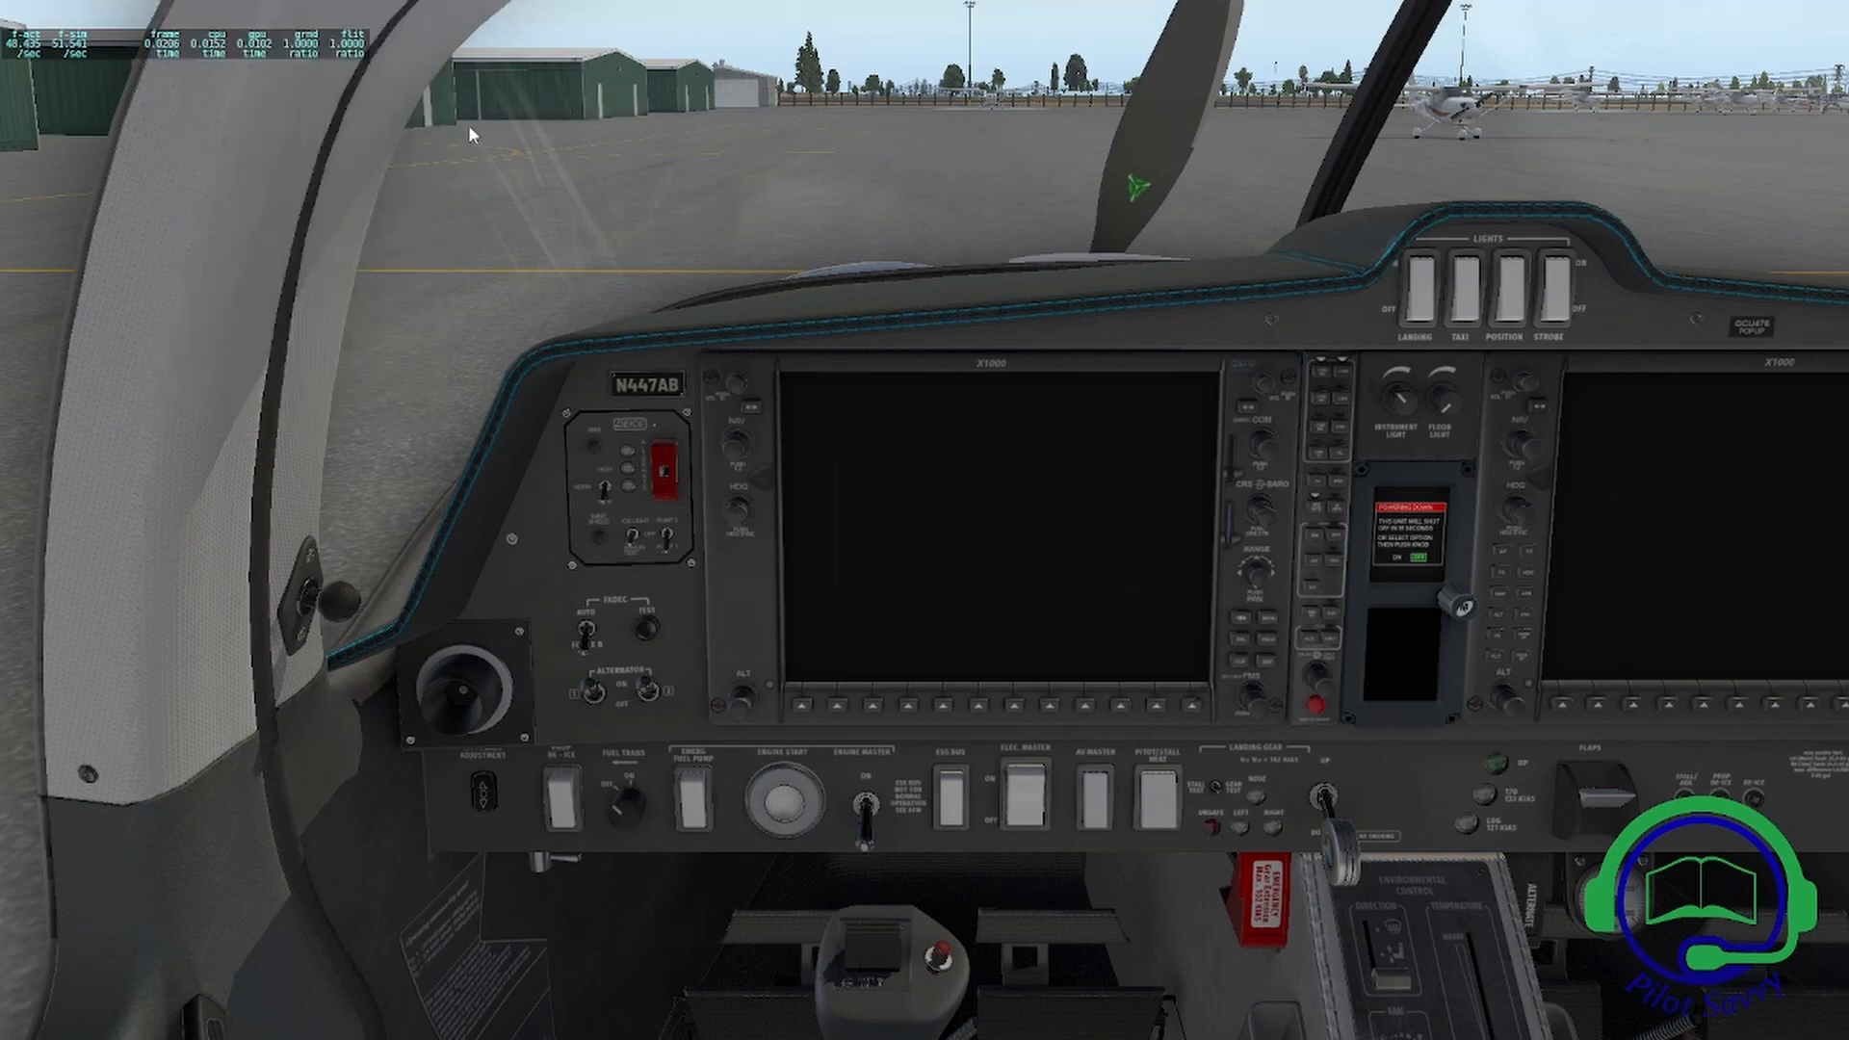
pyautogui.moveTo(472, 10)
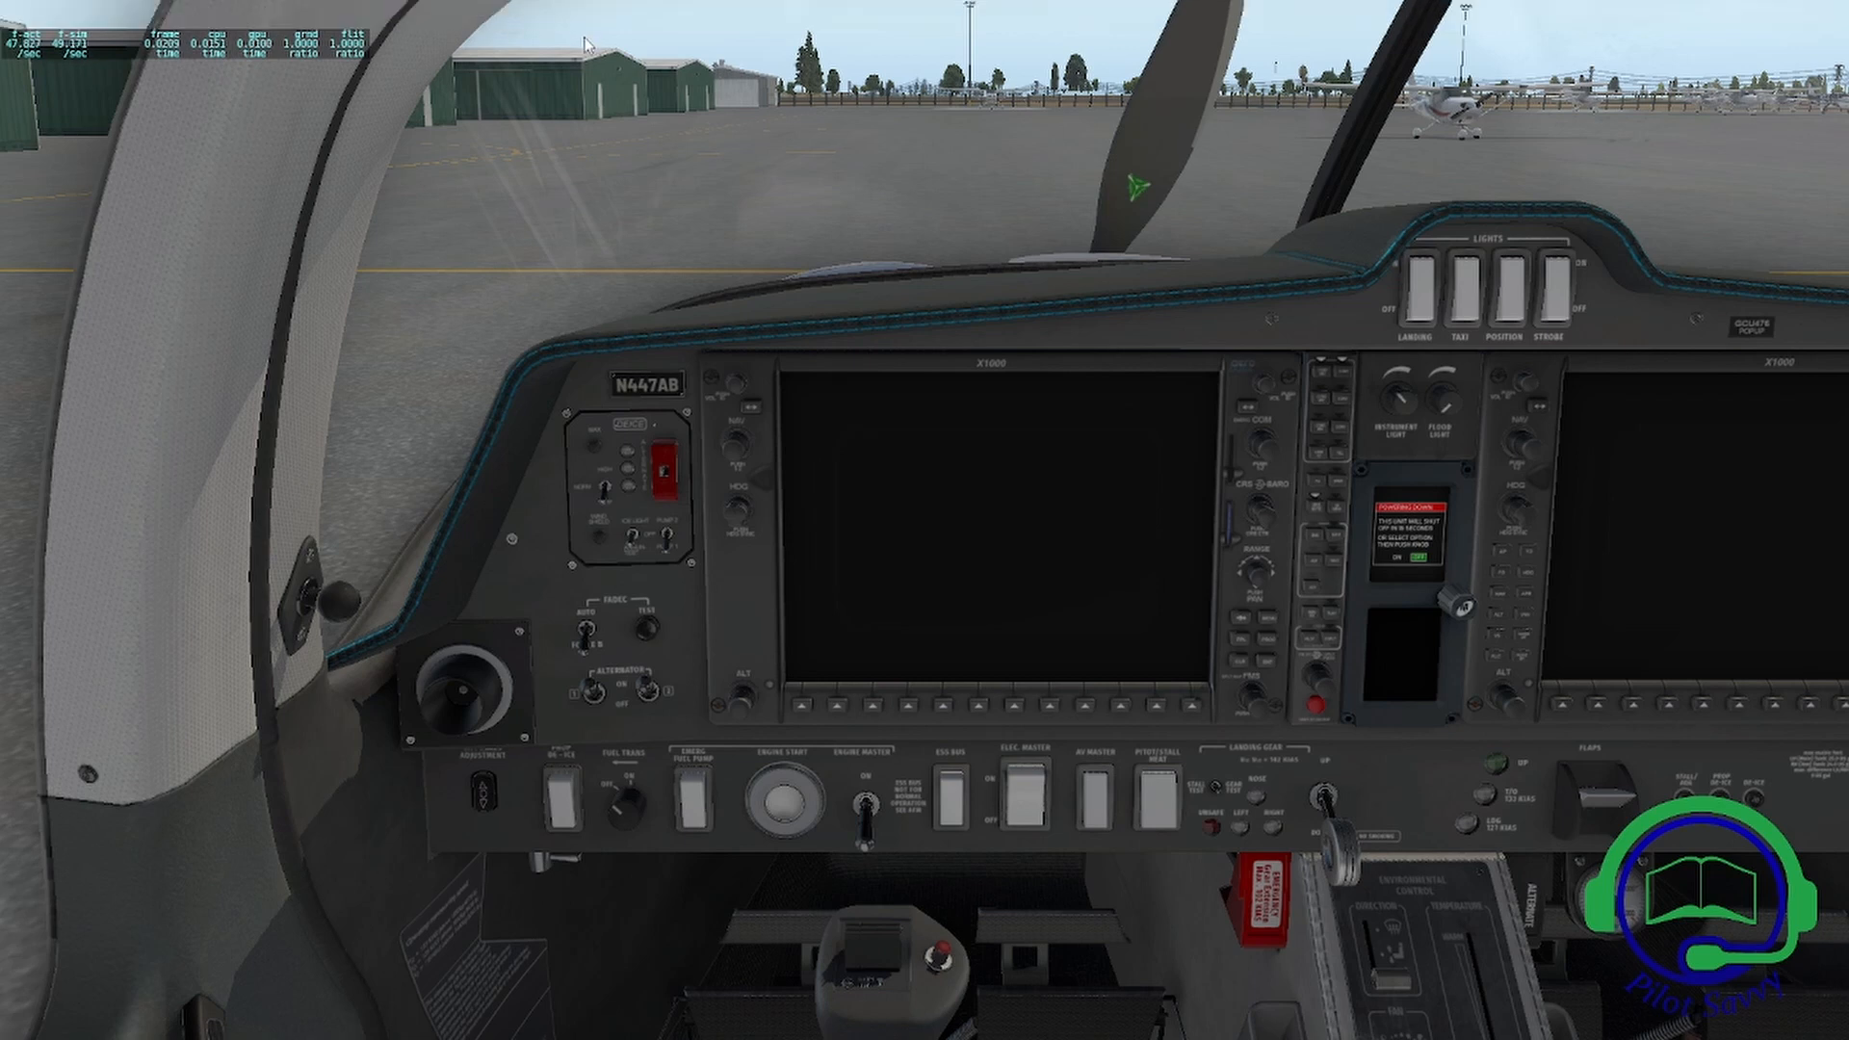
pyautogui.moveTo(646, 196)
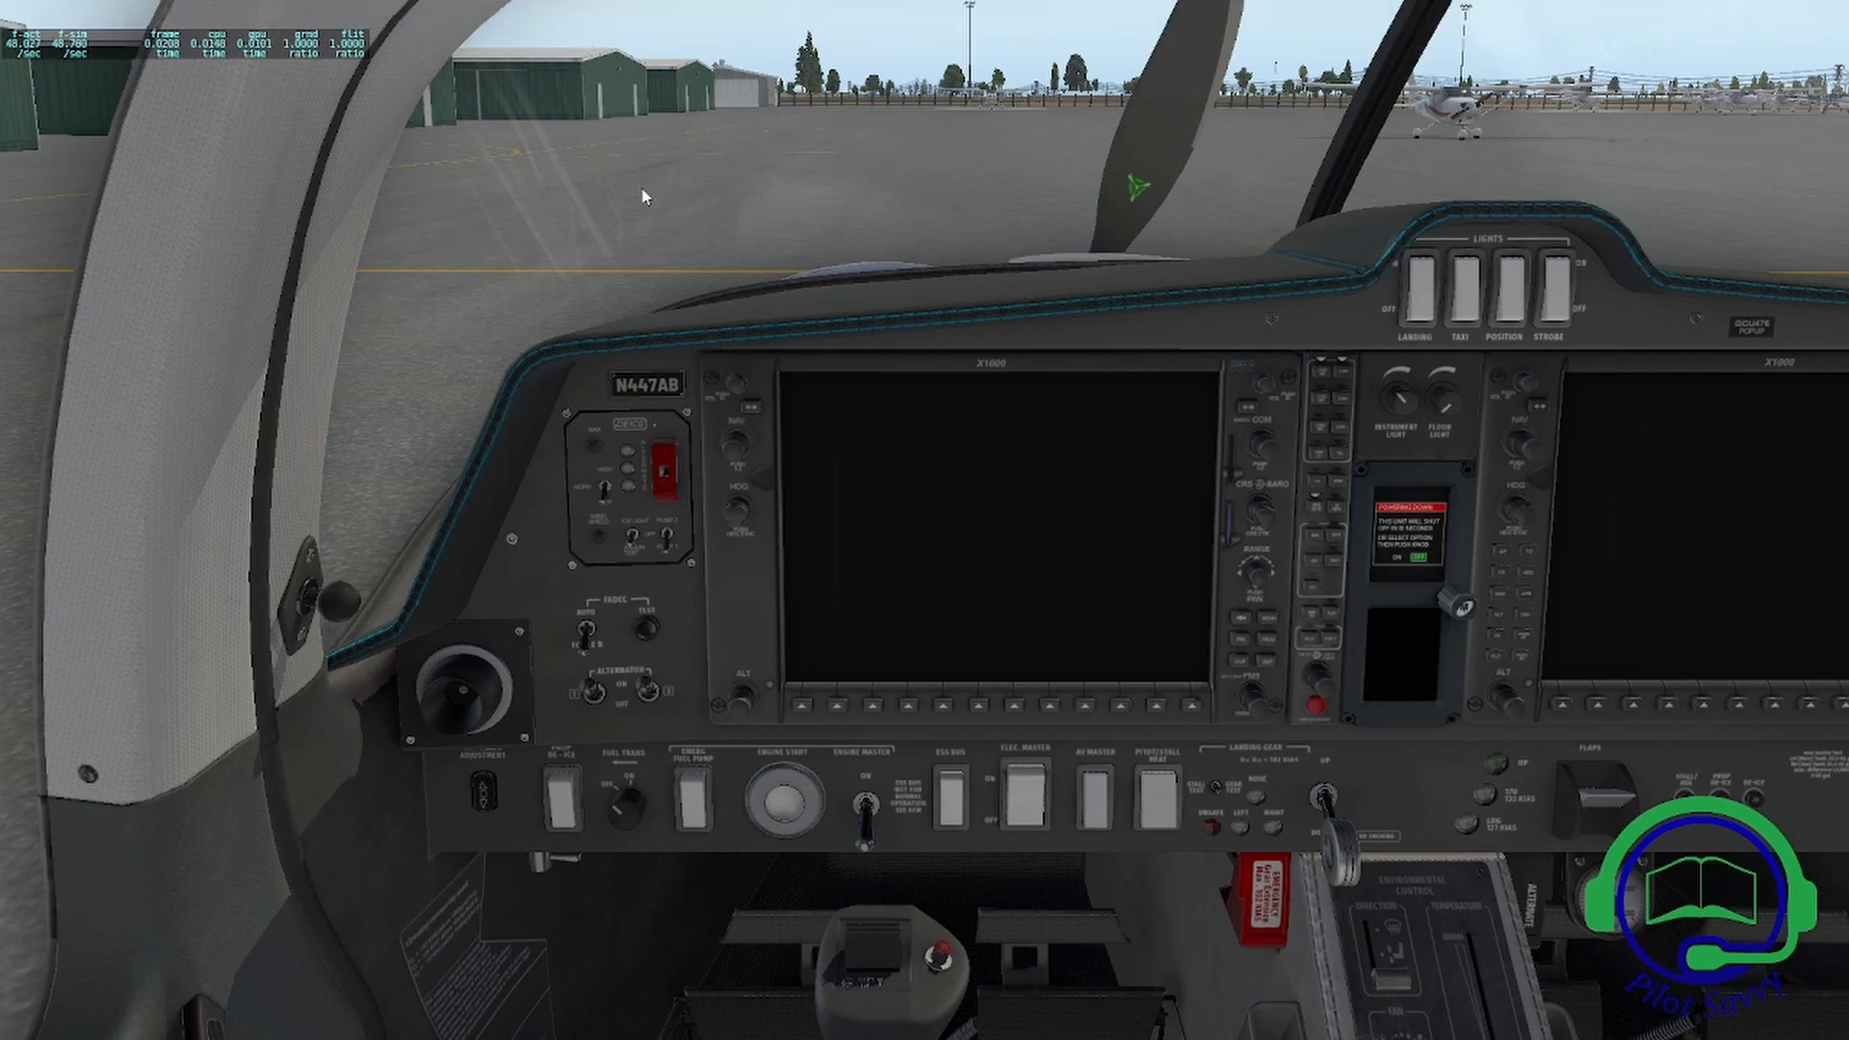
pyautogui.moveTo(1570, 131)
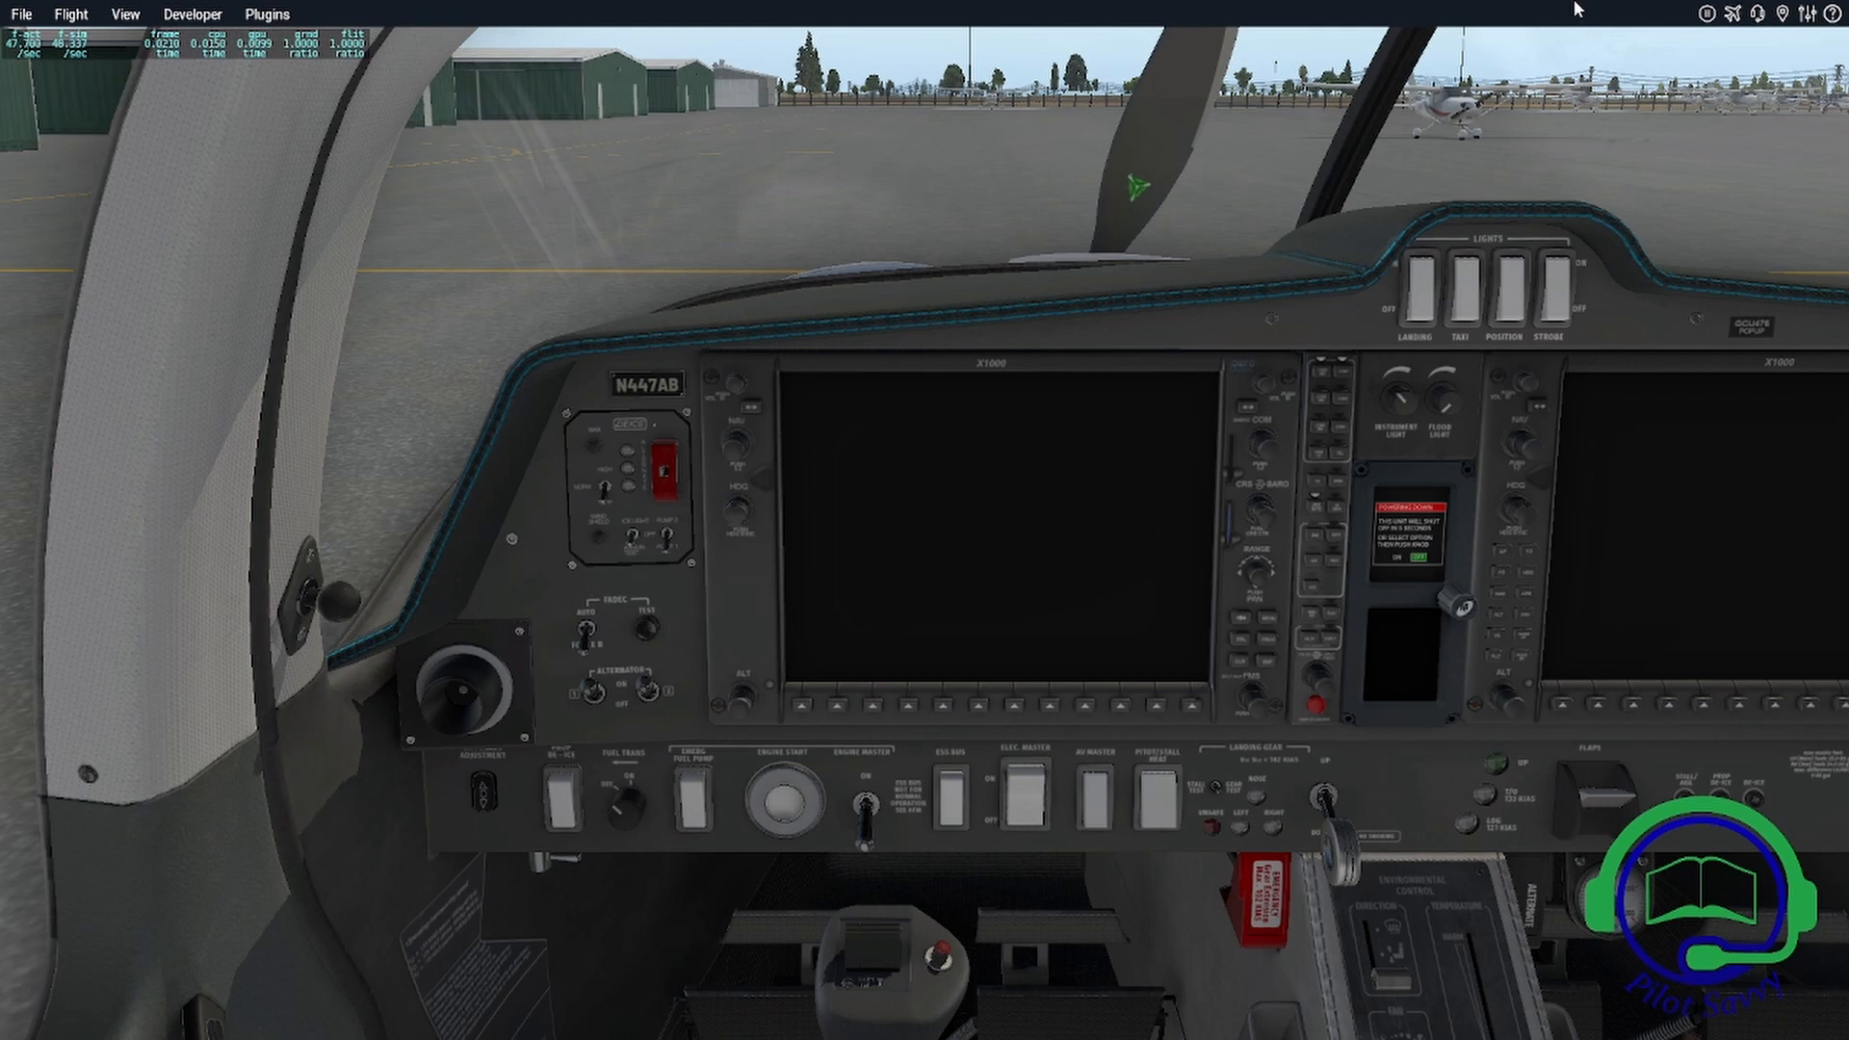
pyautogui.moveTo(1604, 15)
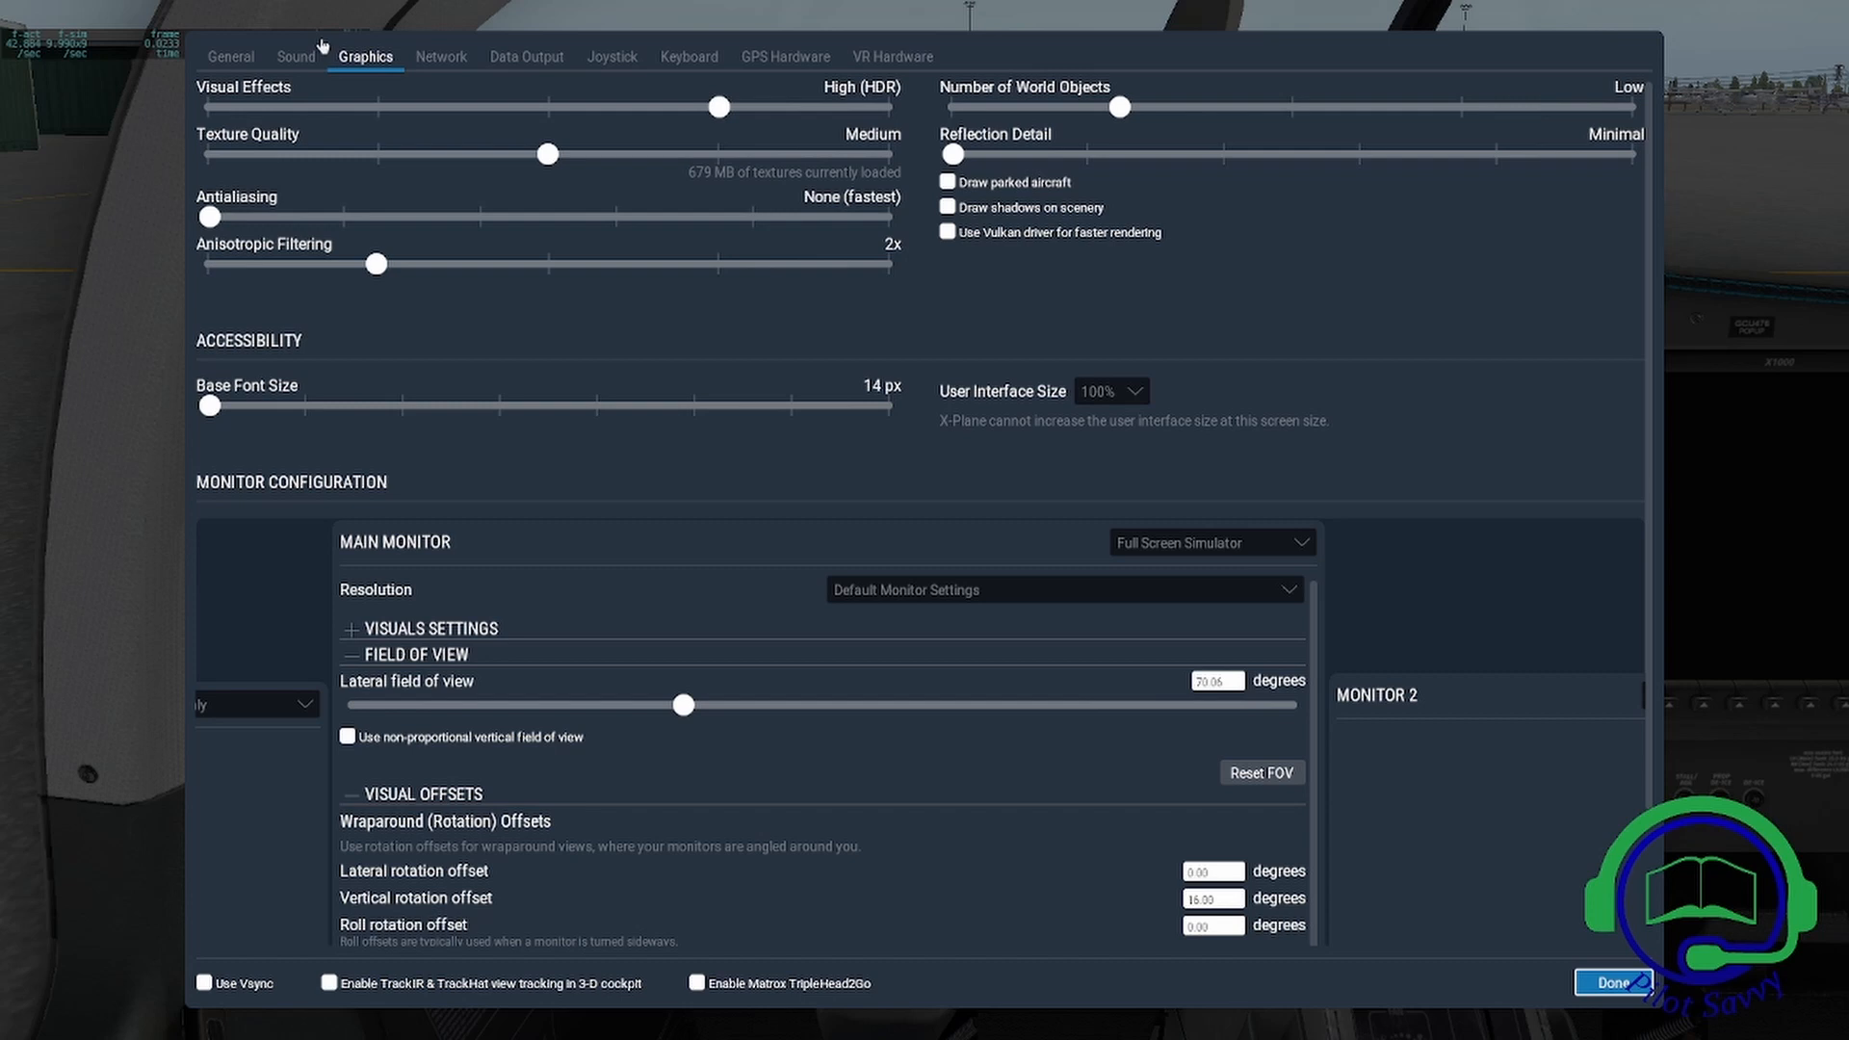
pyautogui.moveTo(274, 62)
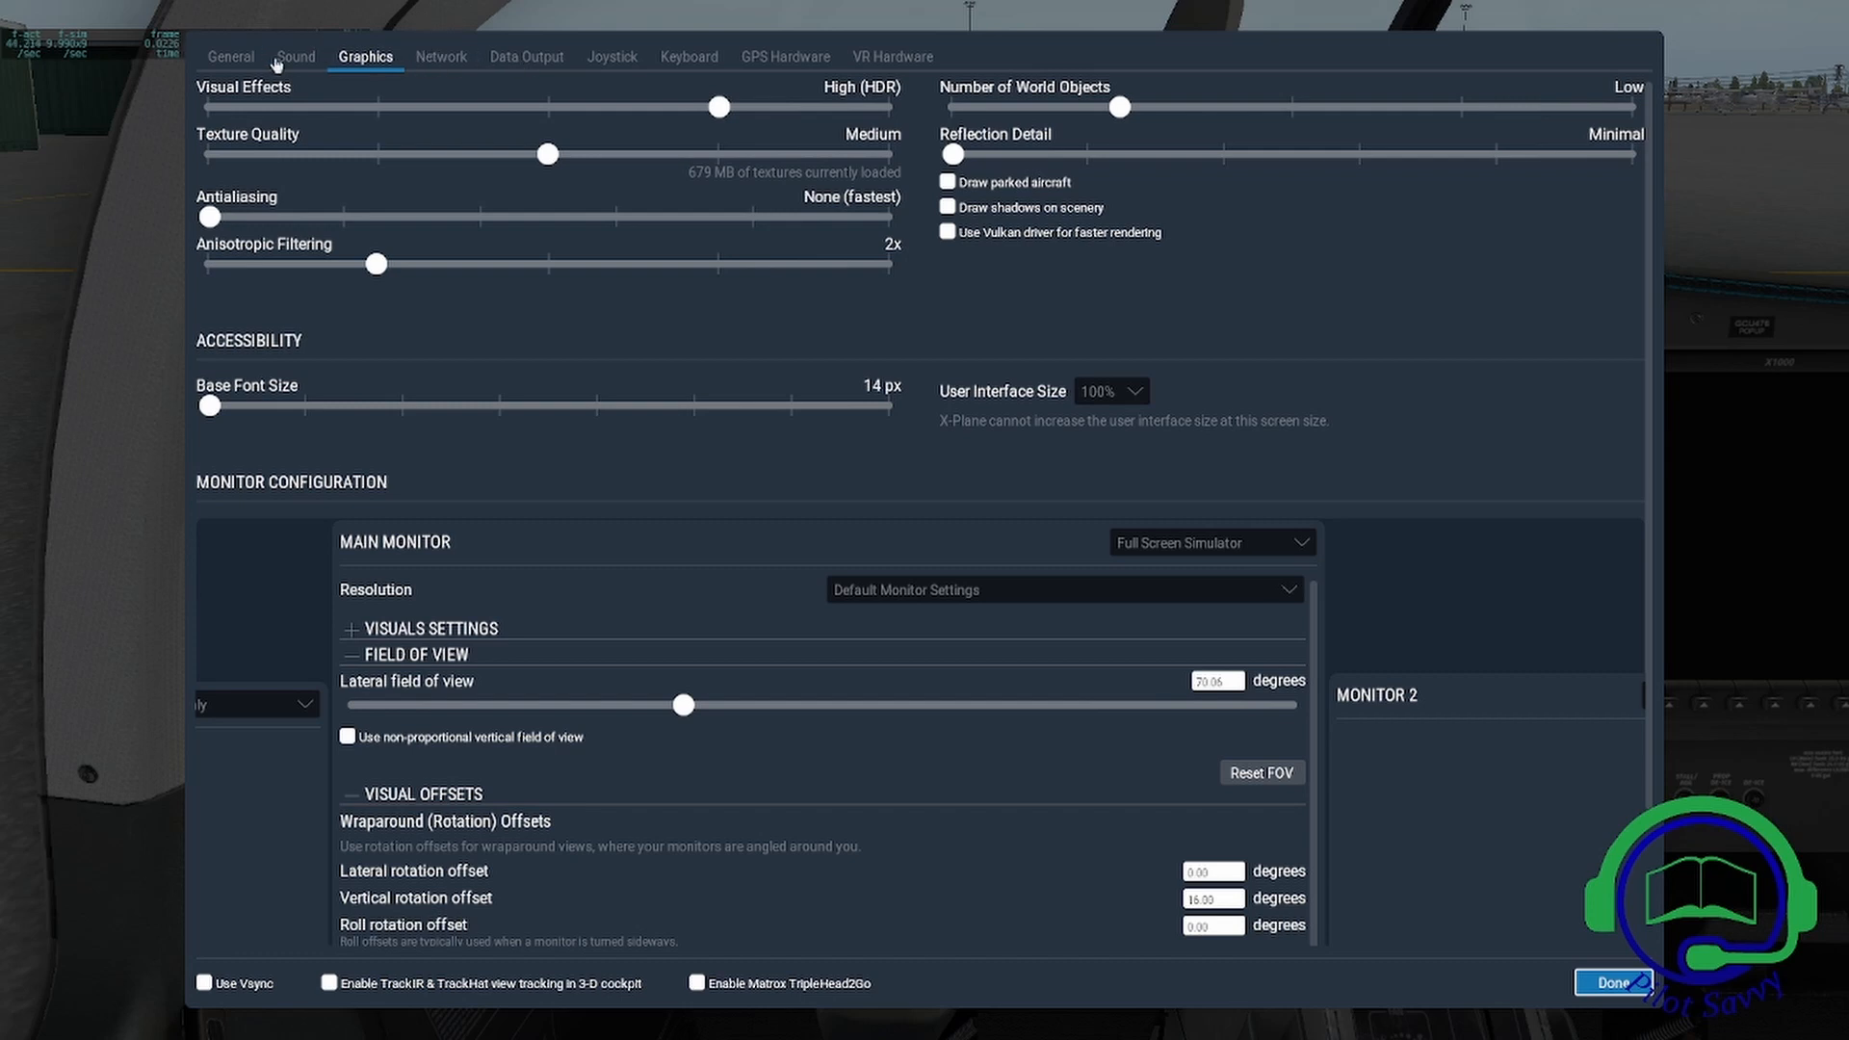
pyautogui.moveTo(629, 62)
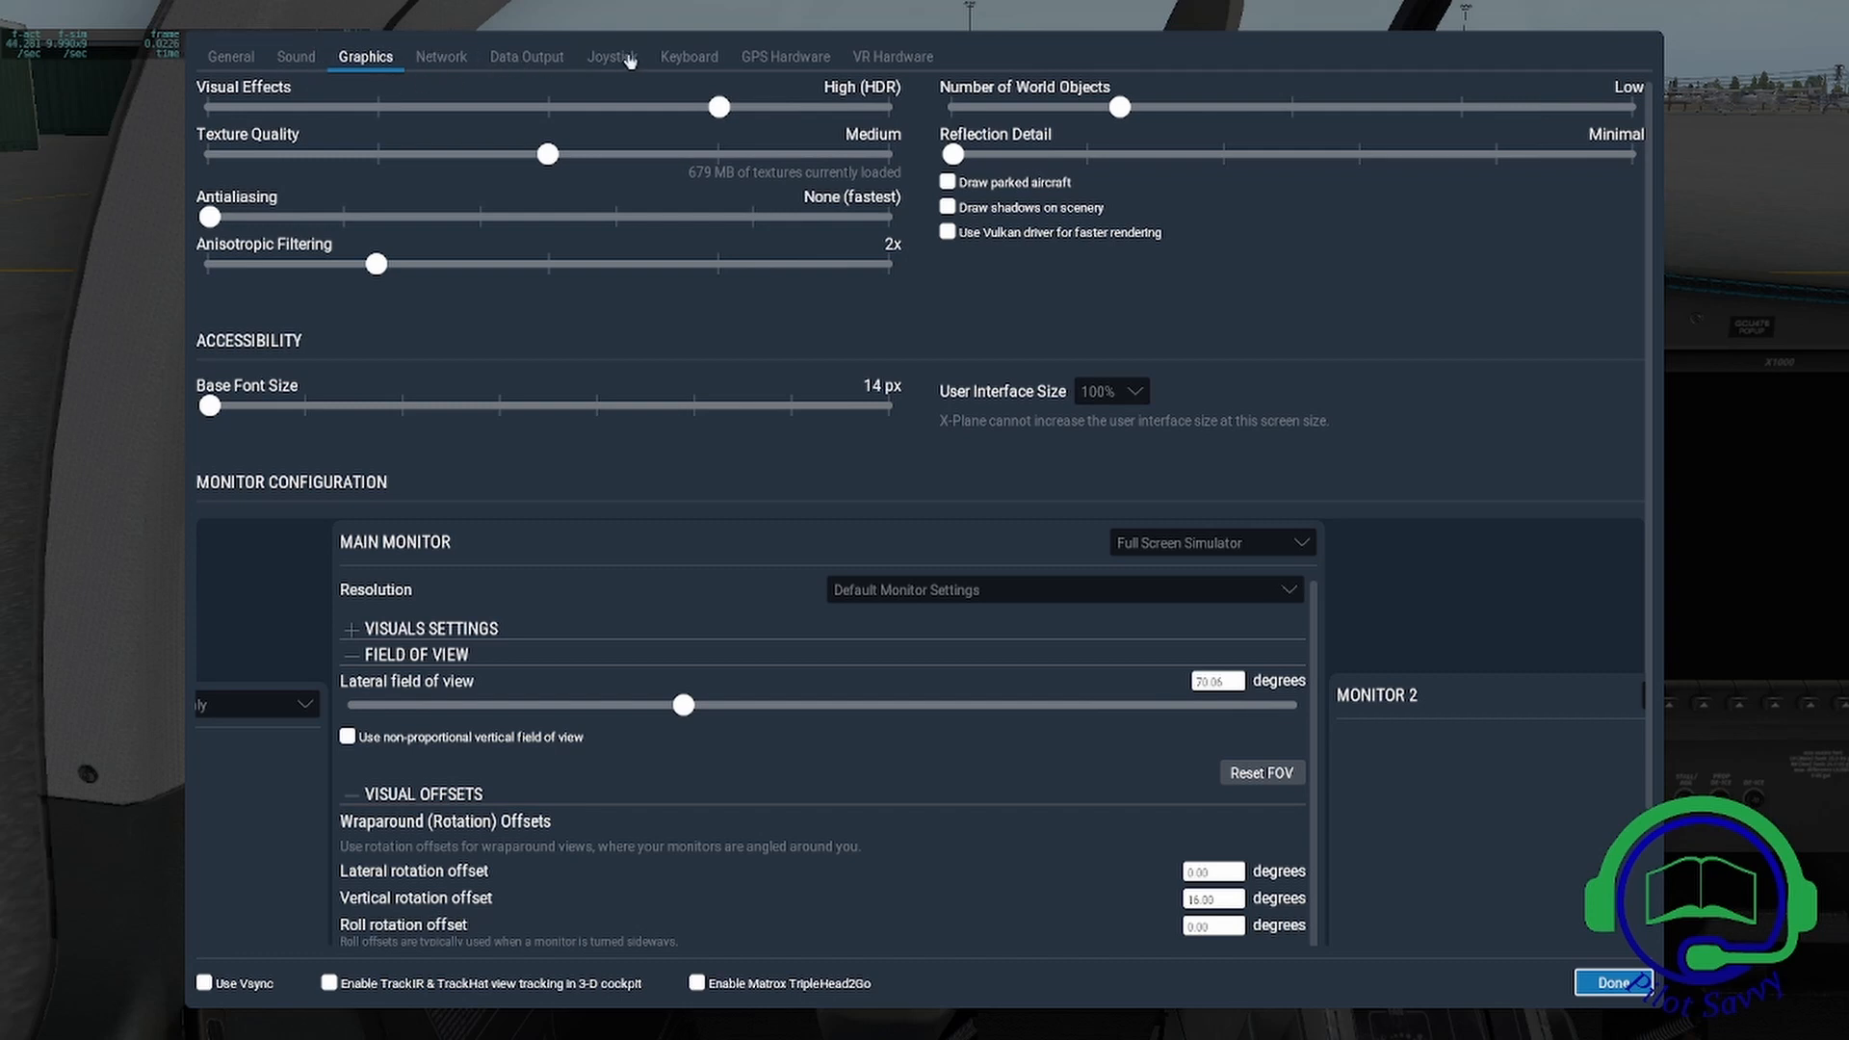
# Switch to the Joystick settings and expand the list of connected input devices
pyautogui.click(610, 56)
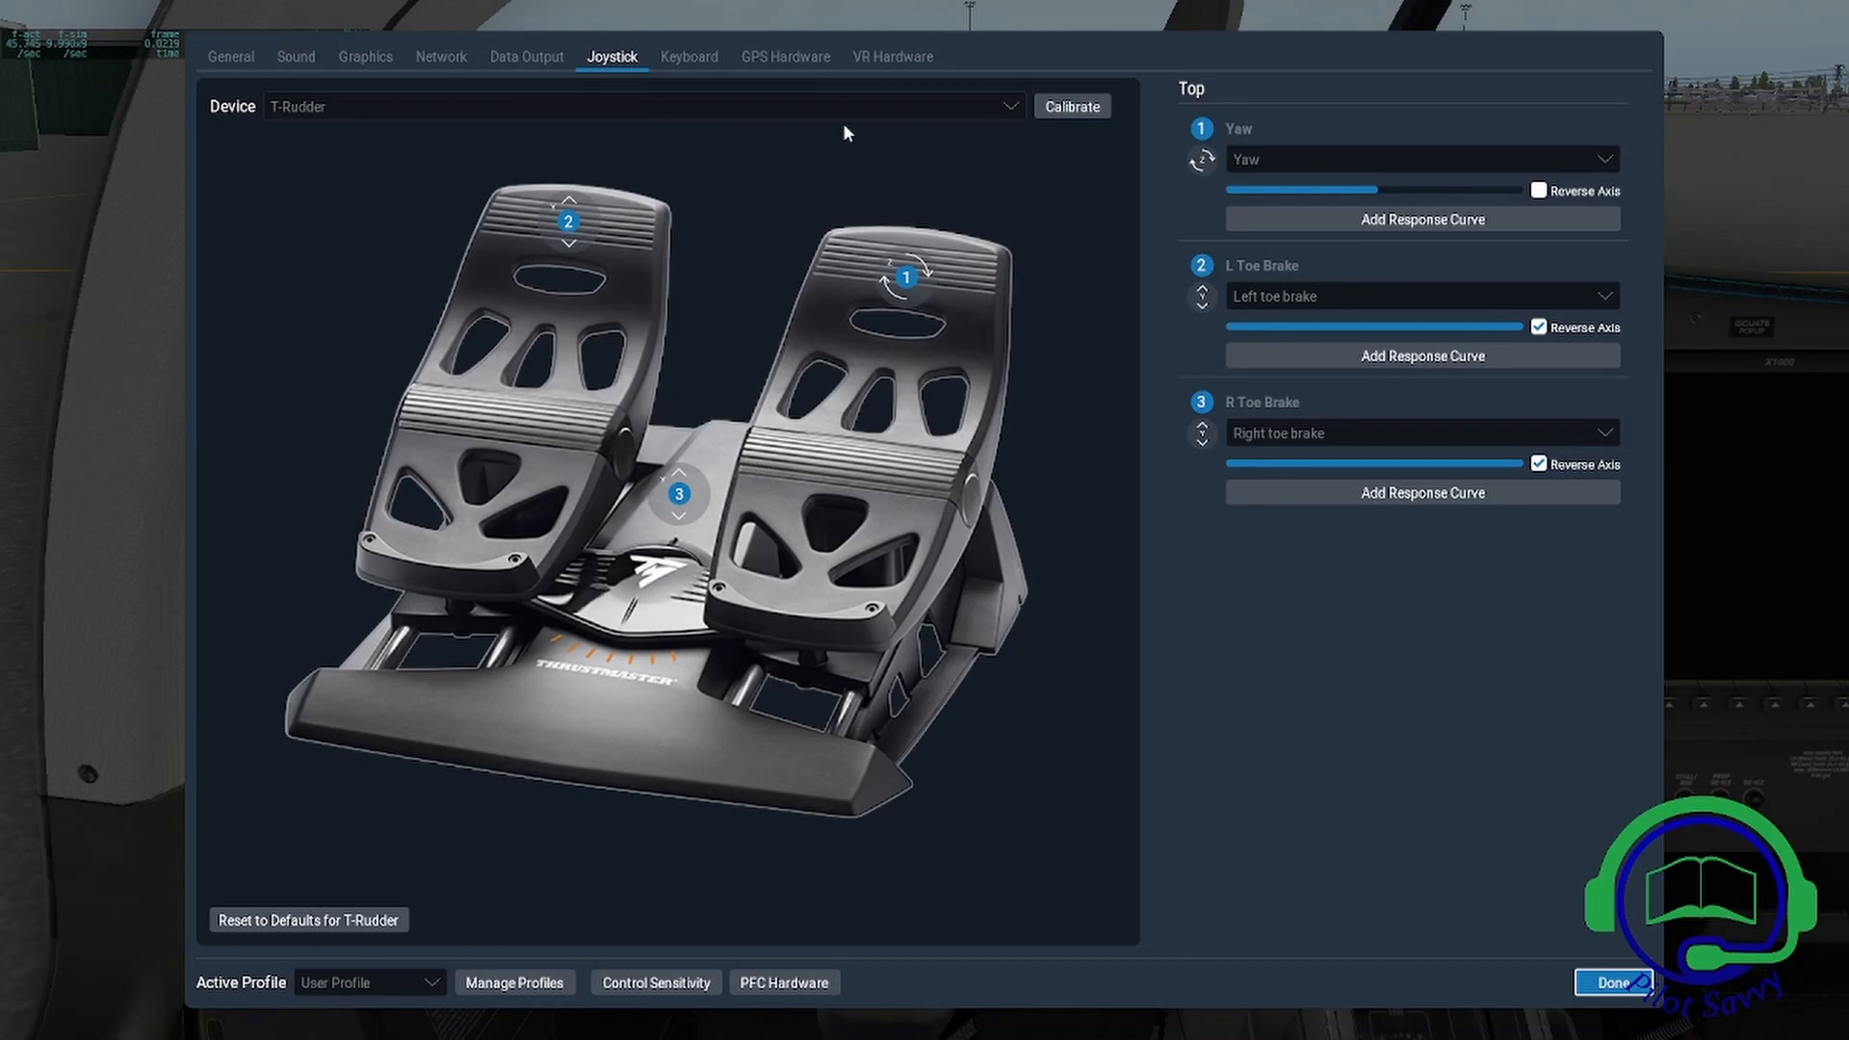
pyautogui.moveTo(1017, 111)
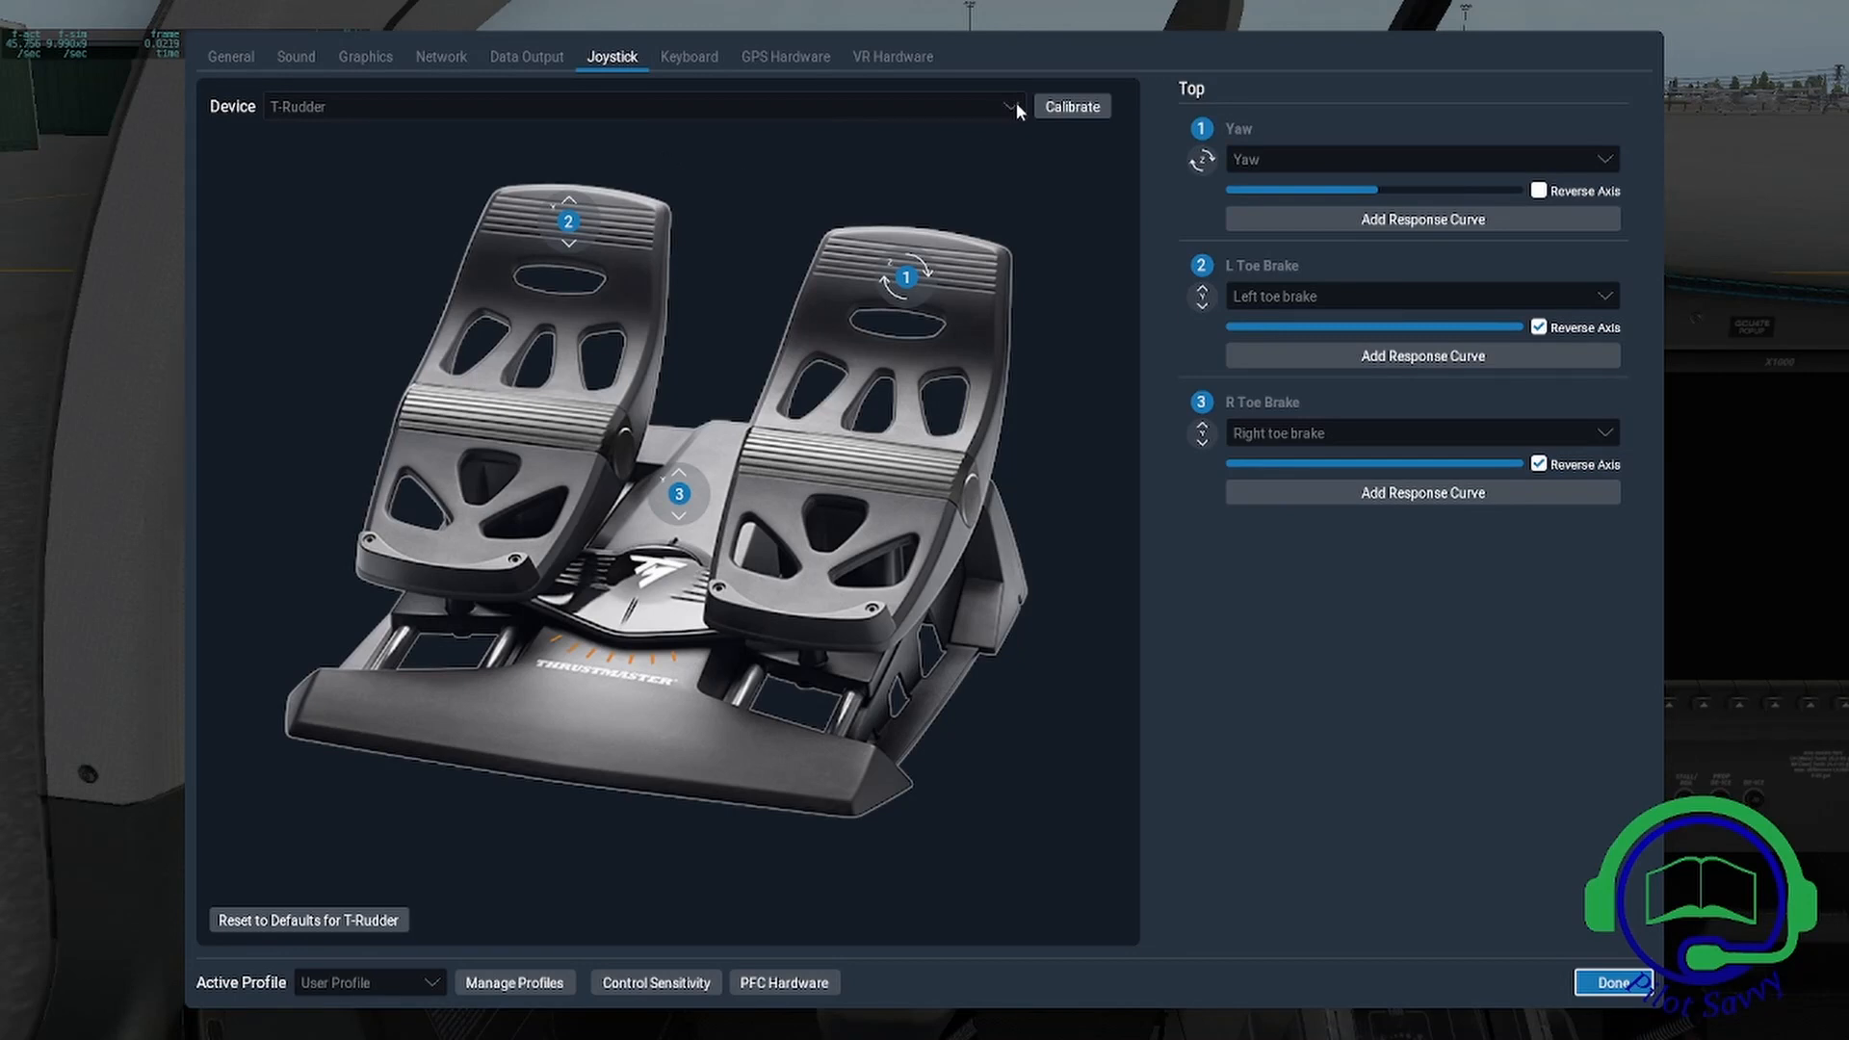
pyautogui.click(1005, 106)
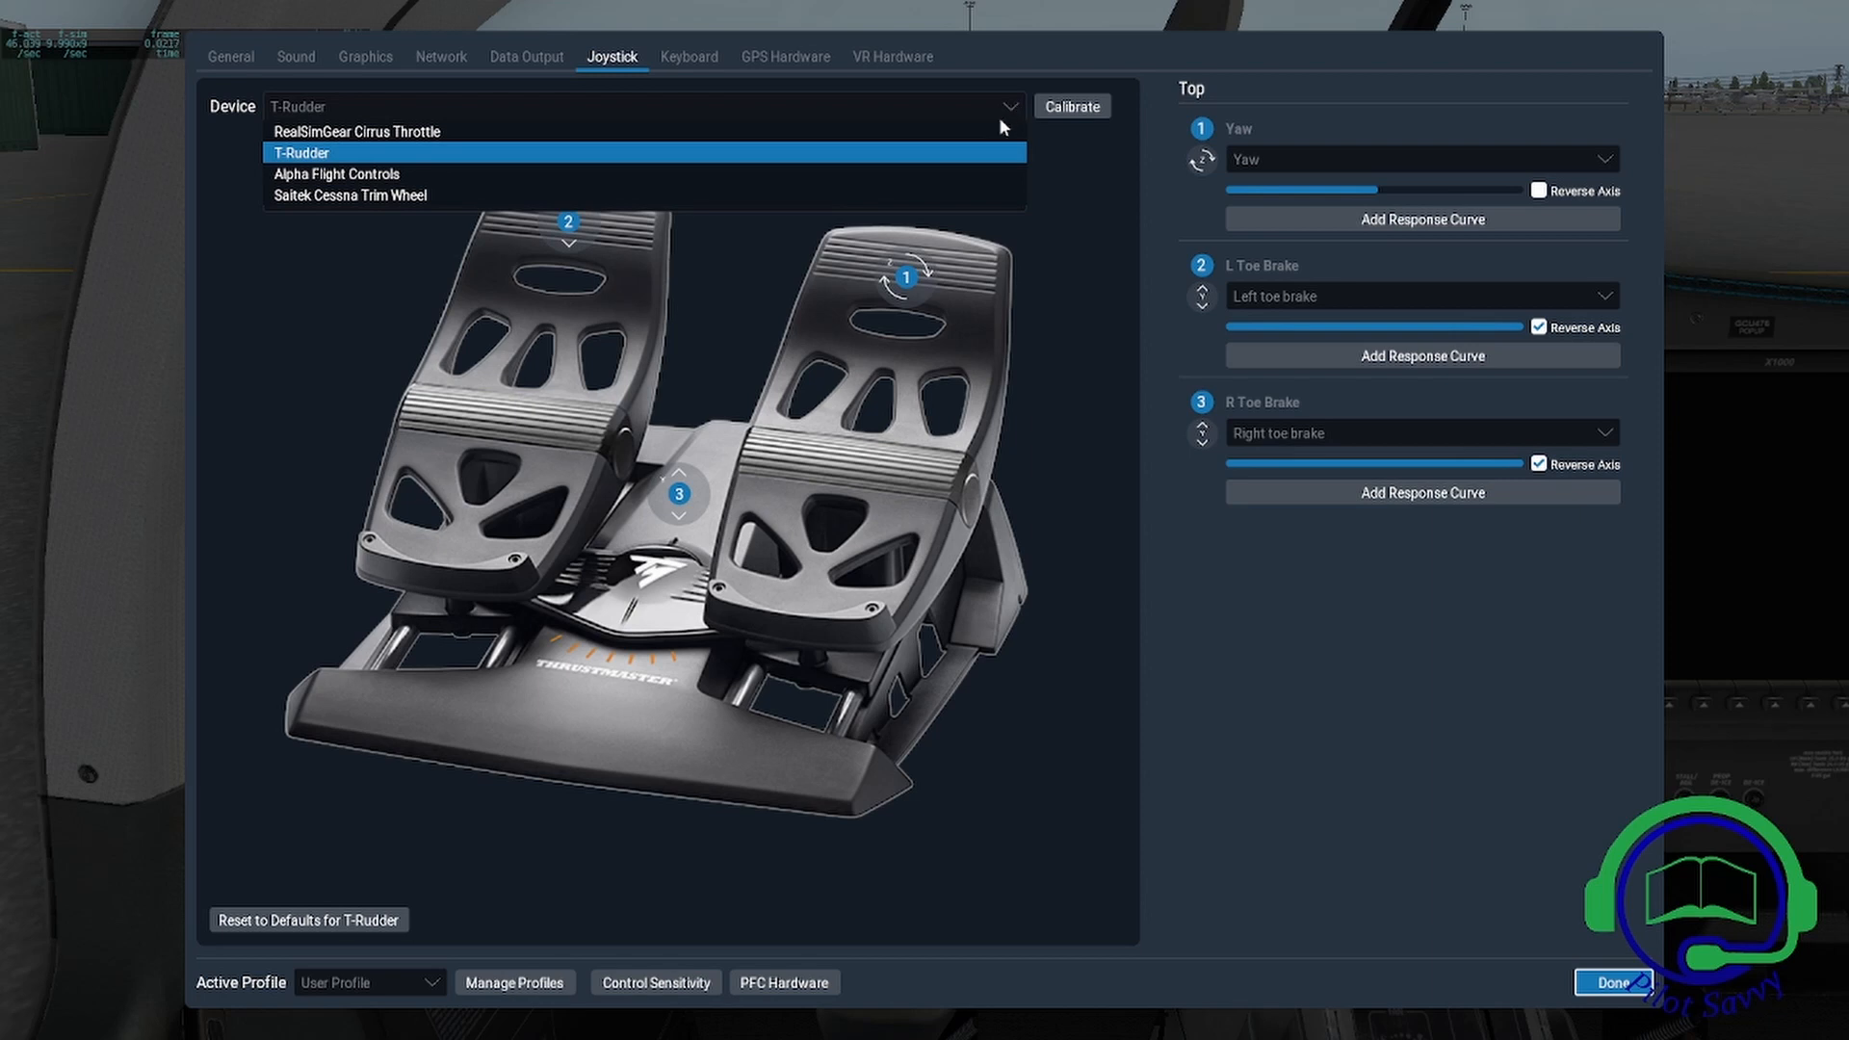
pyautogui.moveTo(926, 194)
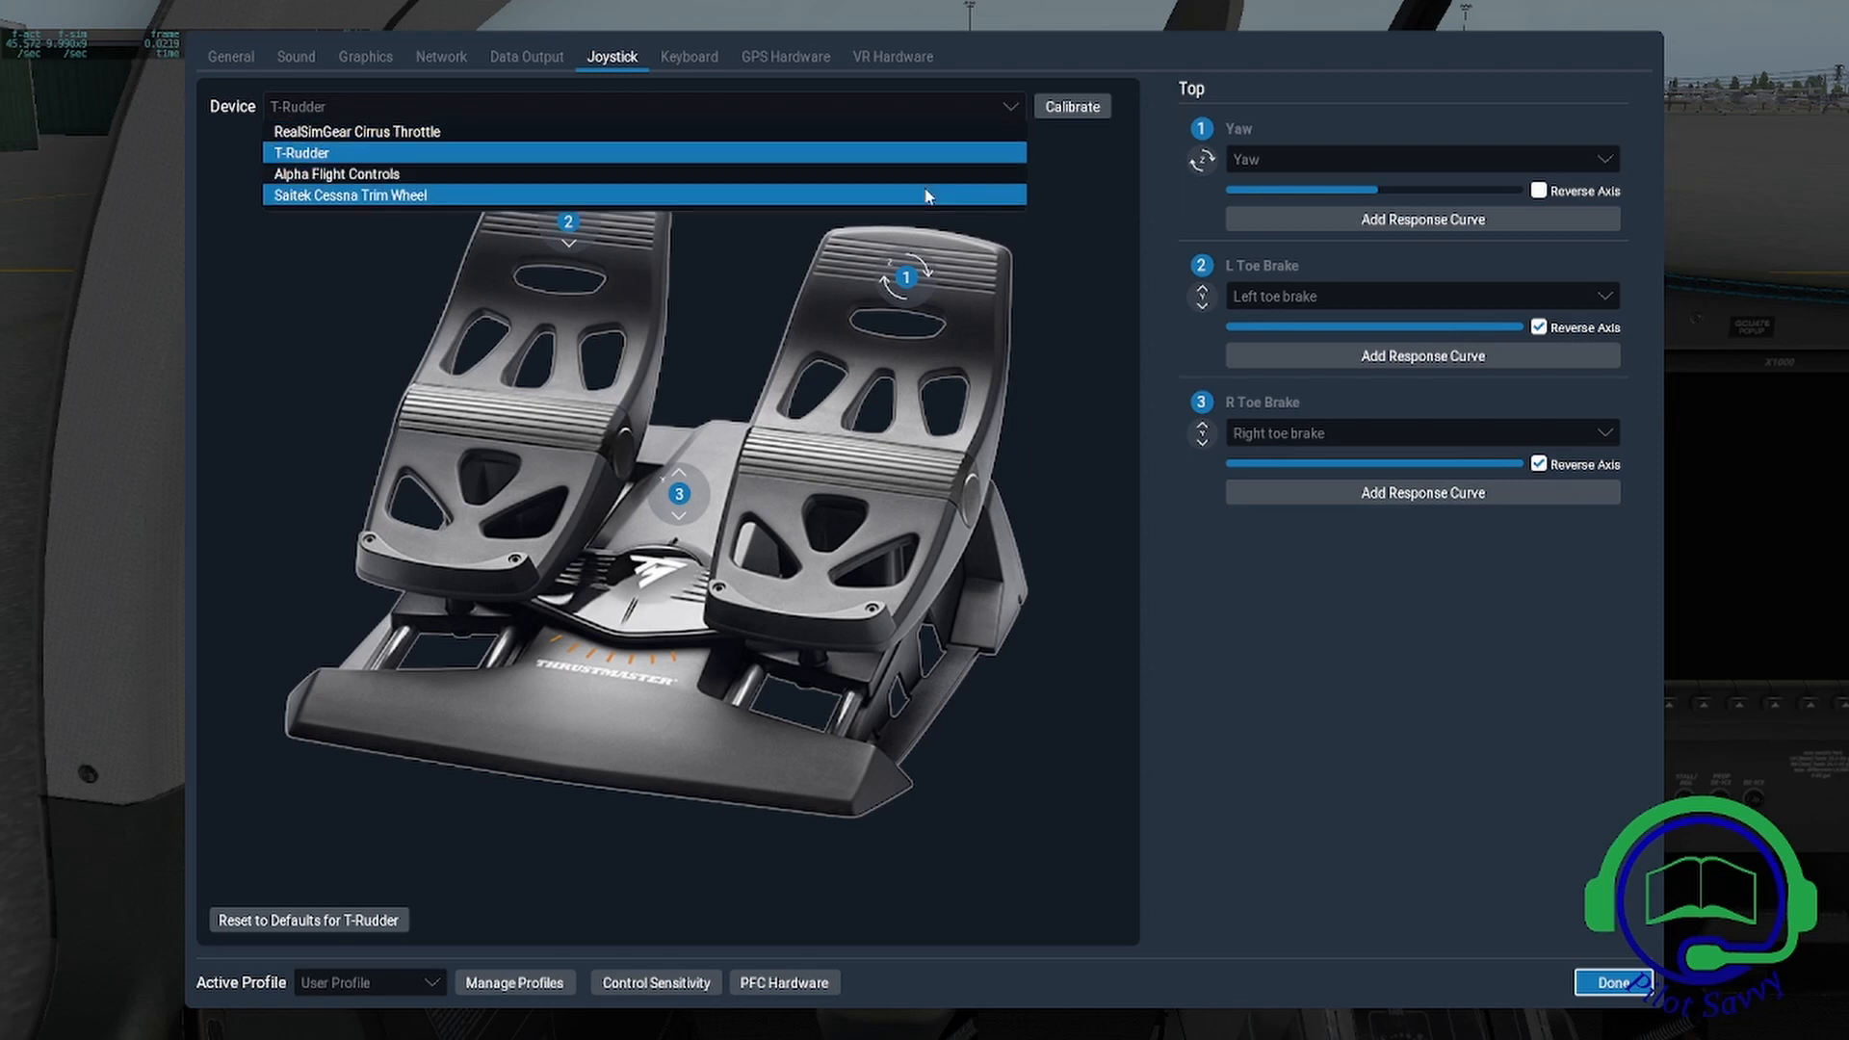
pyautogui.moveTo(800, 131)
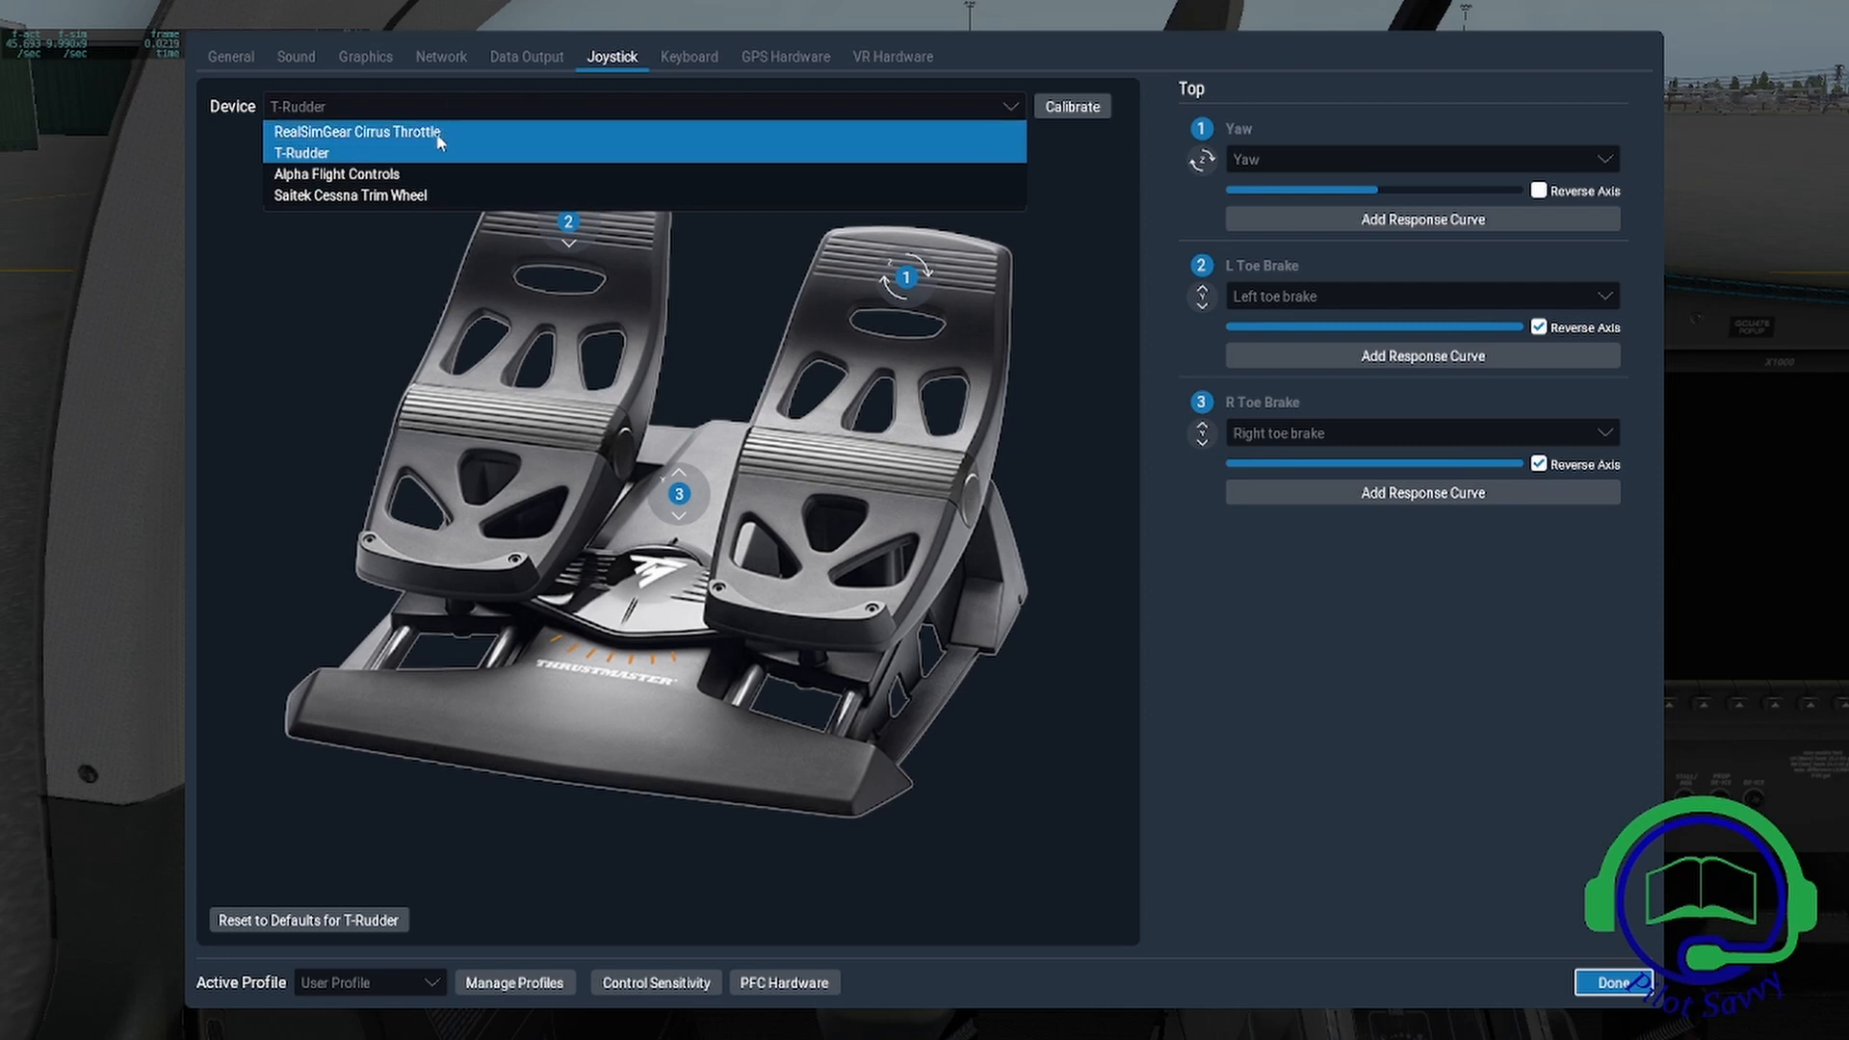
pyautogui.moveTo(401, 153)
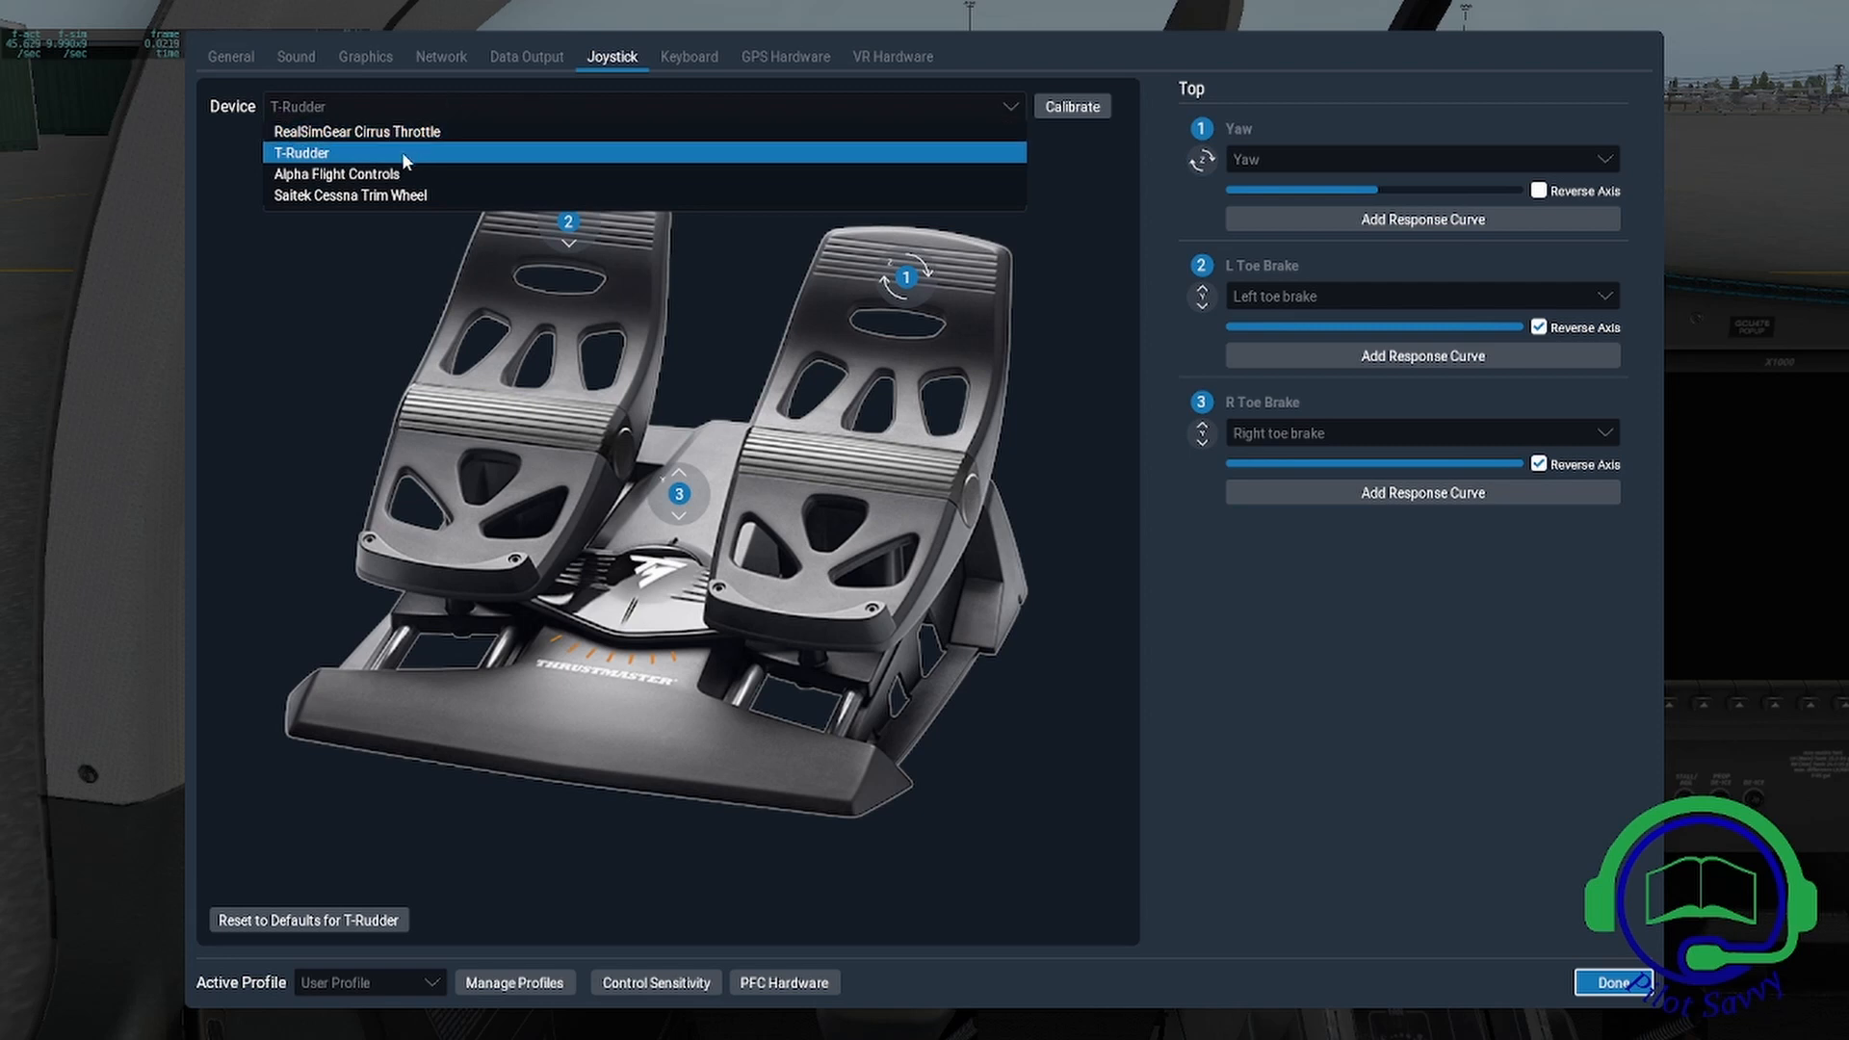
pyautogui.moveTo(405, 164)
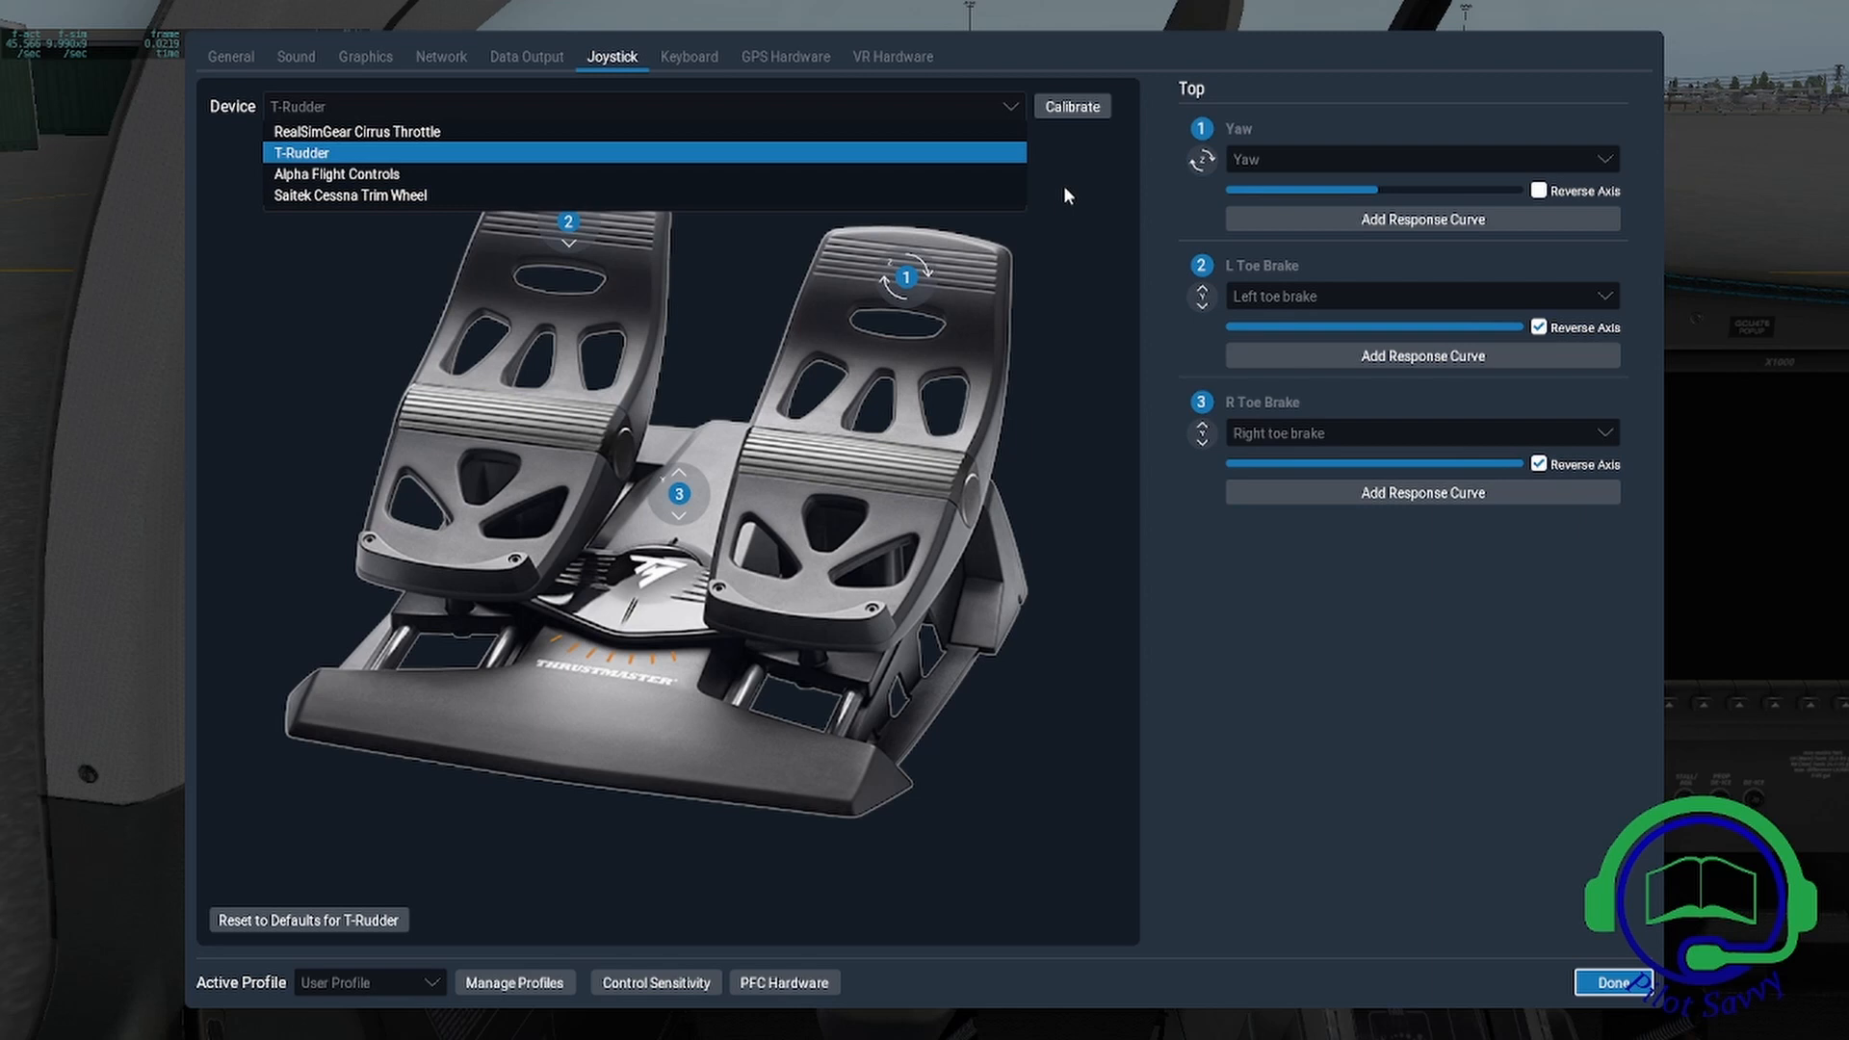
pyautogui.moveTo(1051, 198)
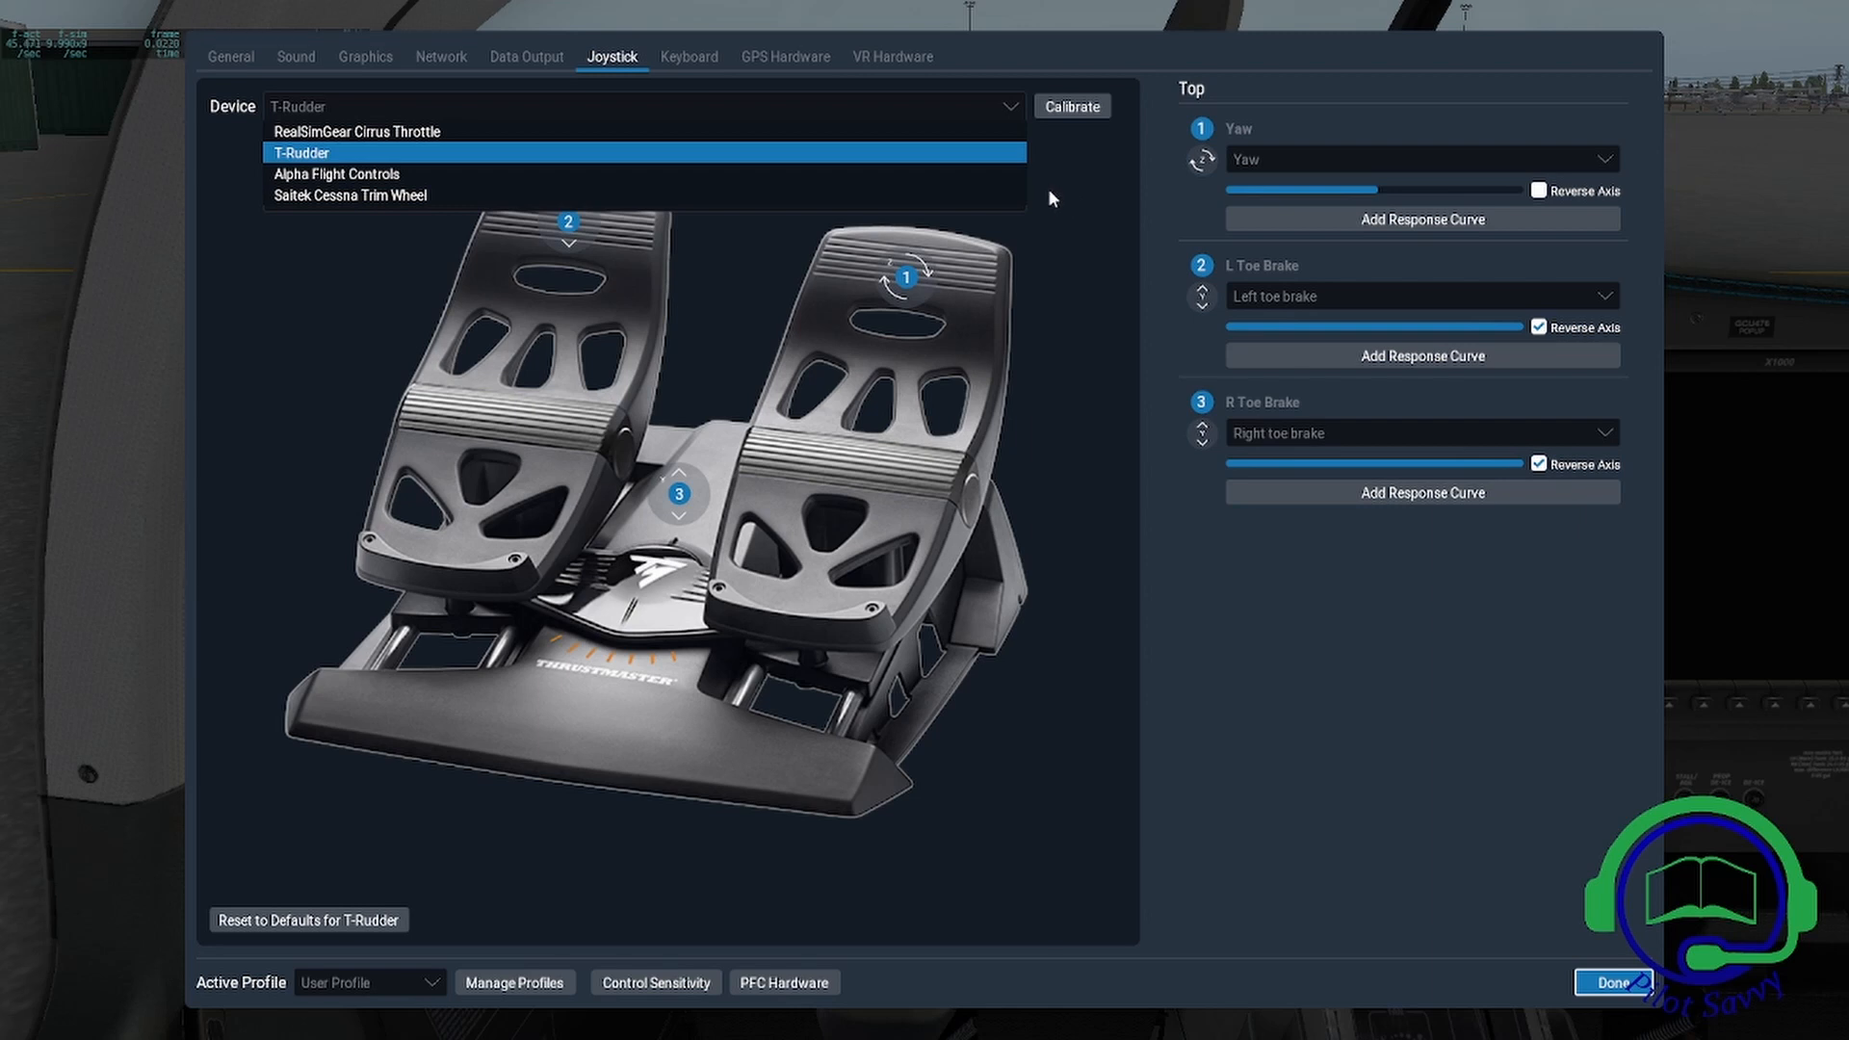
pyautogui.moveTo(1249, 346)
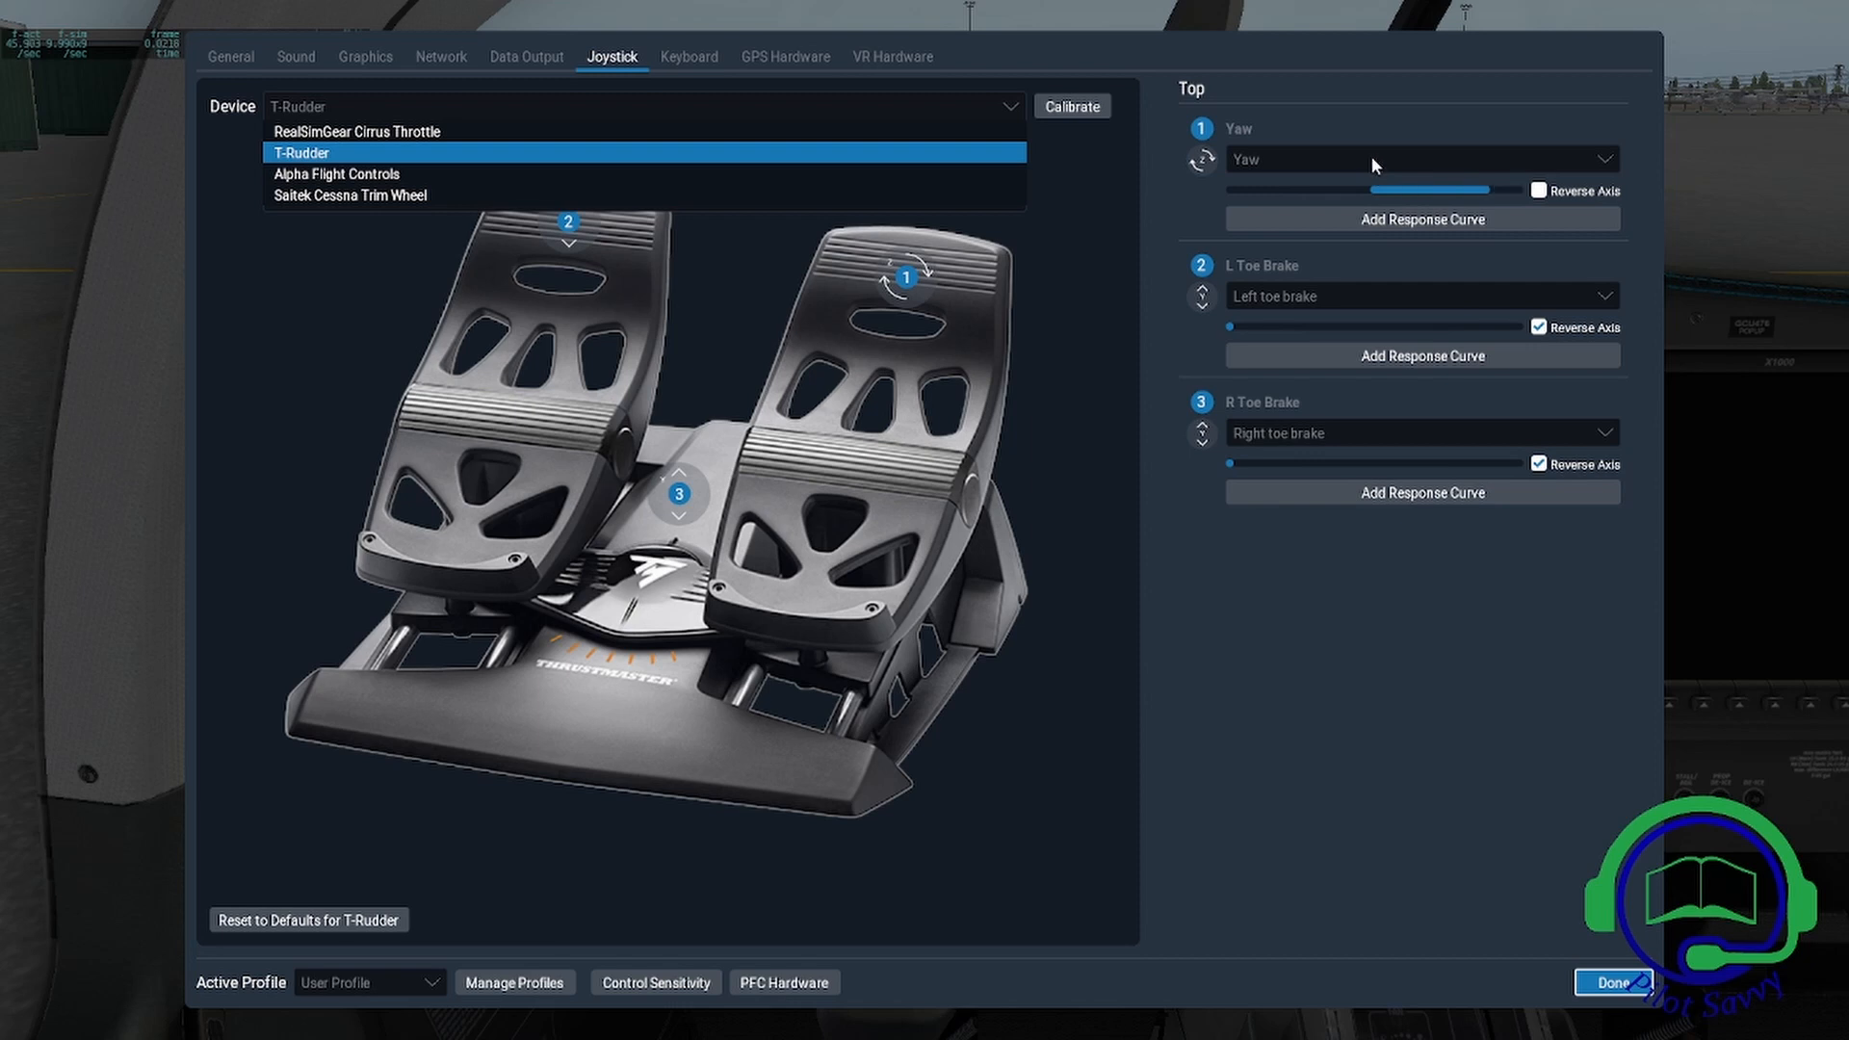
# Show the T-Rudder's yaw and left and right toe brake axis assignments
pyautogui.moveTo(1480, 189); pyautogui.dragTo(1371, 189)
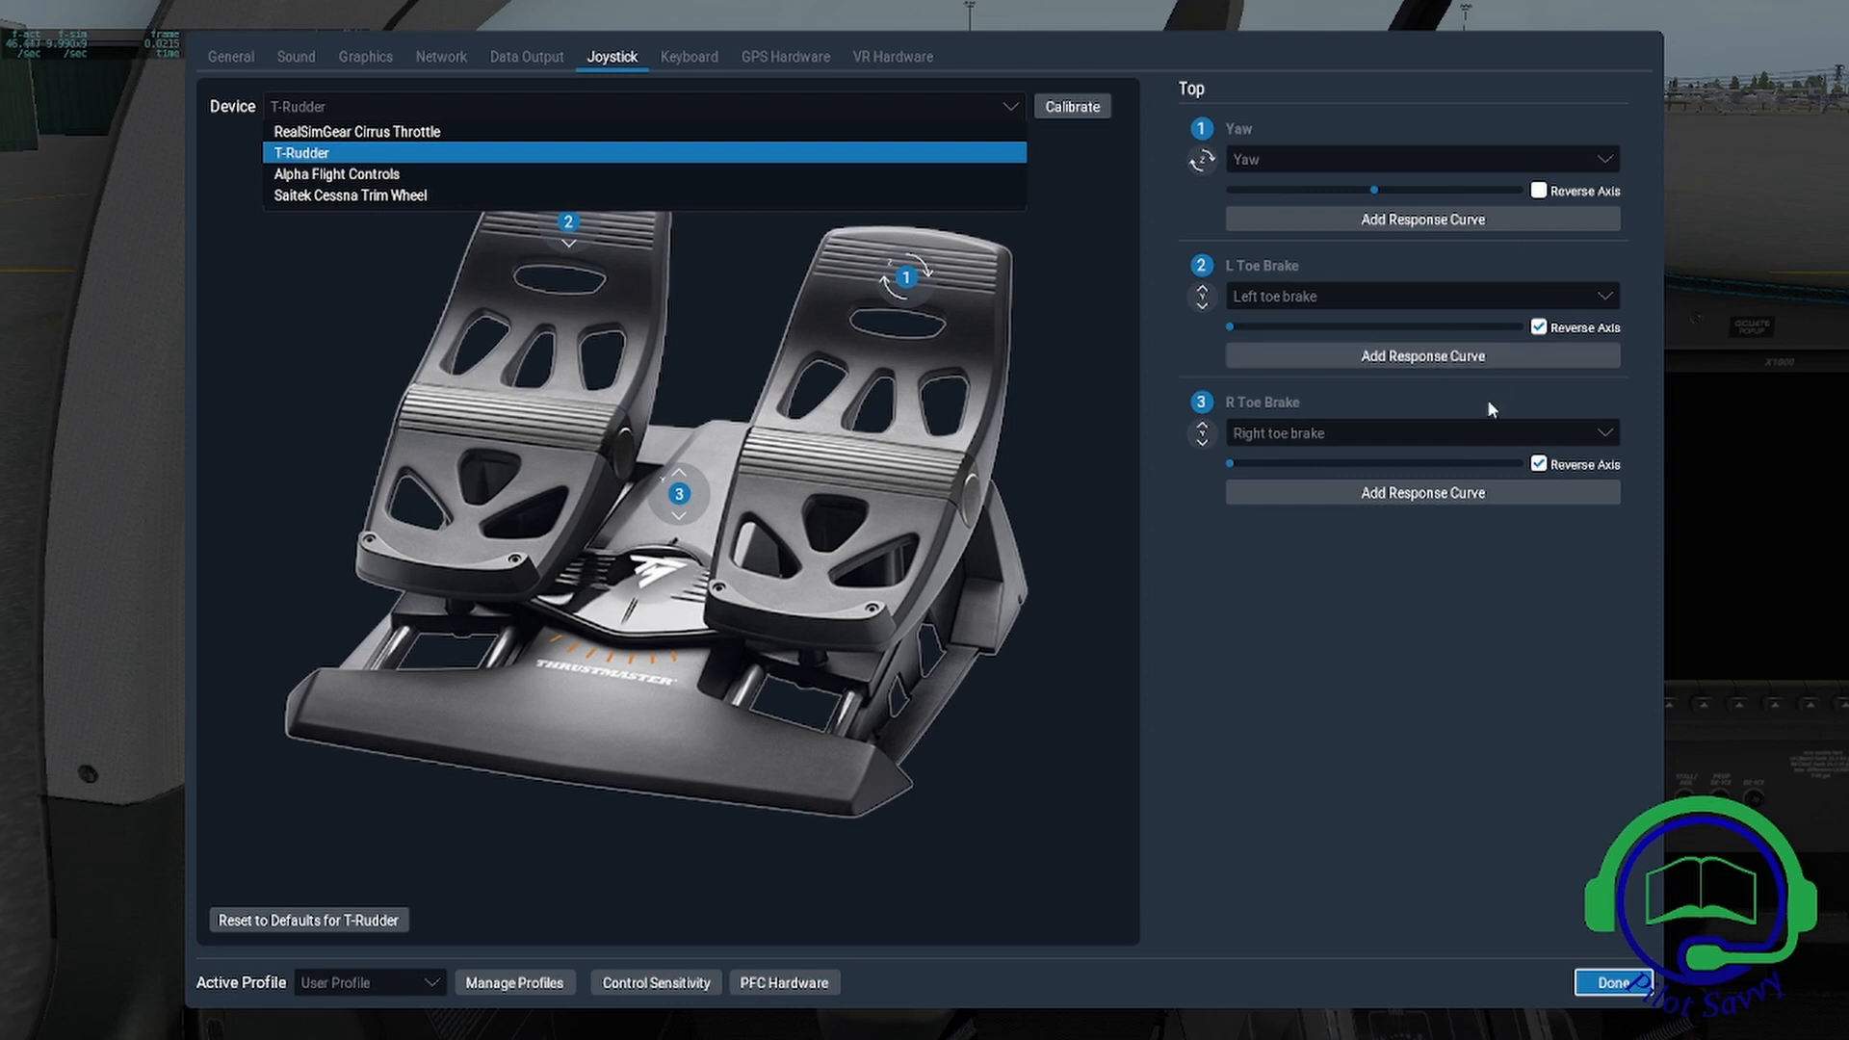
pyautogui.moveTo(1483, 432)
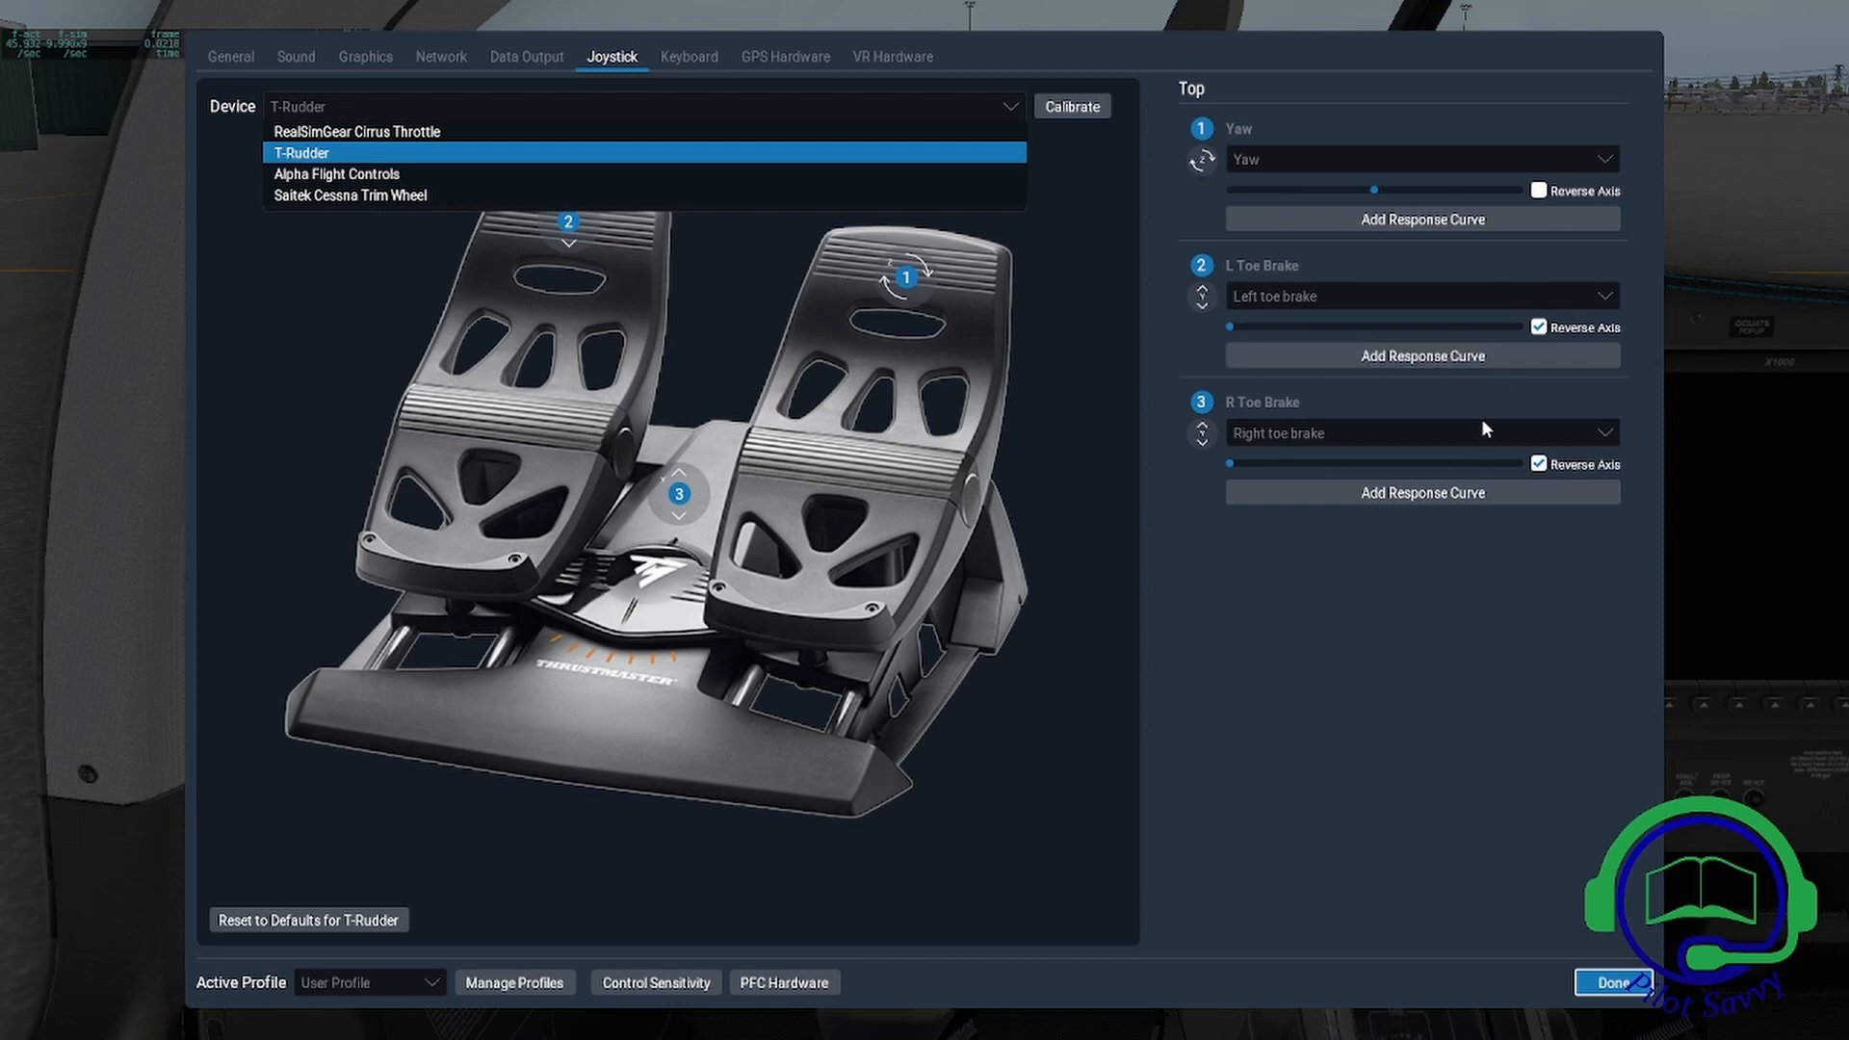
pyautogui.moveTo(1513, 475)
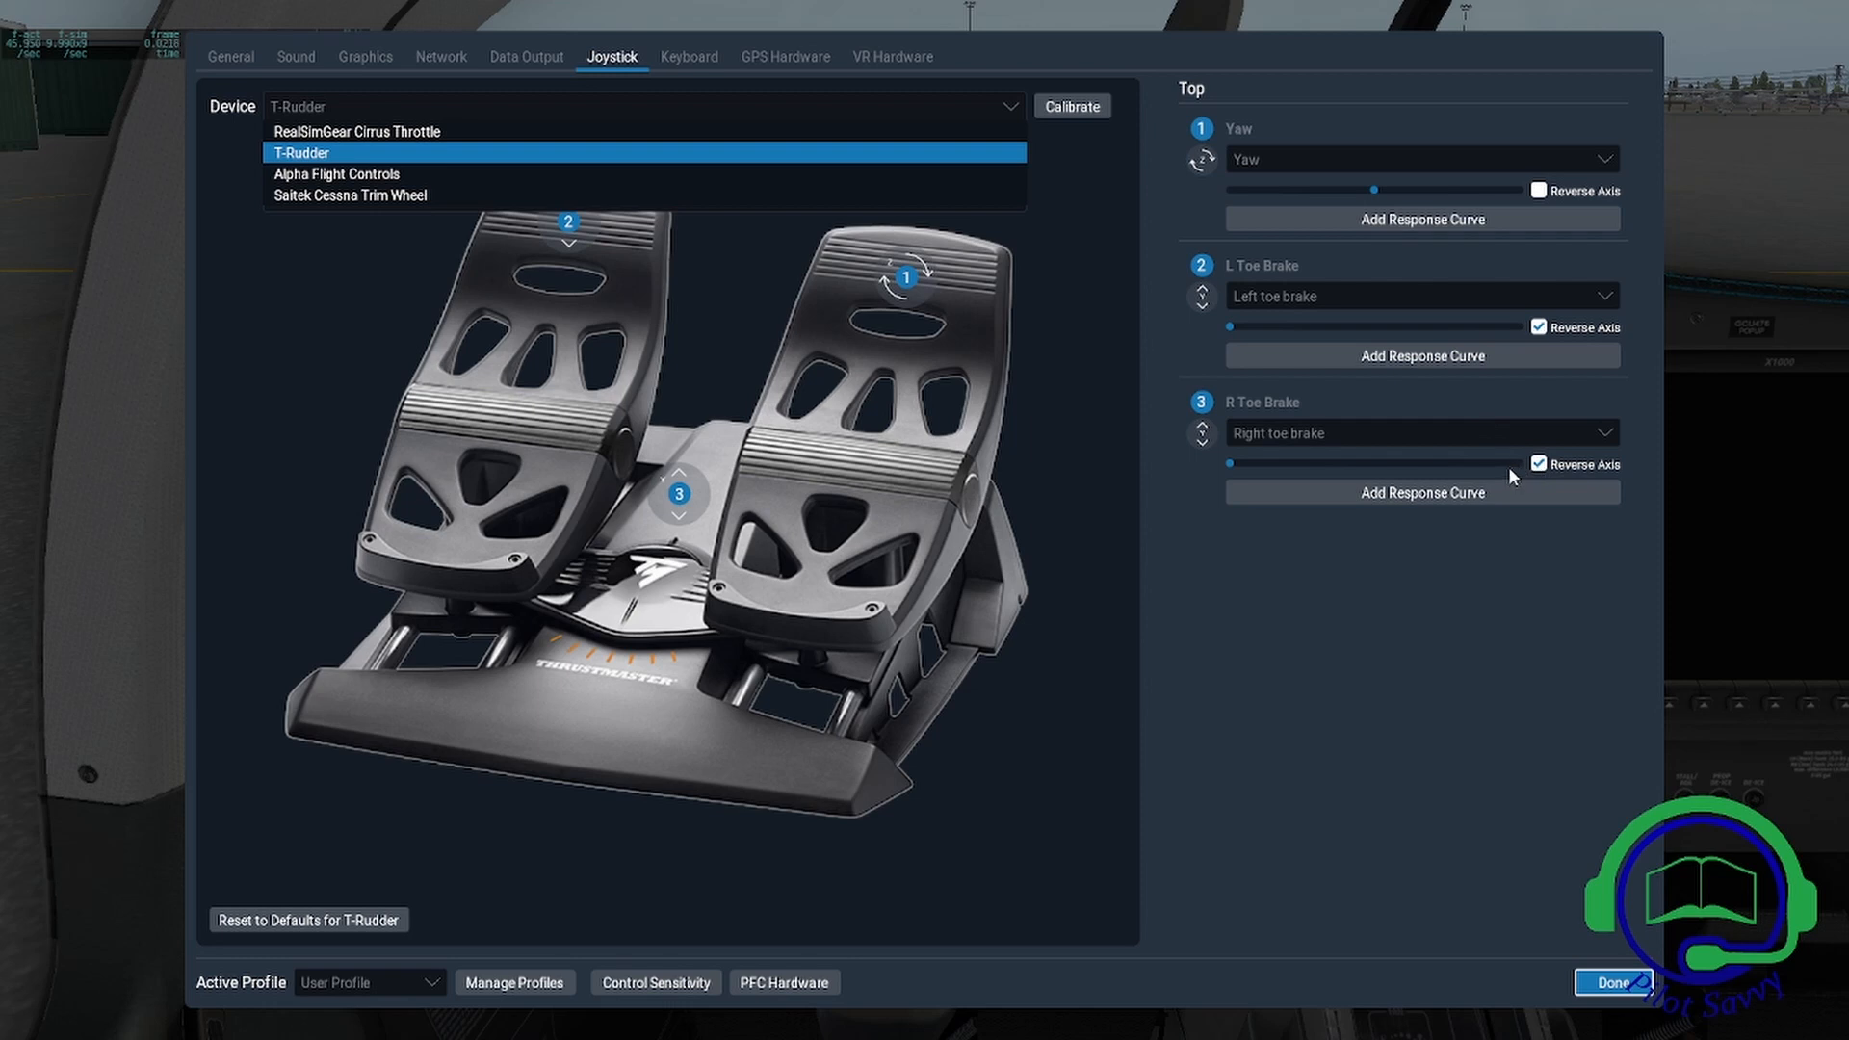
pyautogui.moveTo(1509, 478)
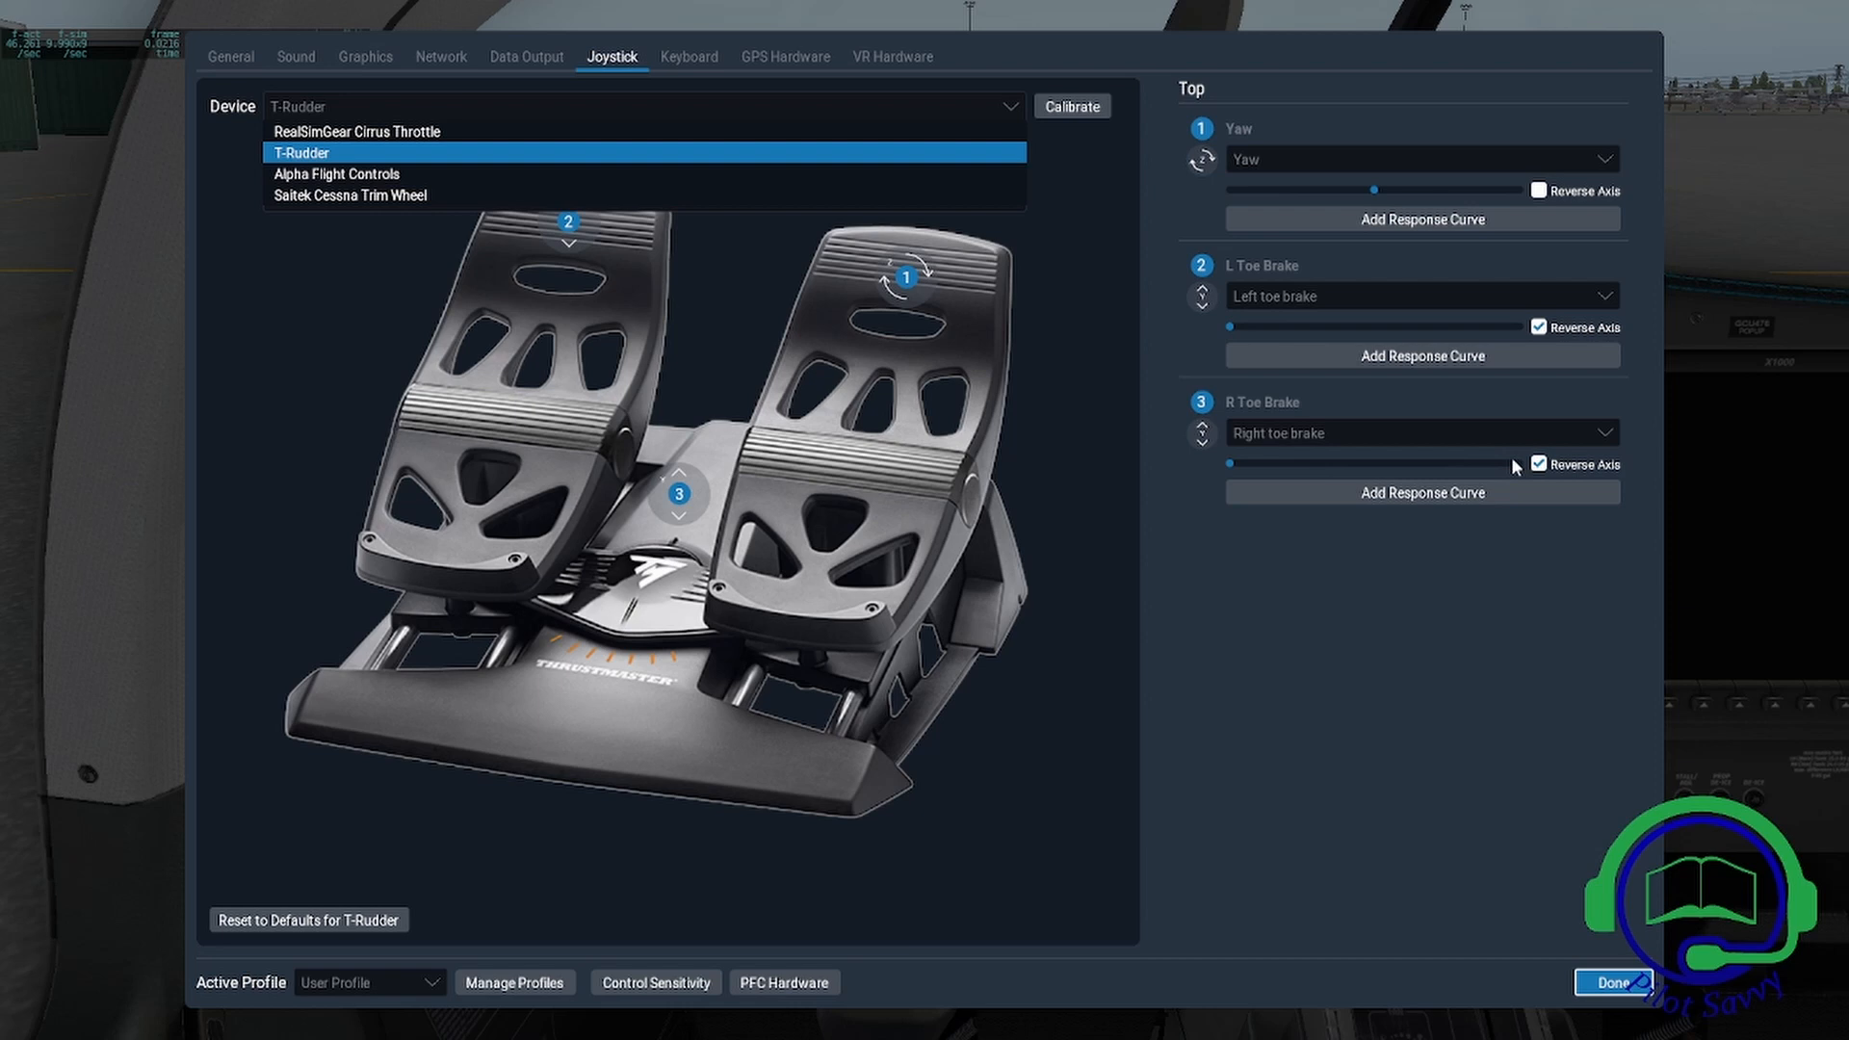
pyautogui.moveTo(1519, 451)
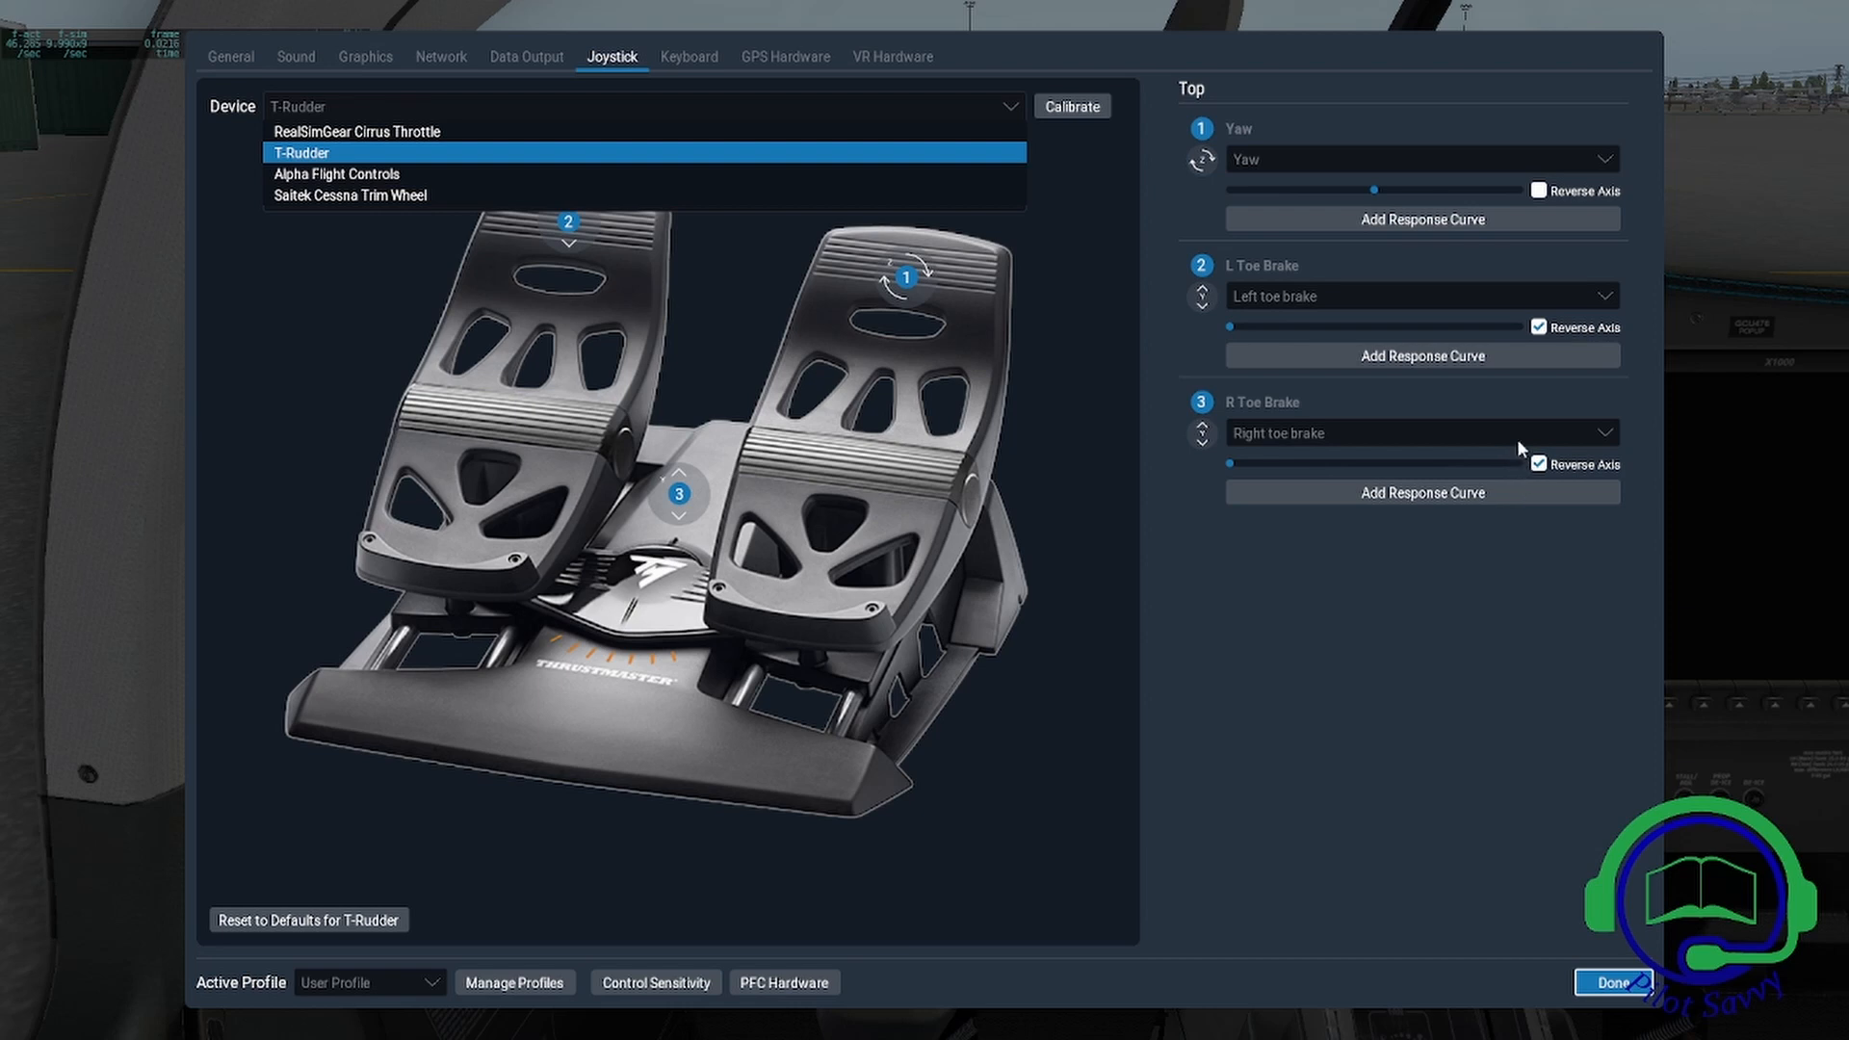
pyautogui.moveTo(1501, 389)
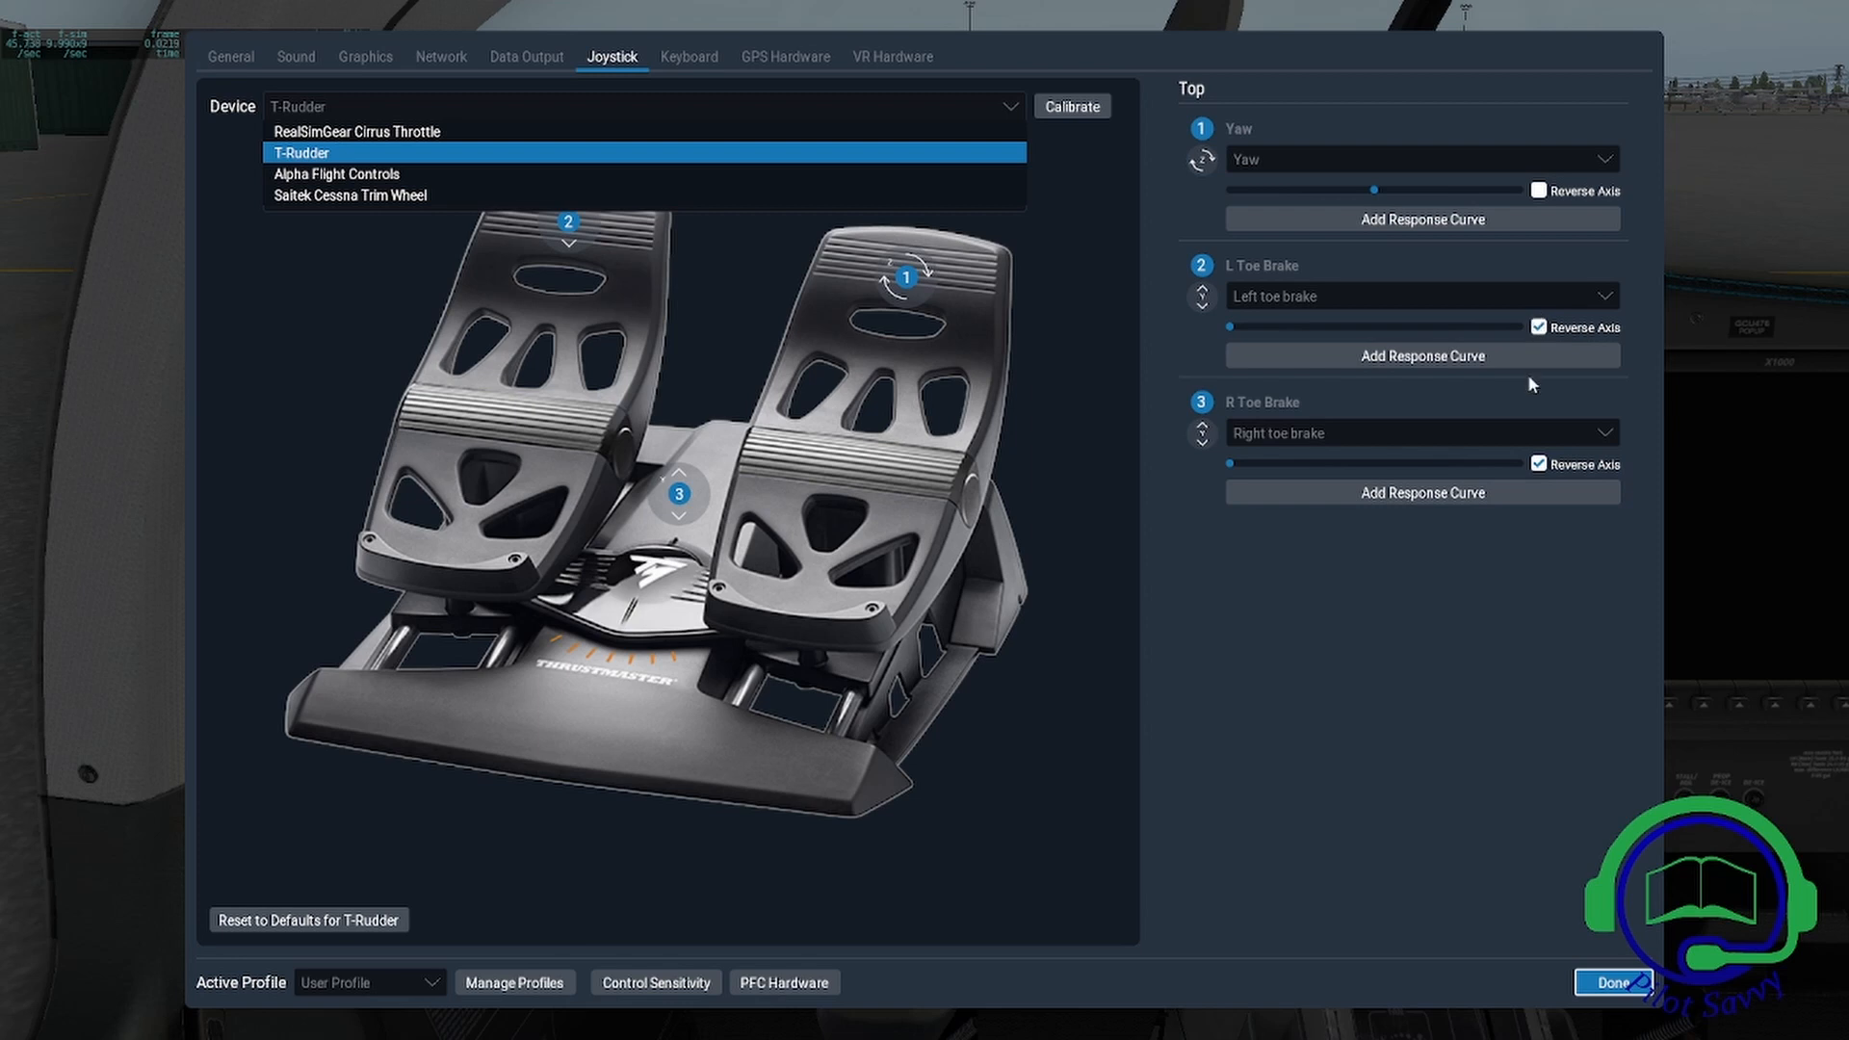
pyautogui.click(1537, 463)
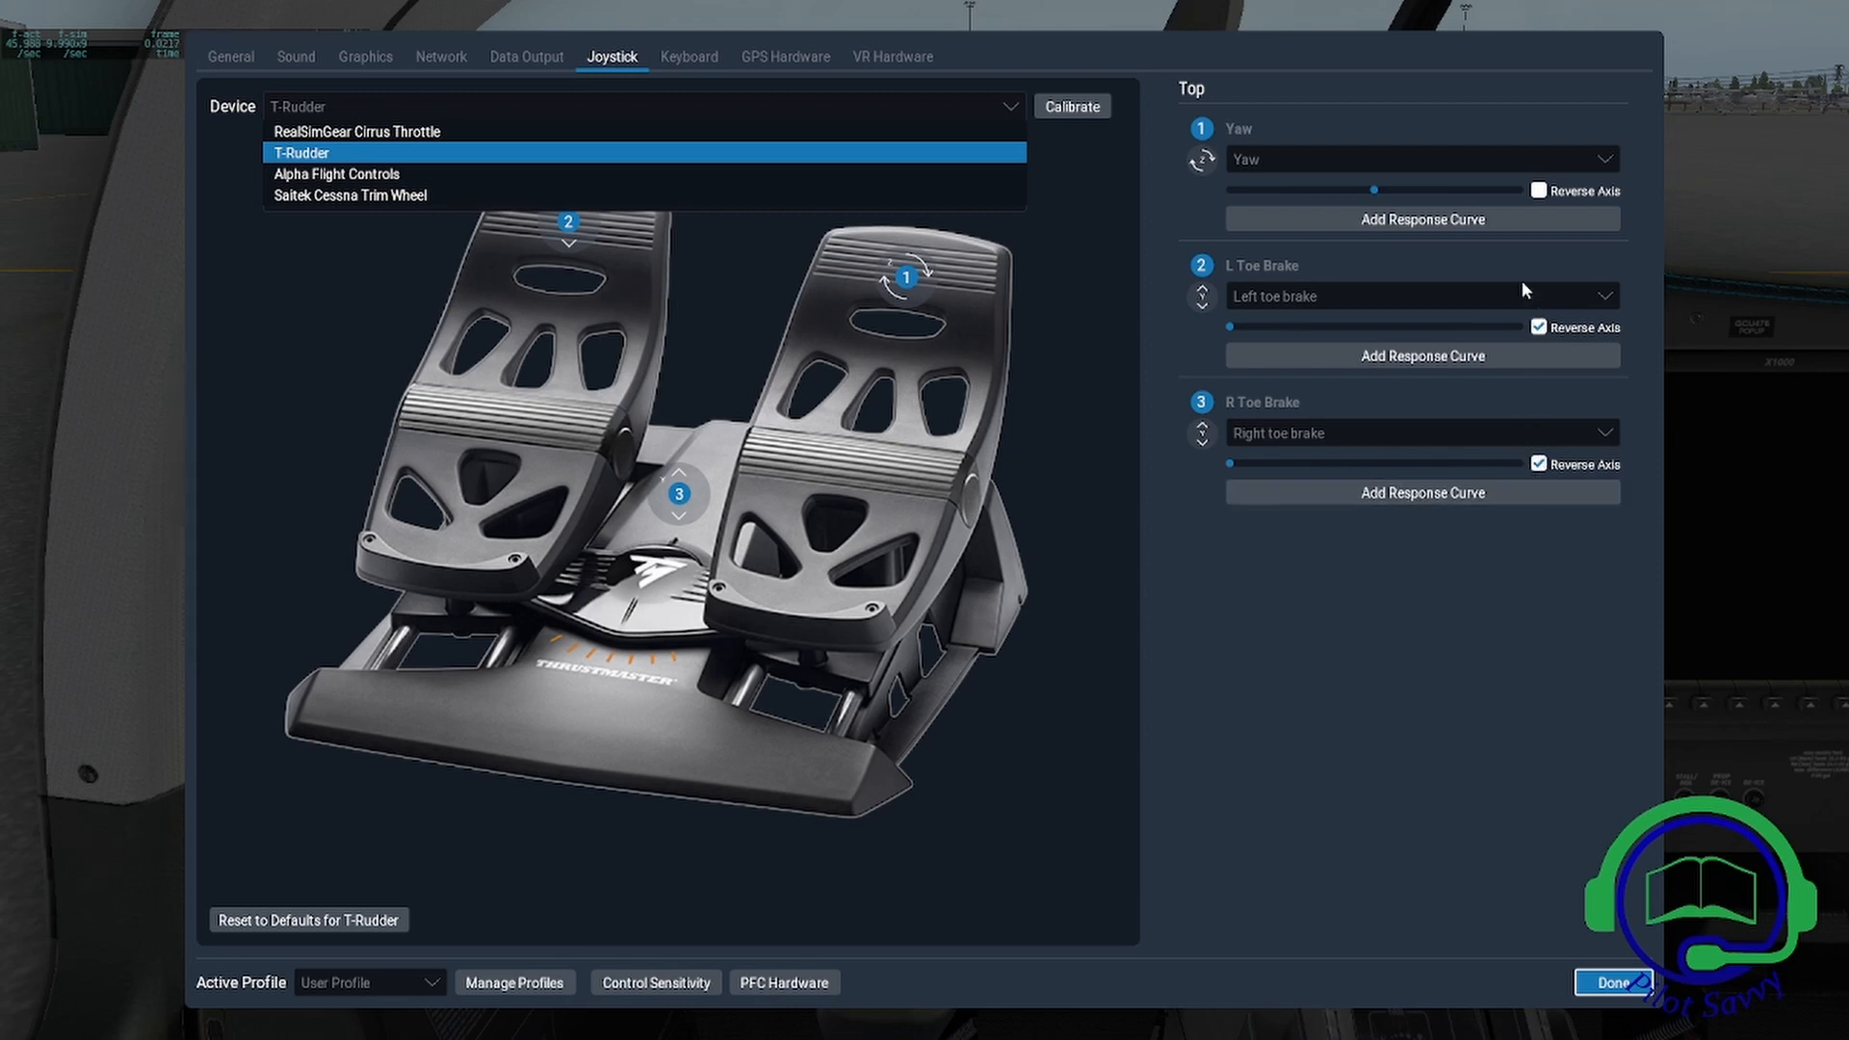
pyautogui.moveTo(1501, 261)
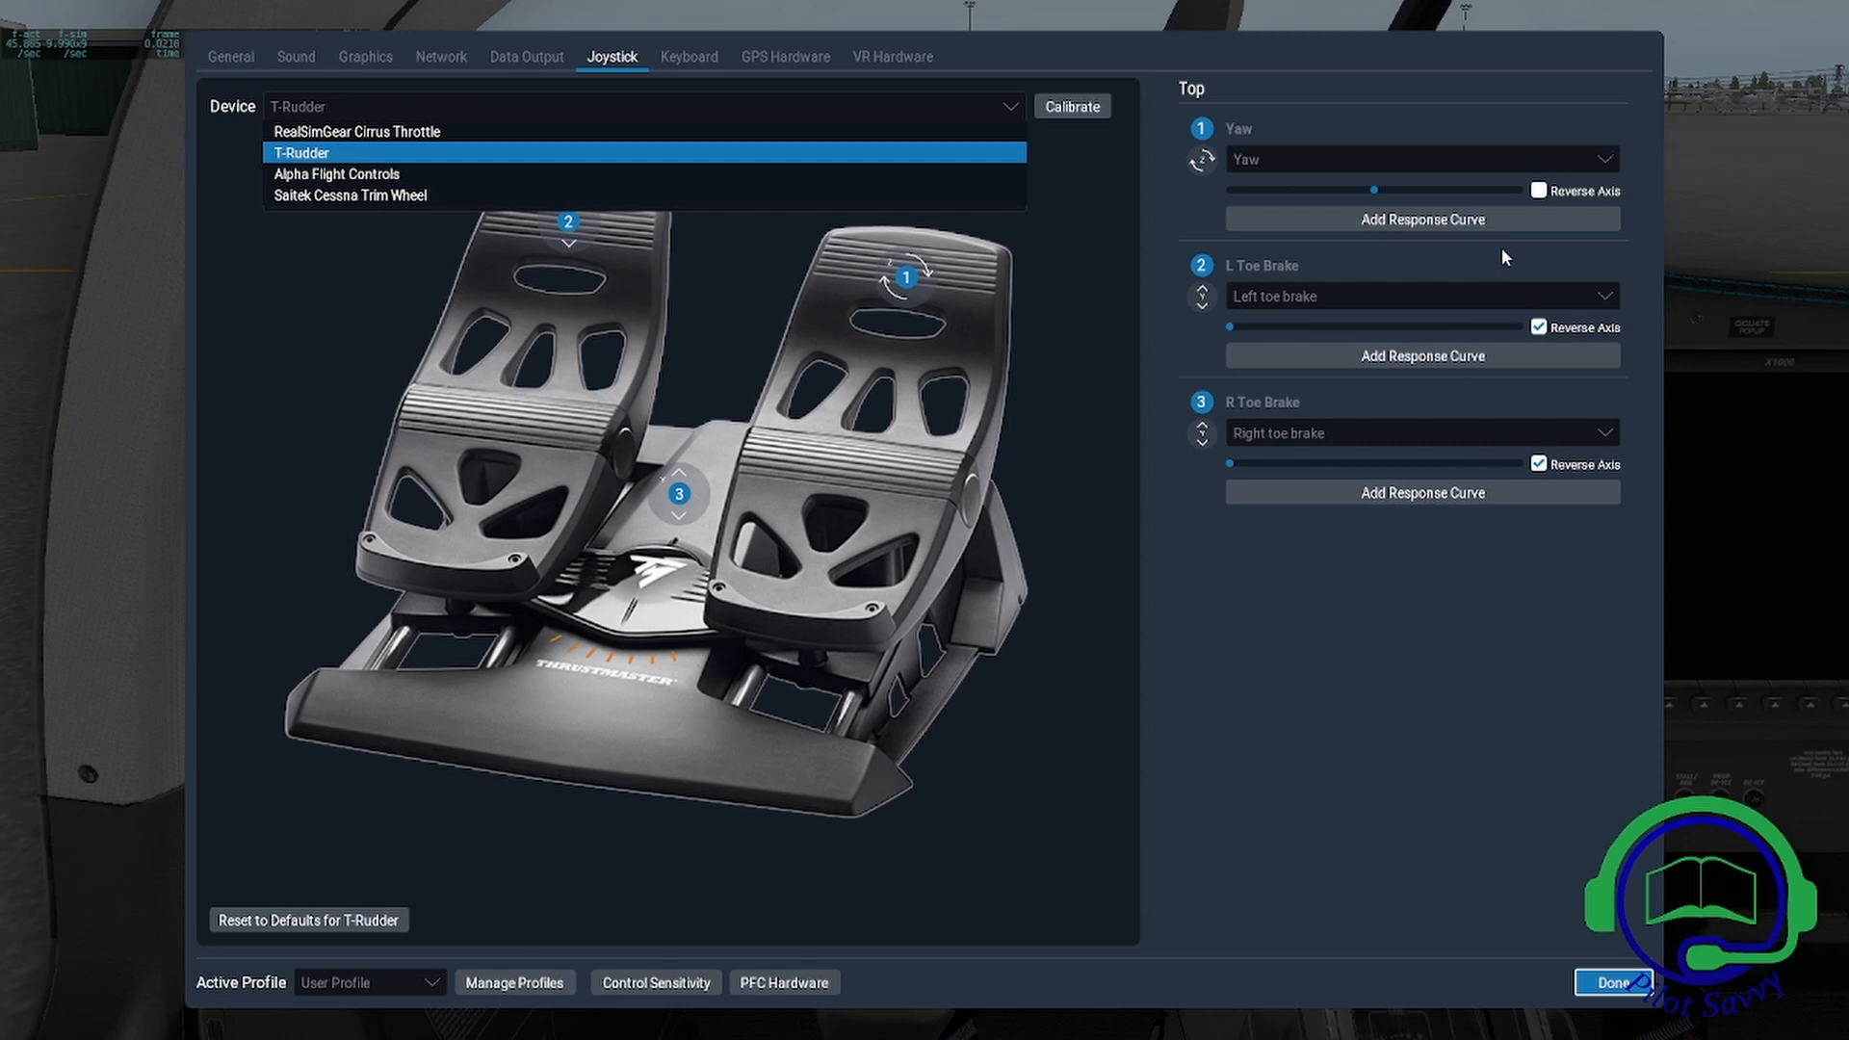
pyautogui.moveTo(1443, 305)
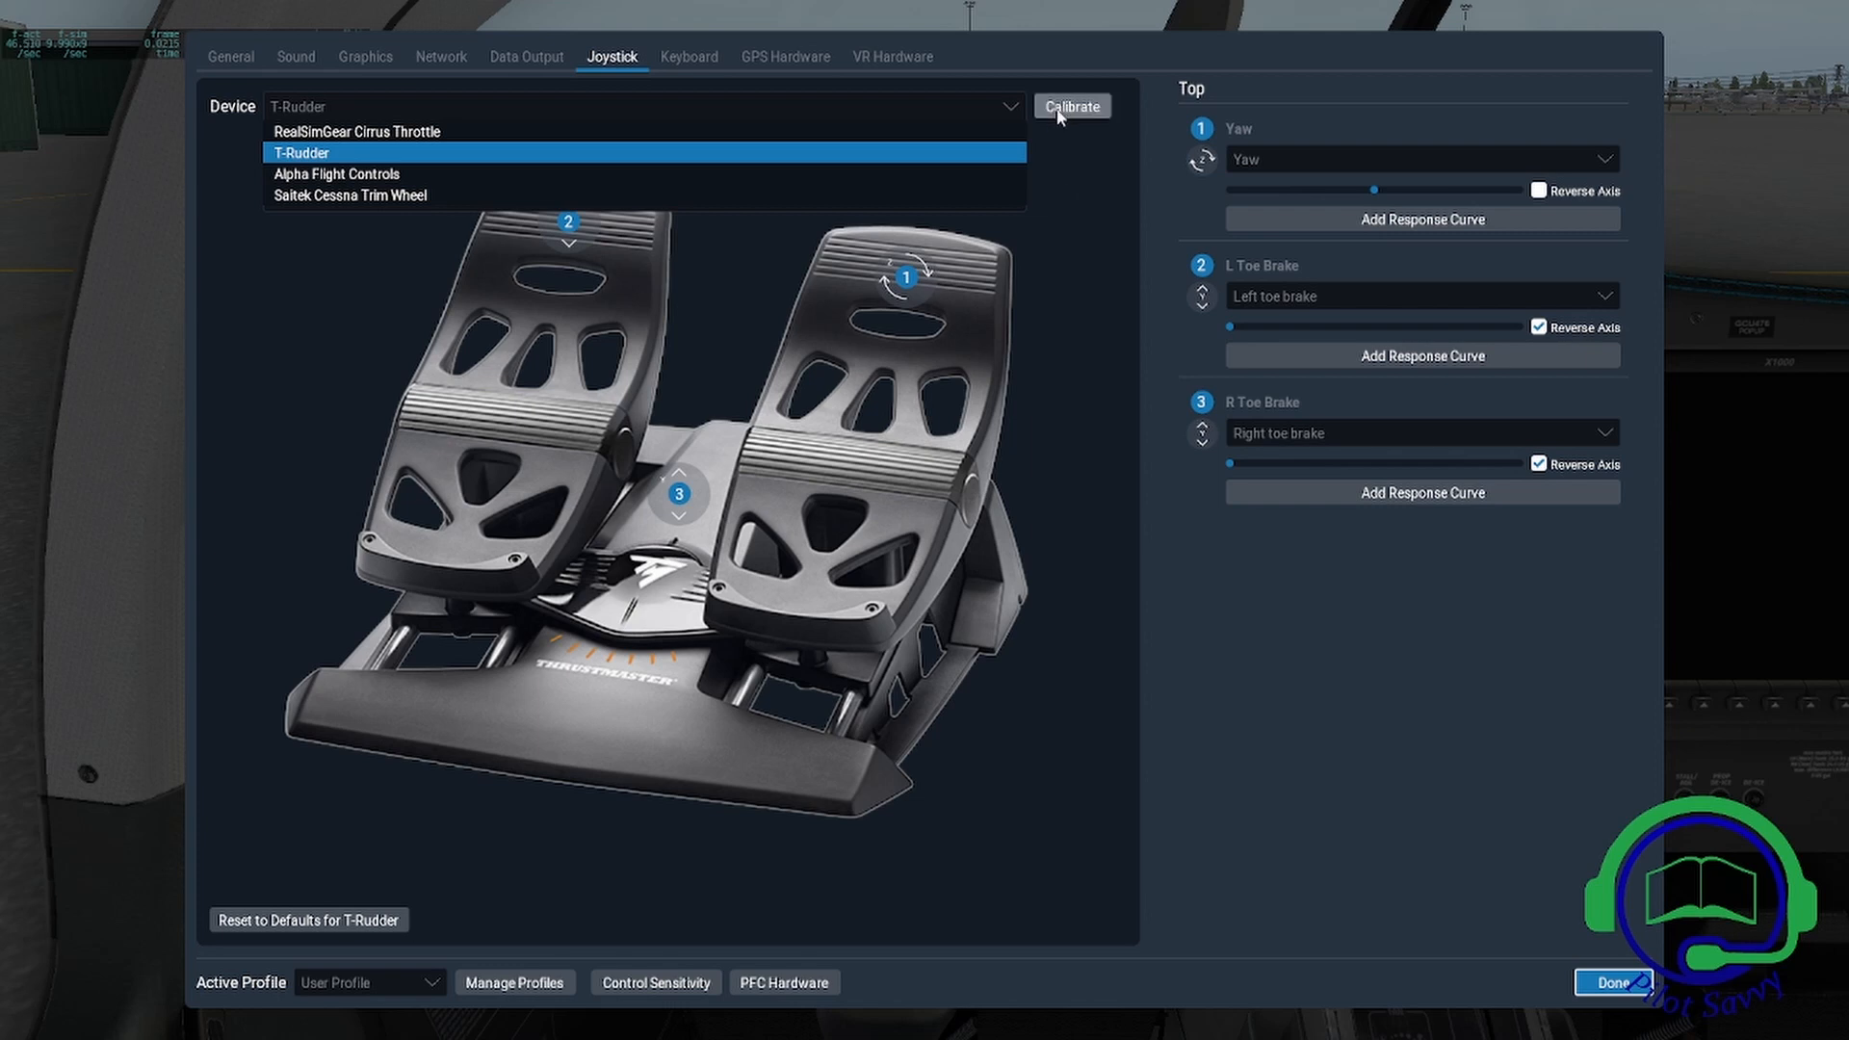
pyautogui.moveTo(1067, 116)
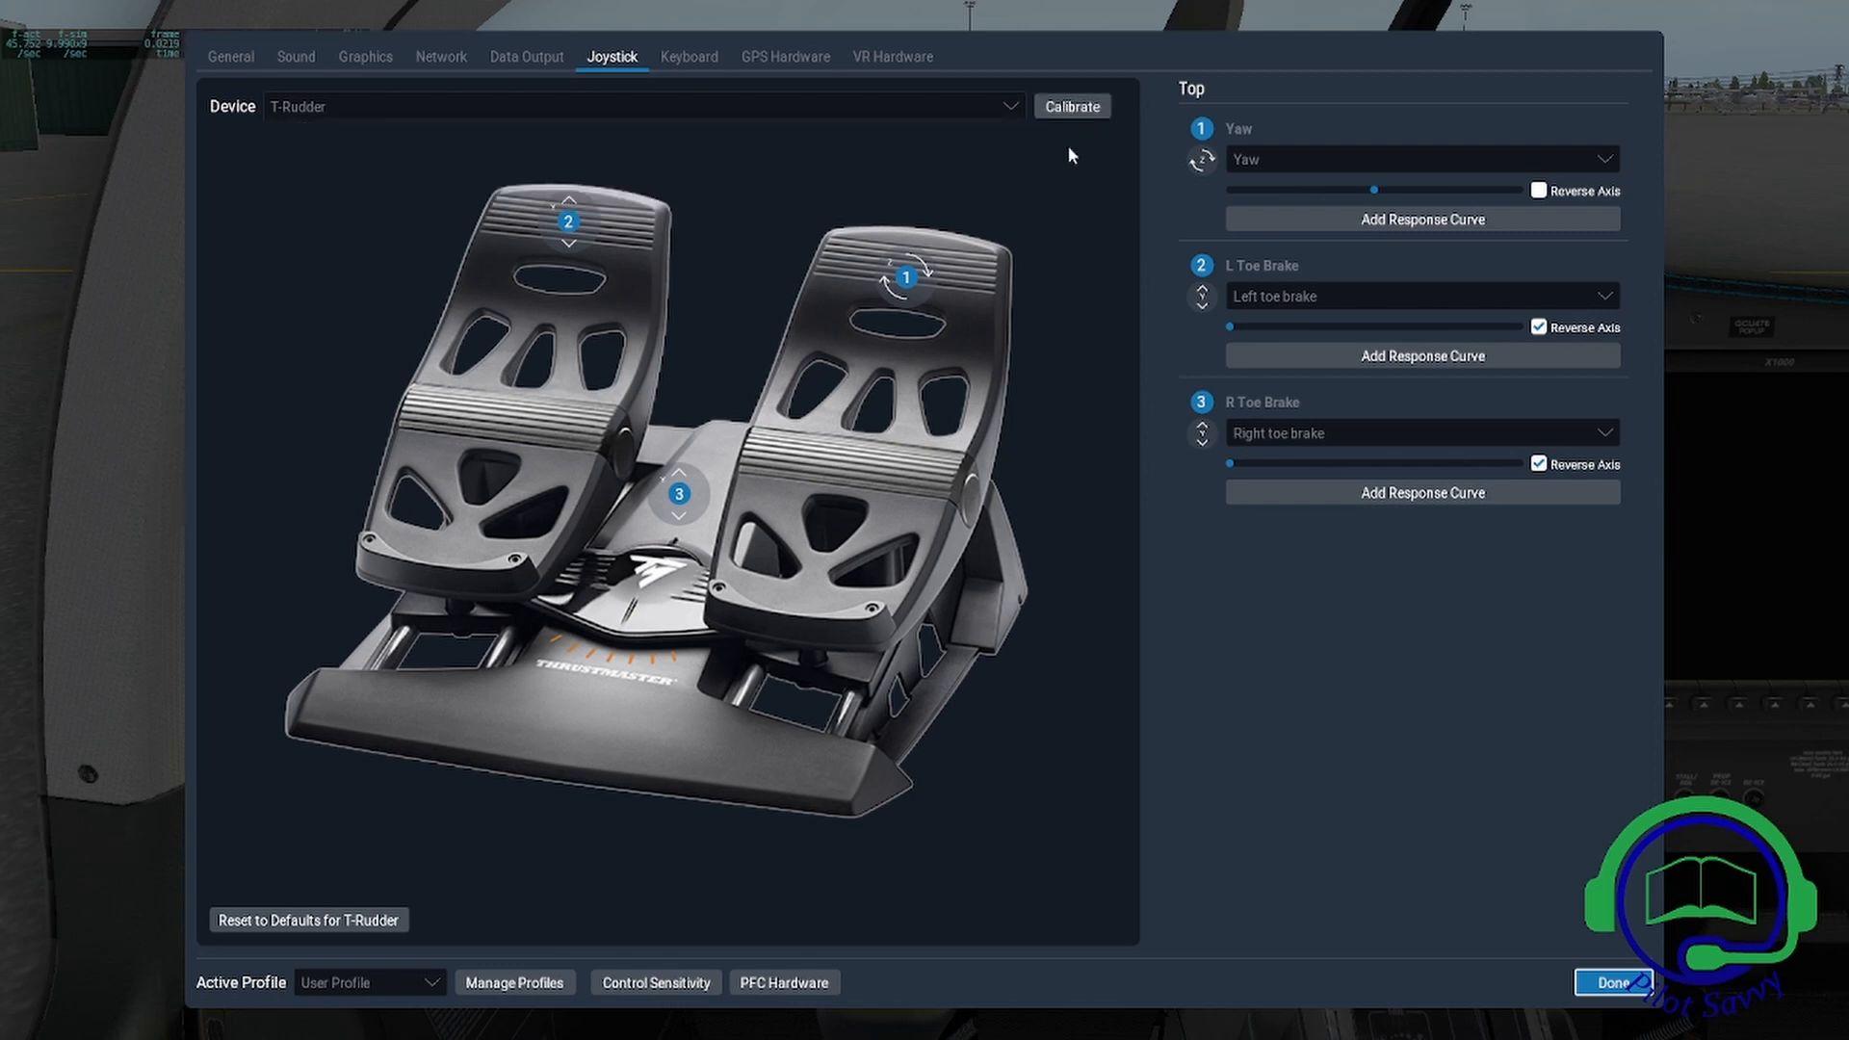
# Calibrate the T-Rudder, recording the yaw and both toe brake axis ranges
pyautogui.click(1071, 106)
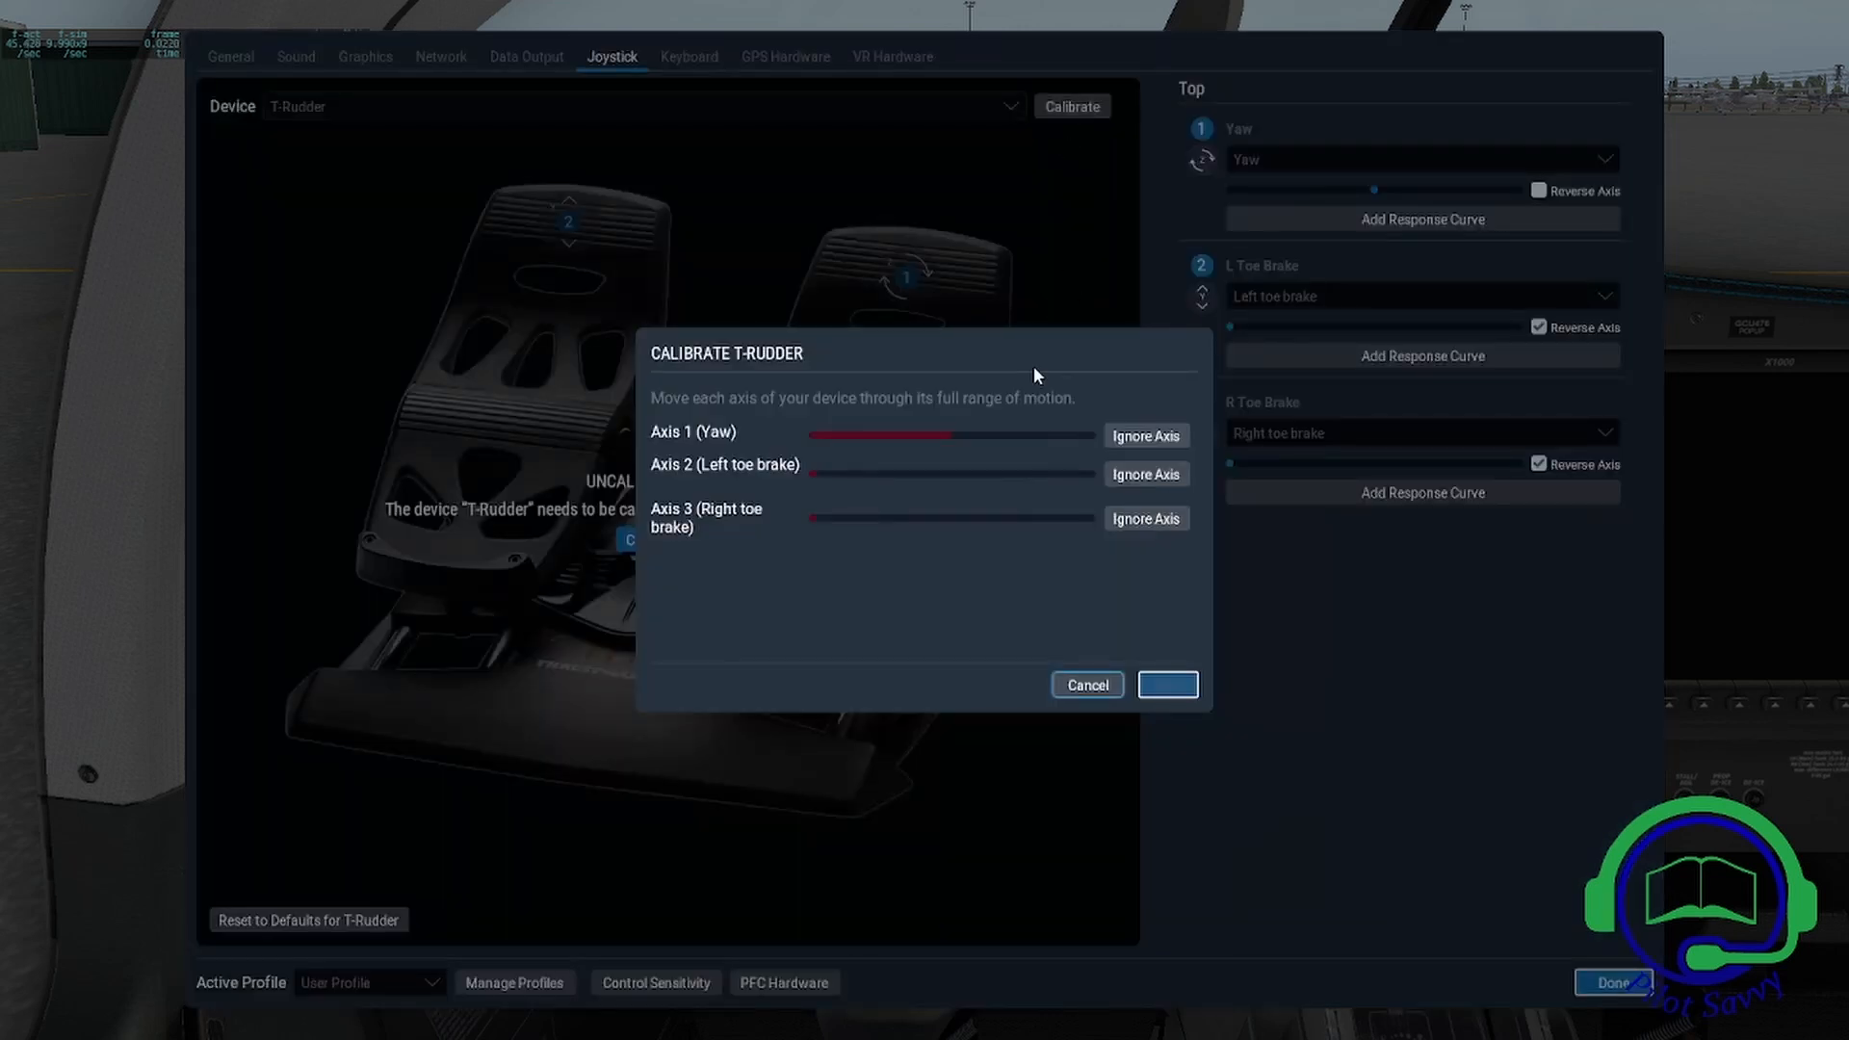
pyautogui.moveTo(1161, 557)
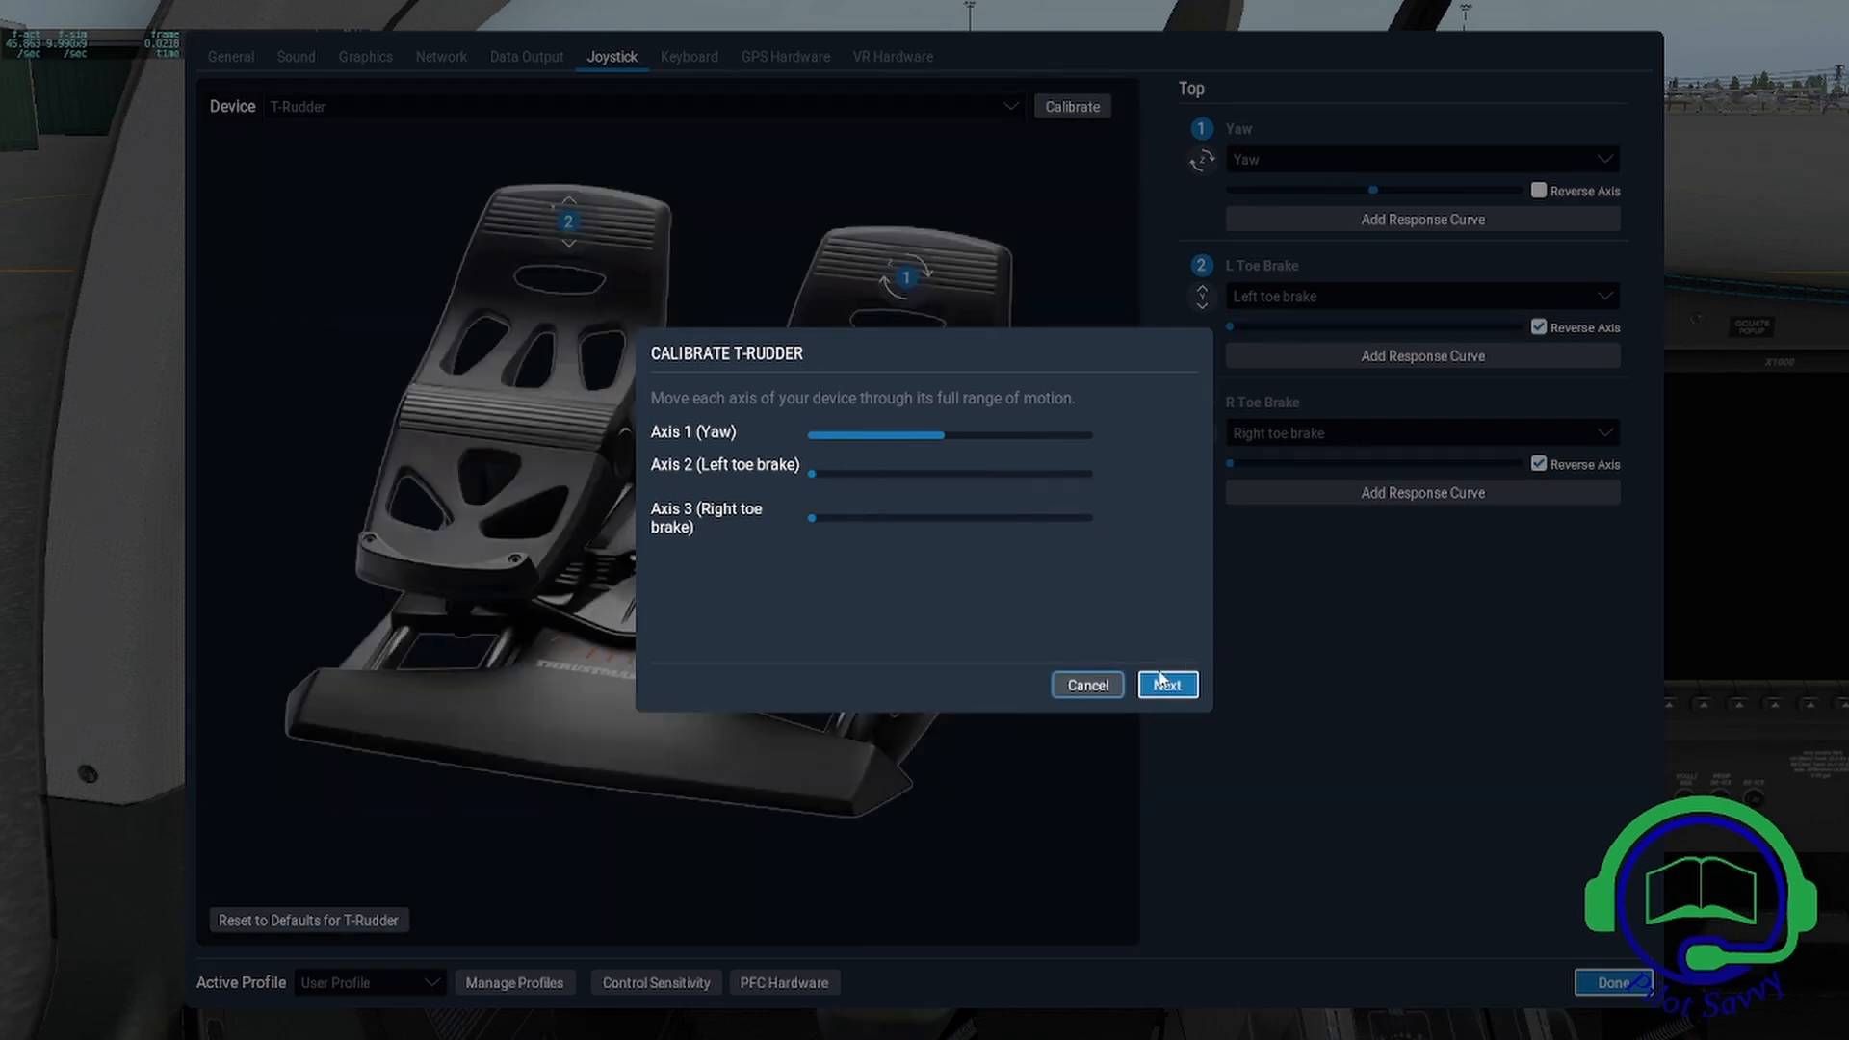
pyautogui.click(1166, 684)
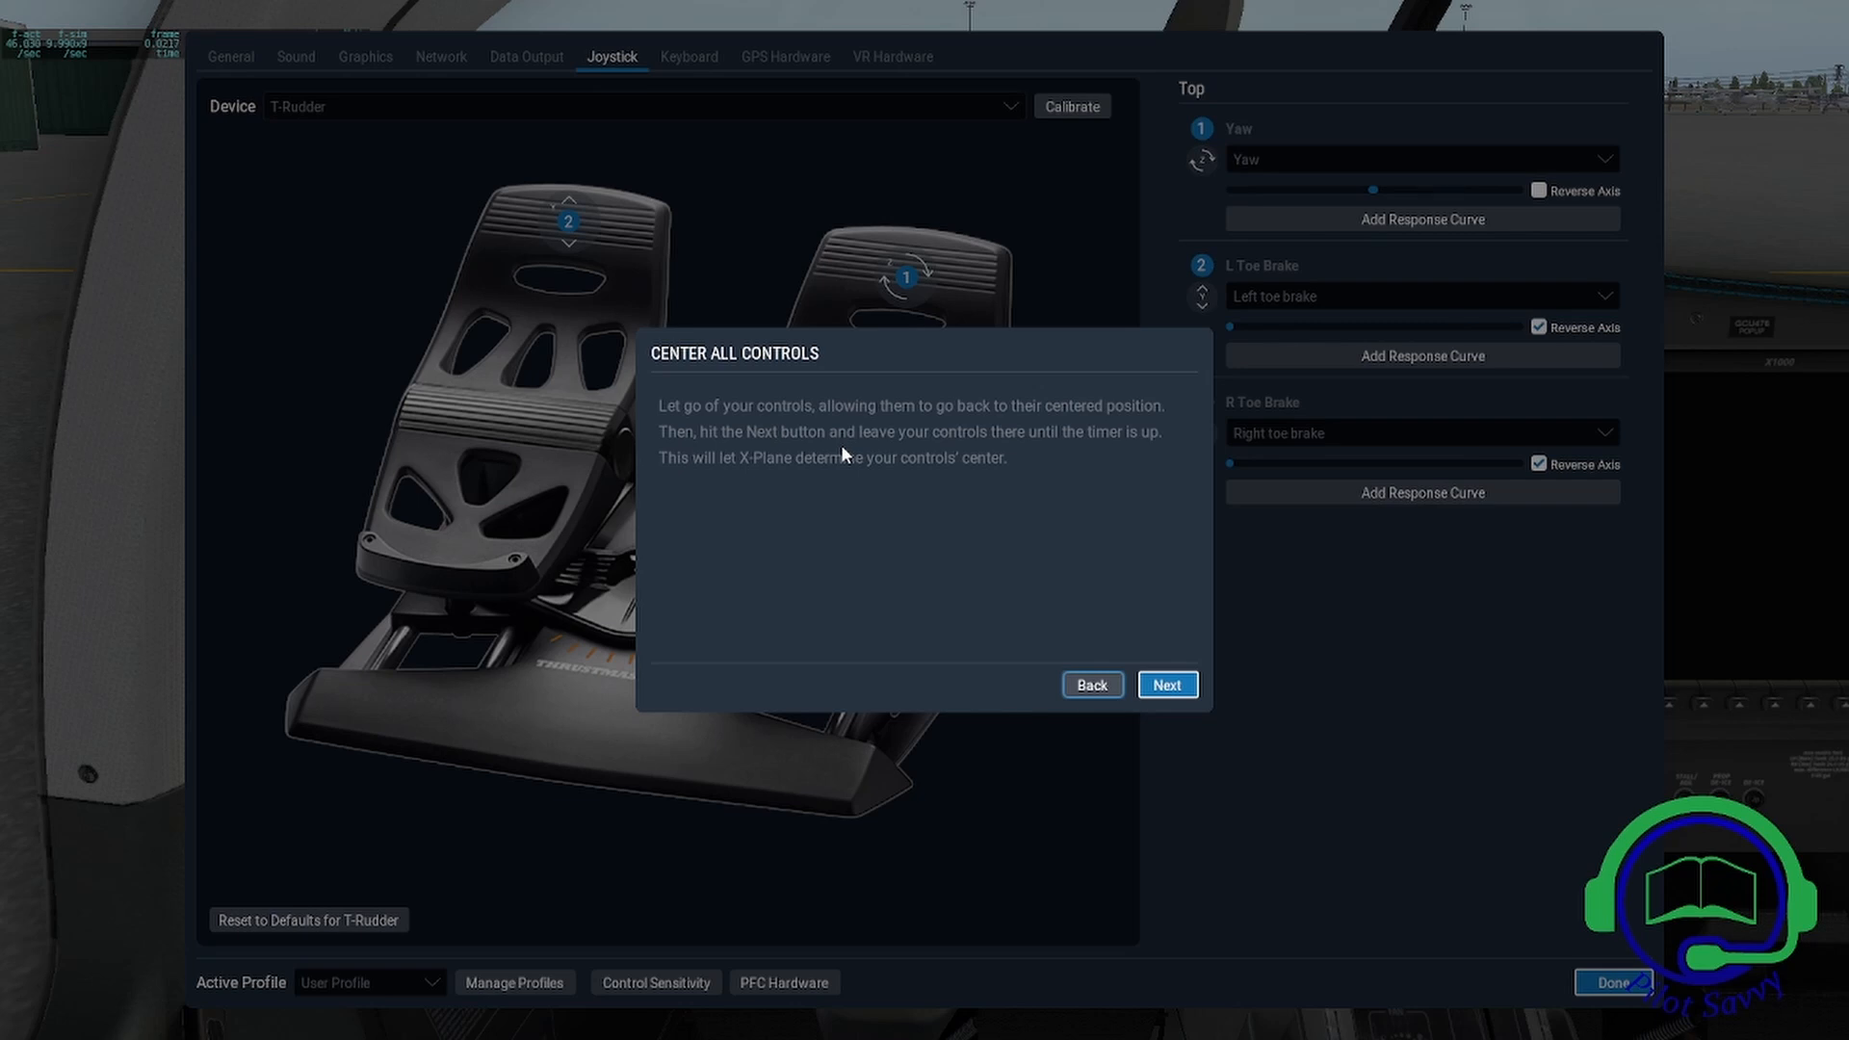
pyautogui.moveTo(903, 429)
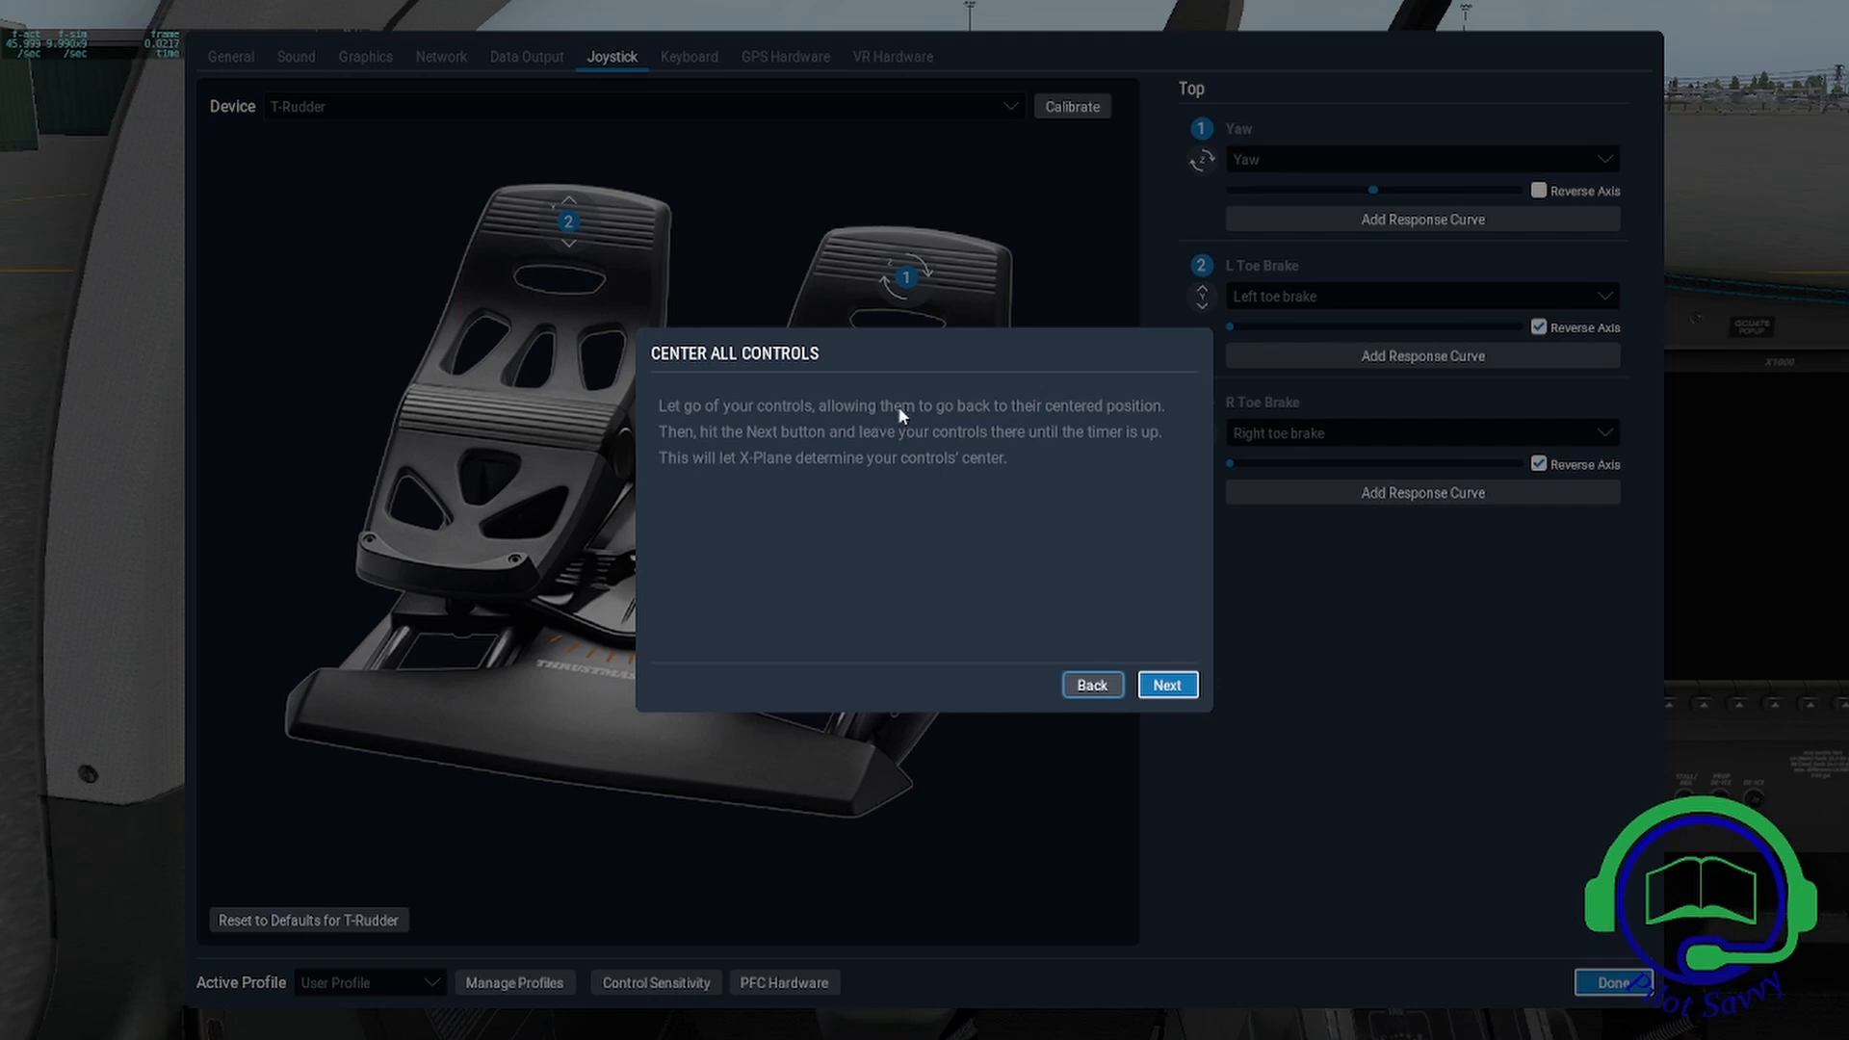
pyautogui.moveTo(1140, 481)
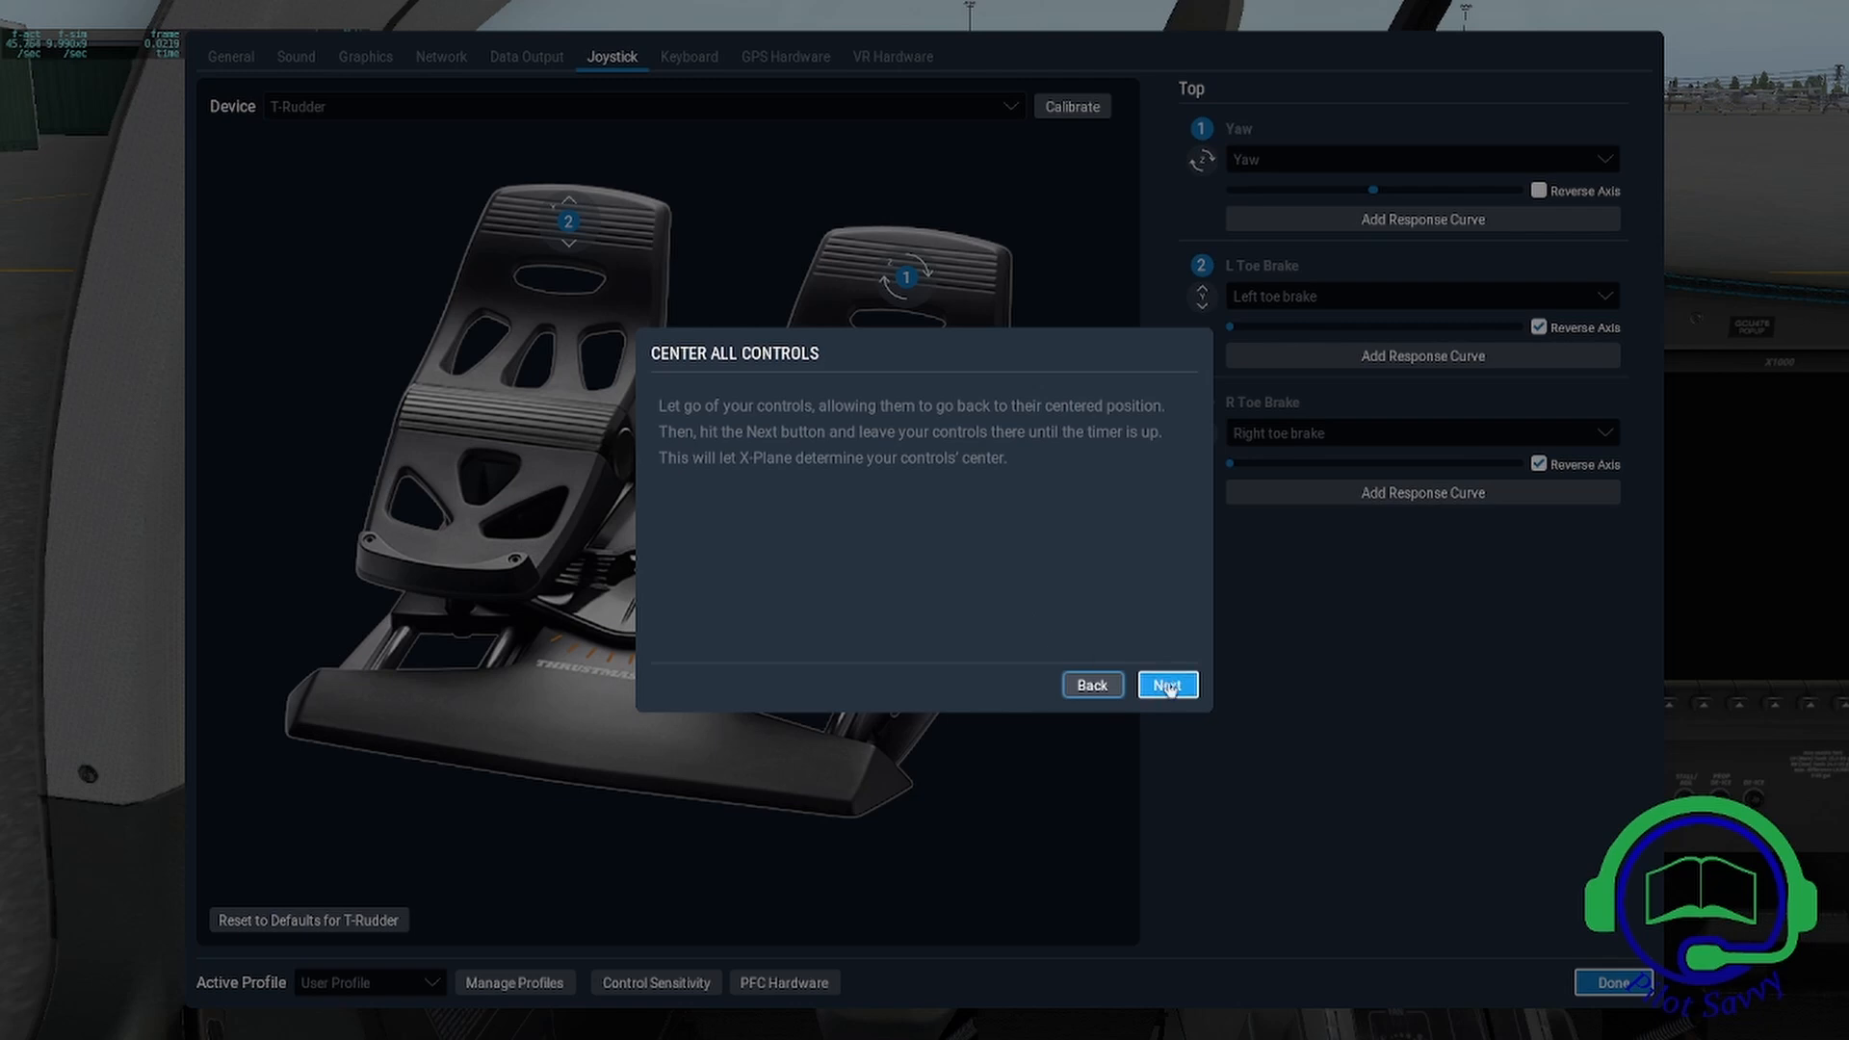
# Capture the T-Rudder pedals' centred position and finish calibration
pyautogui.click(1165, 684)
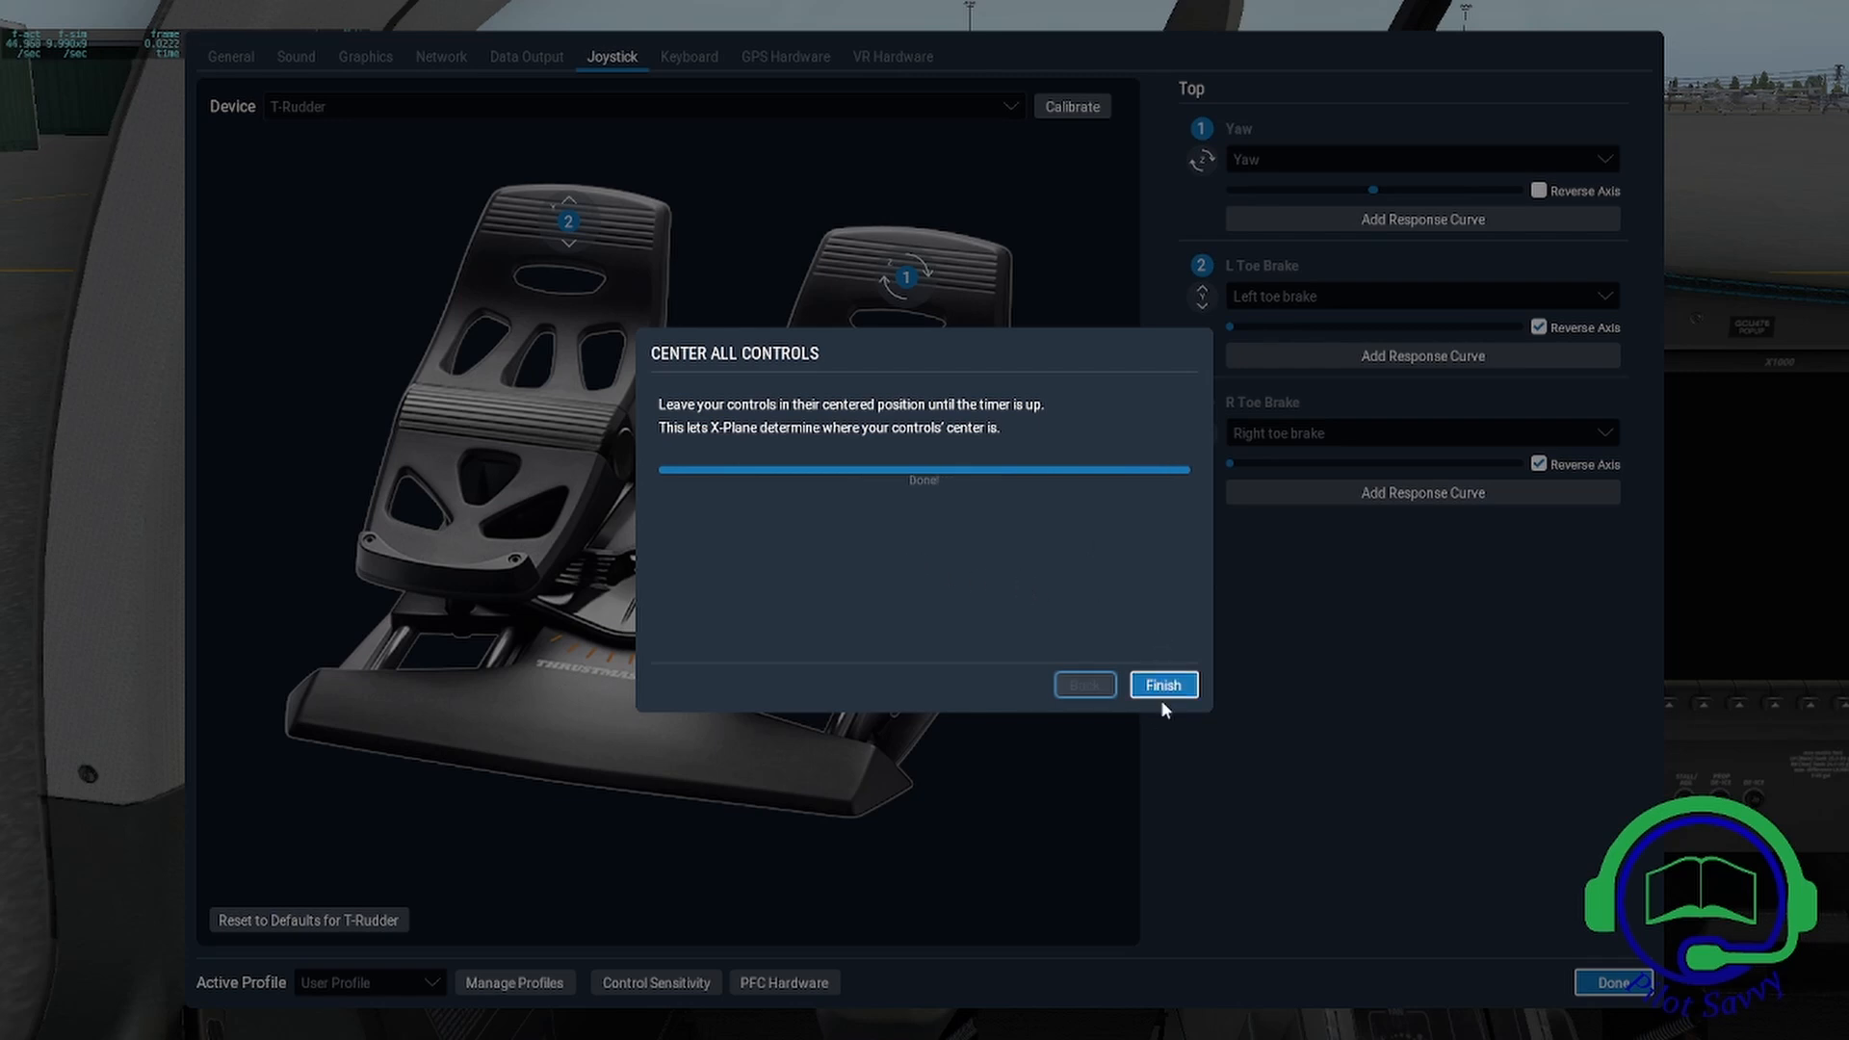
pyautogui.click(1161, 685)
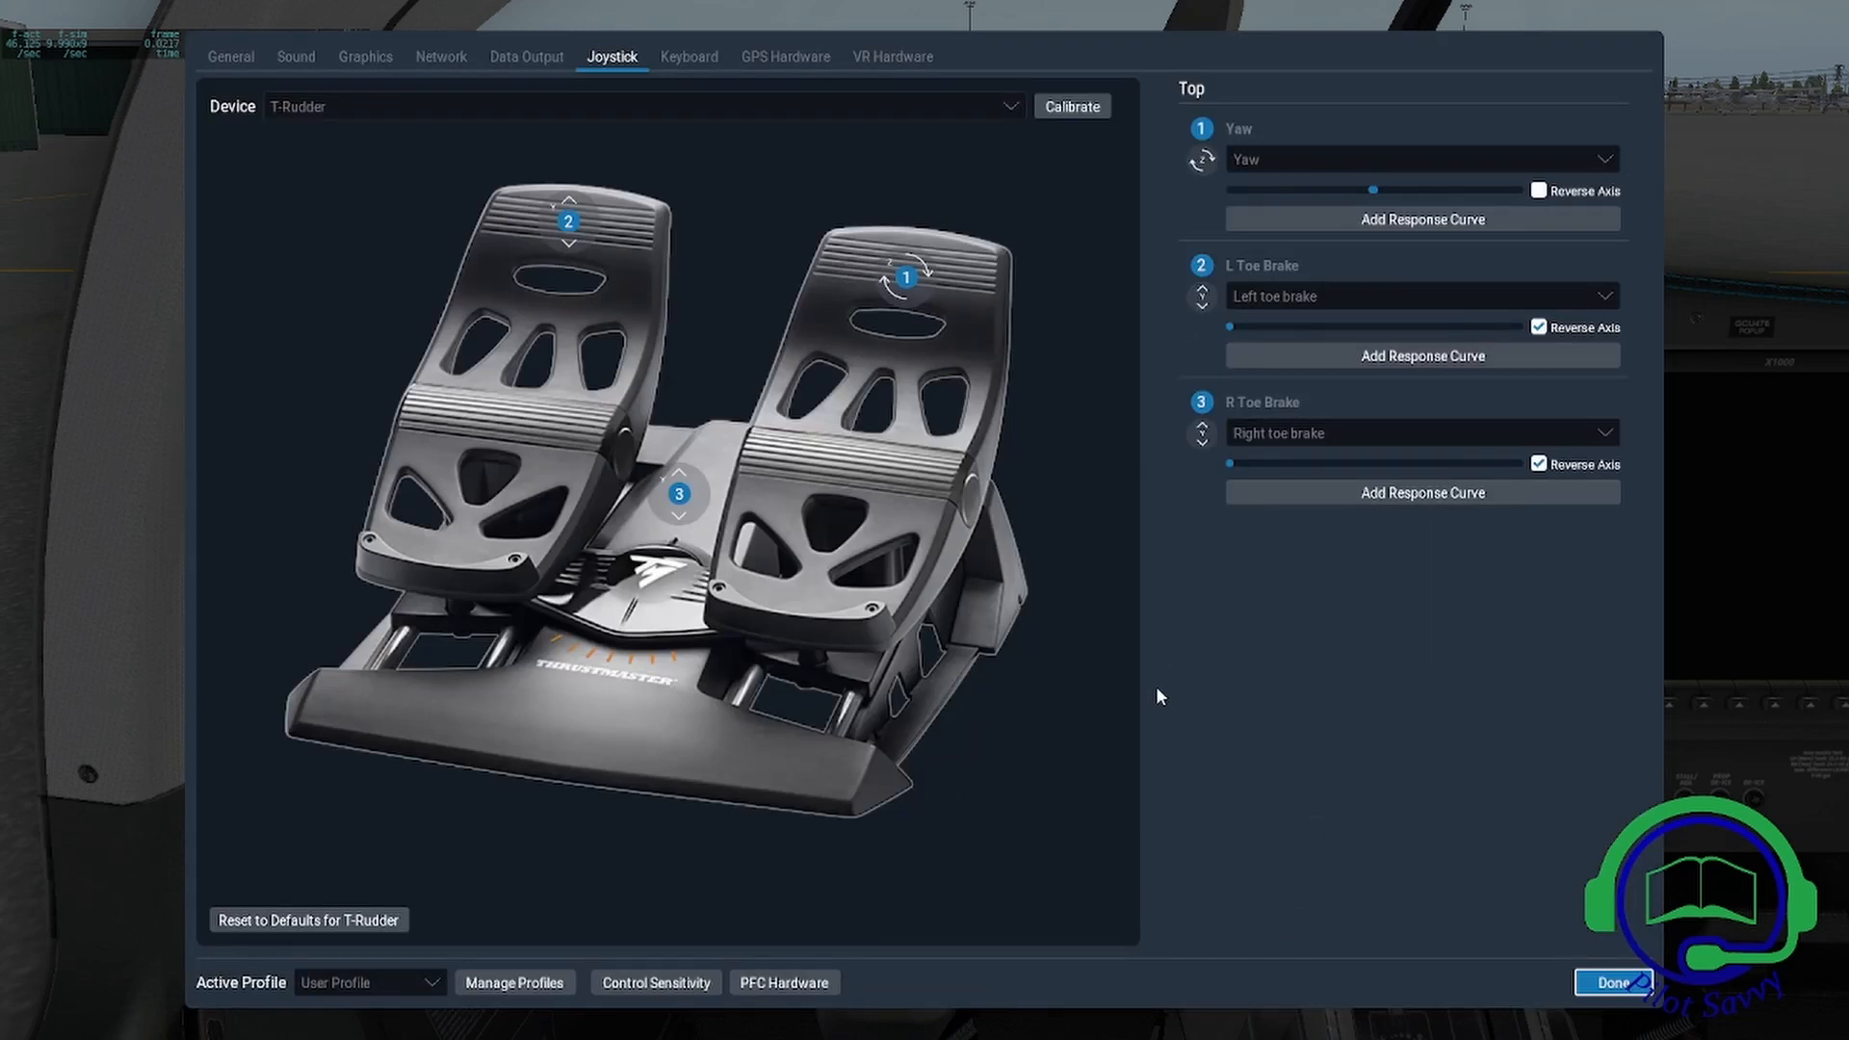
pyautogui.moveTo(1397, 306)
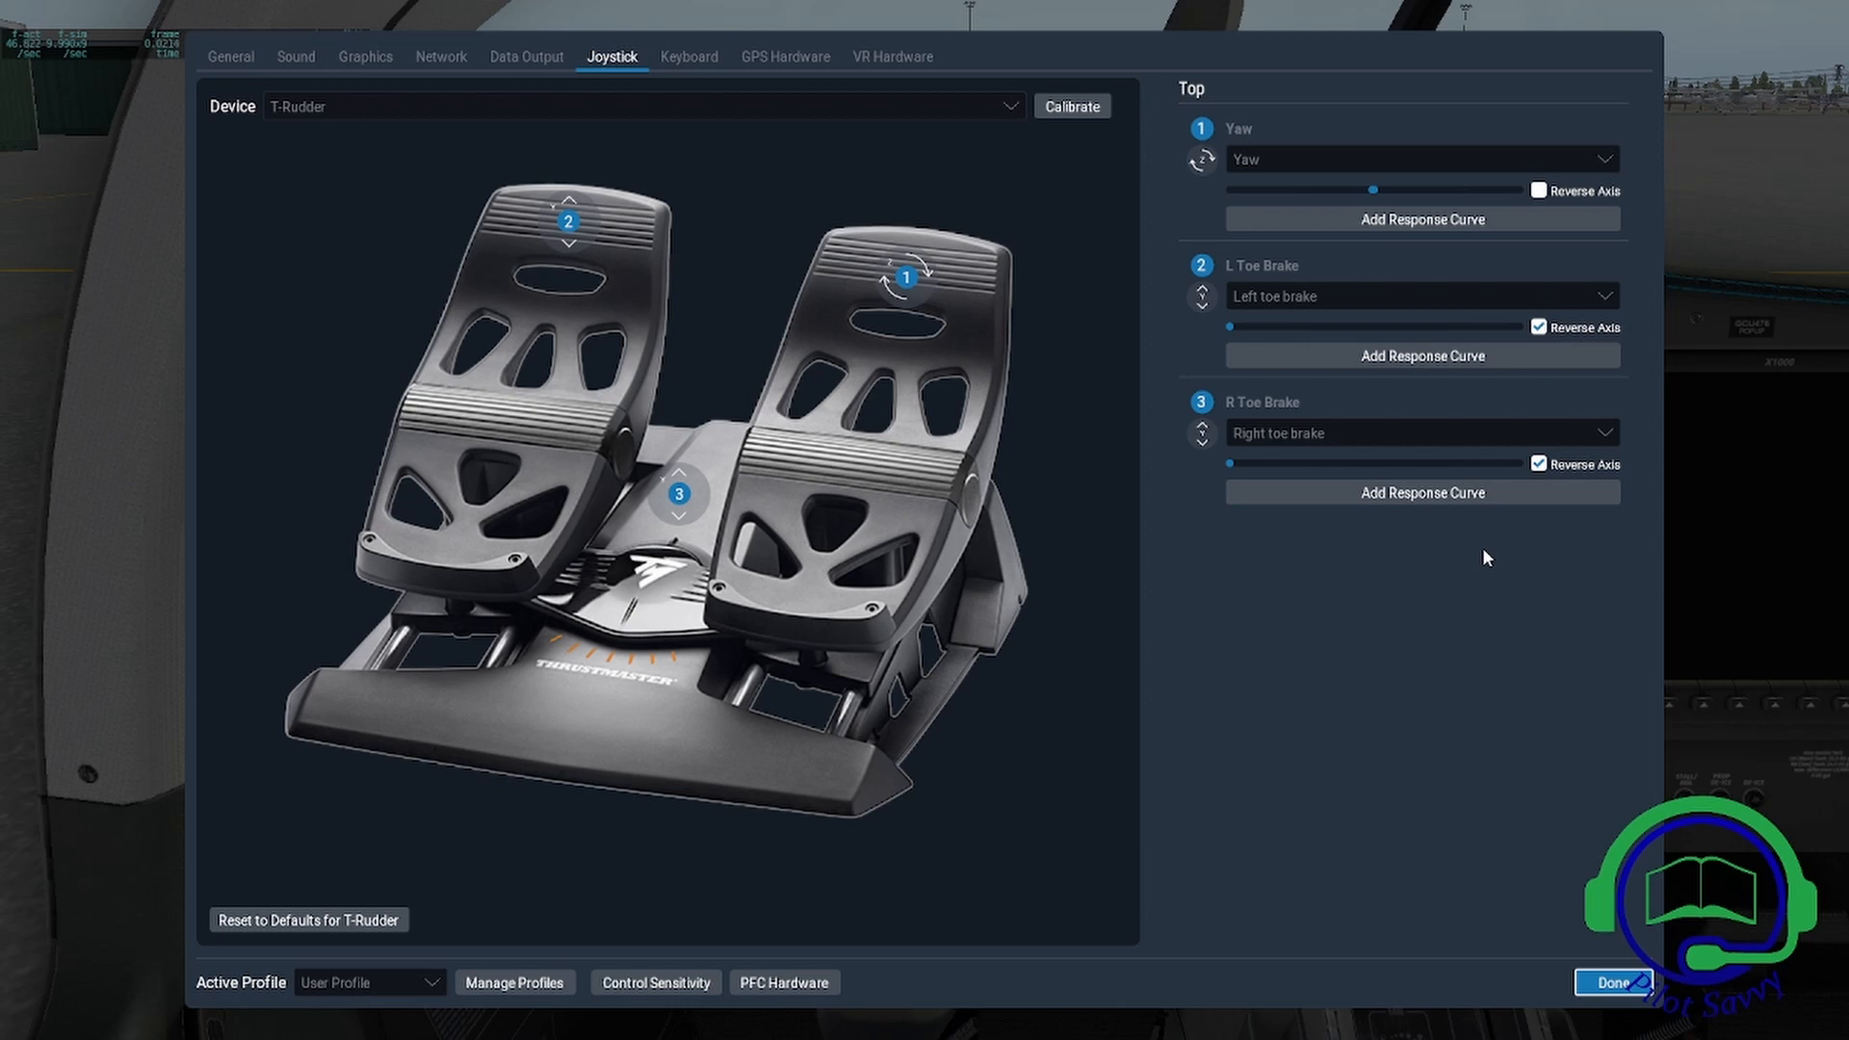
pyautogui.moveTo(1422, 355)
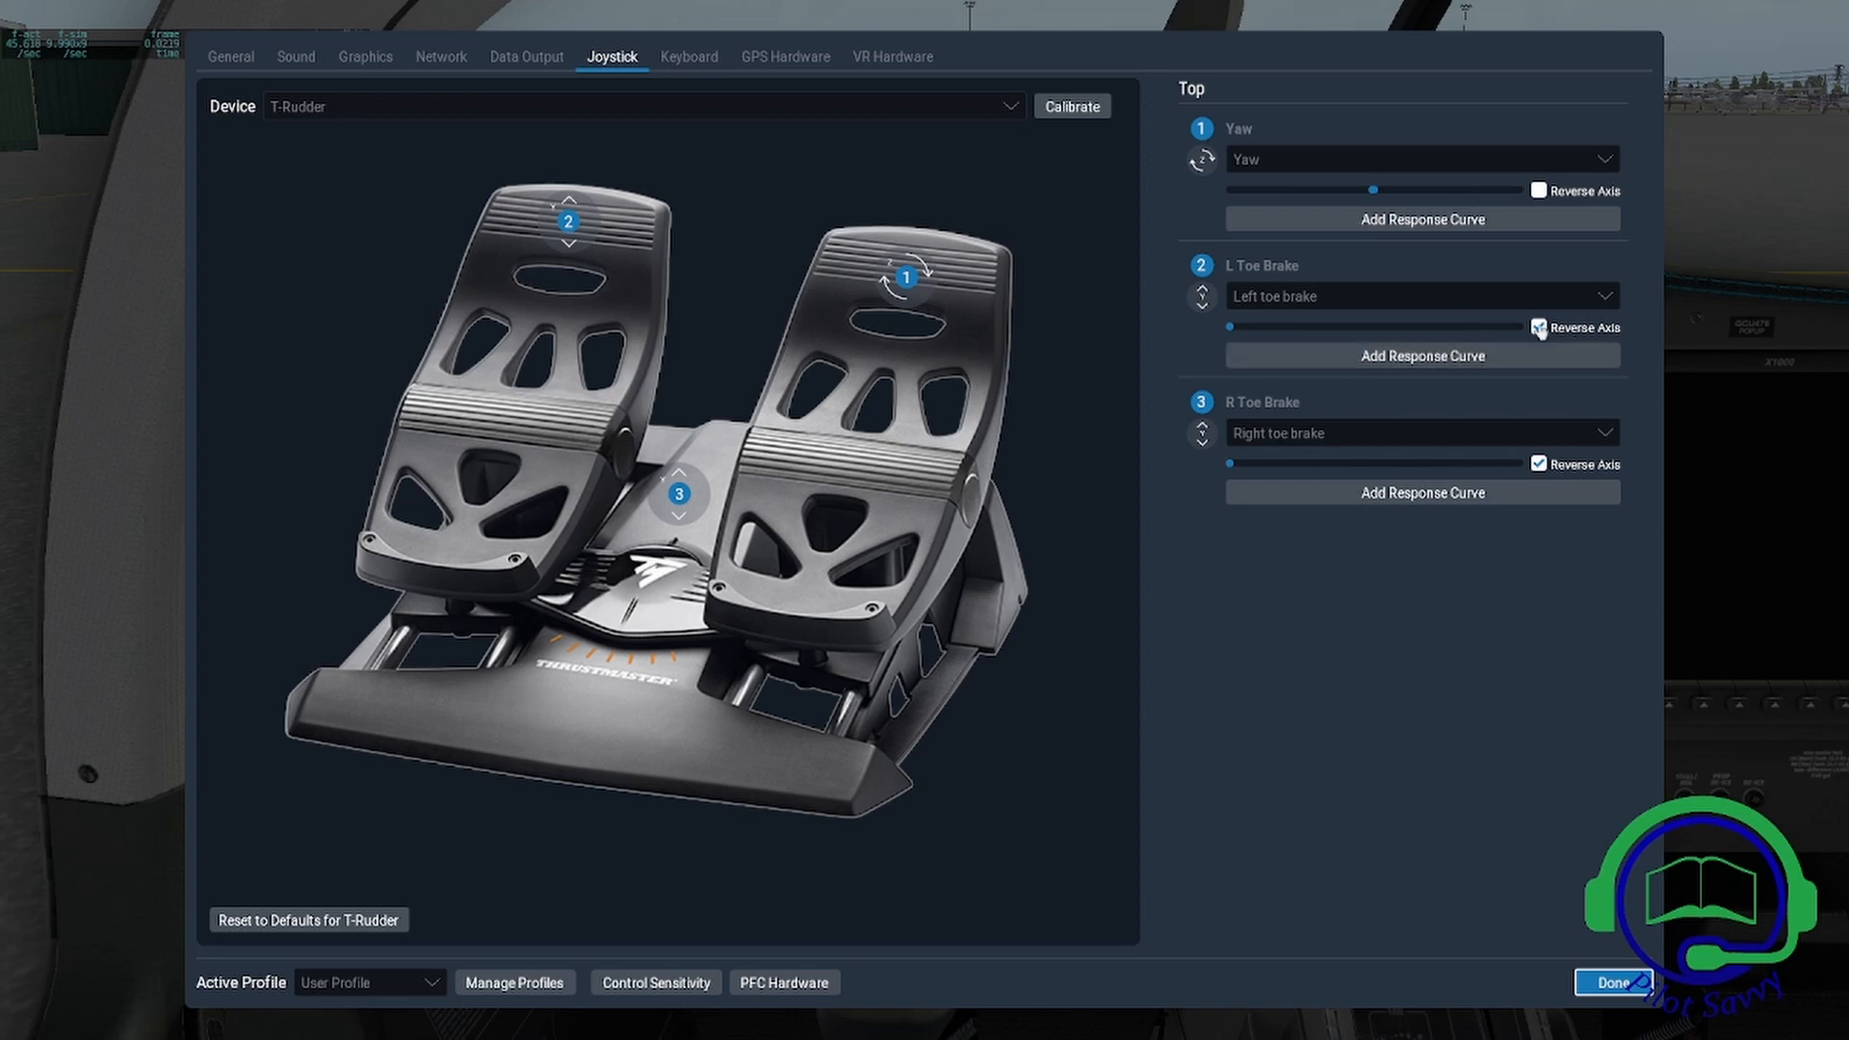
pyautogui.click(1539, 327)
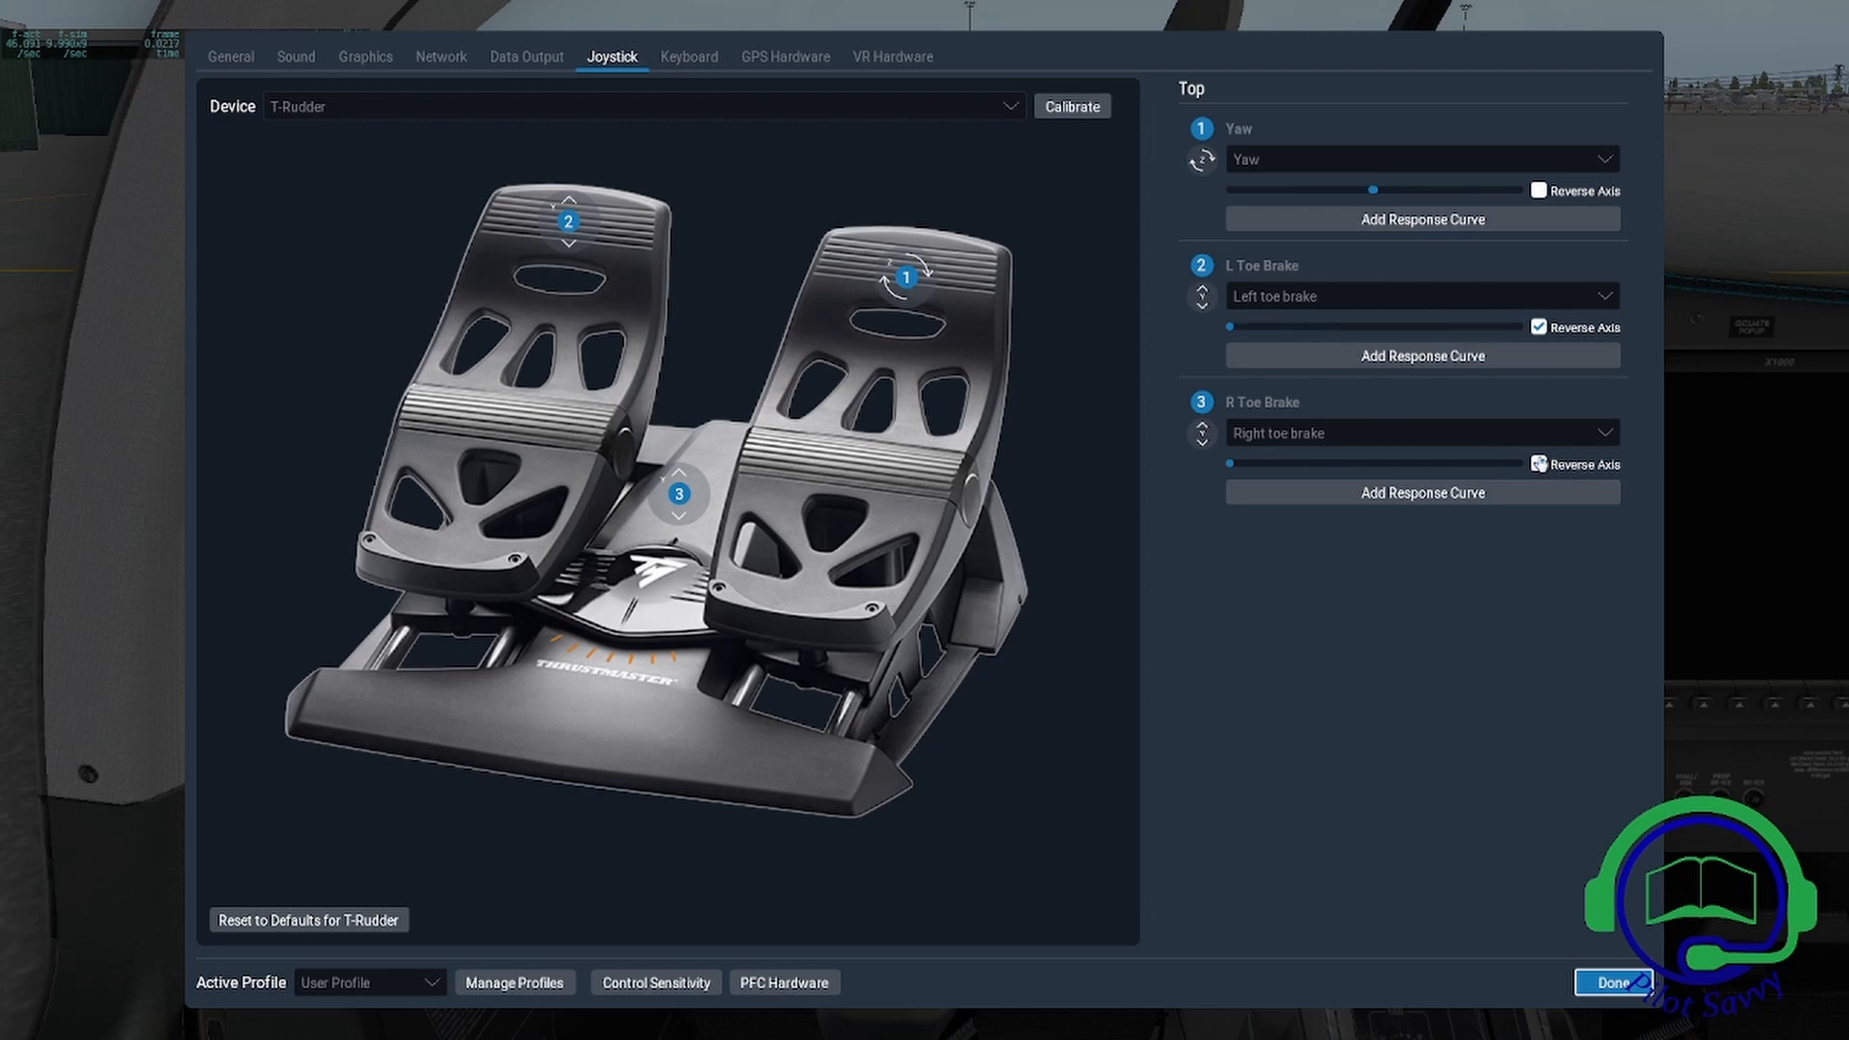
pyautogui.click(1539, 328)
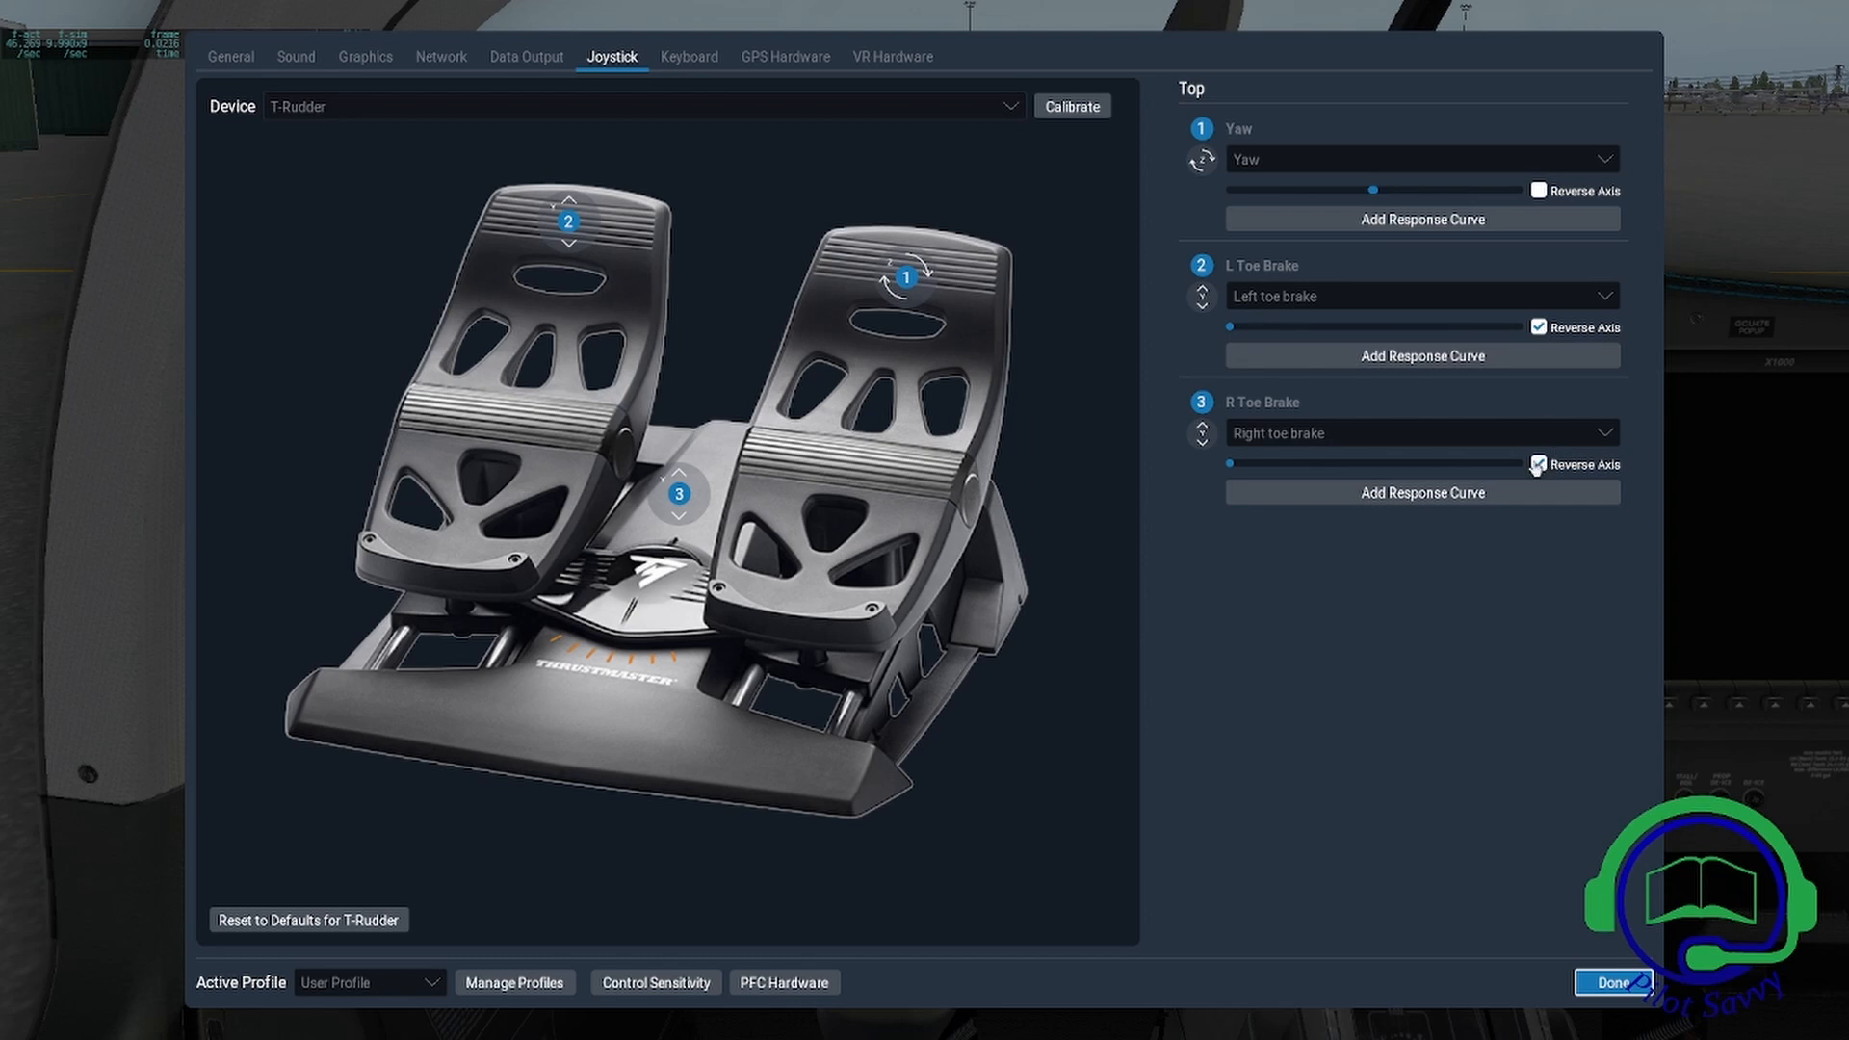
pyautogui.click(1538, 464)
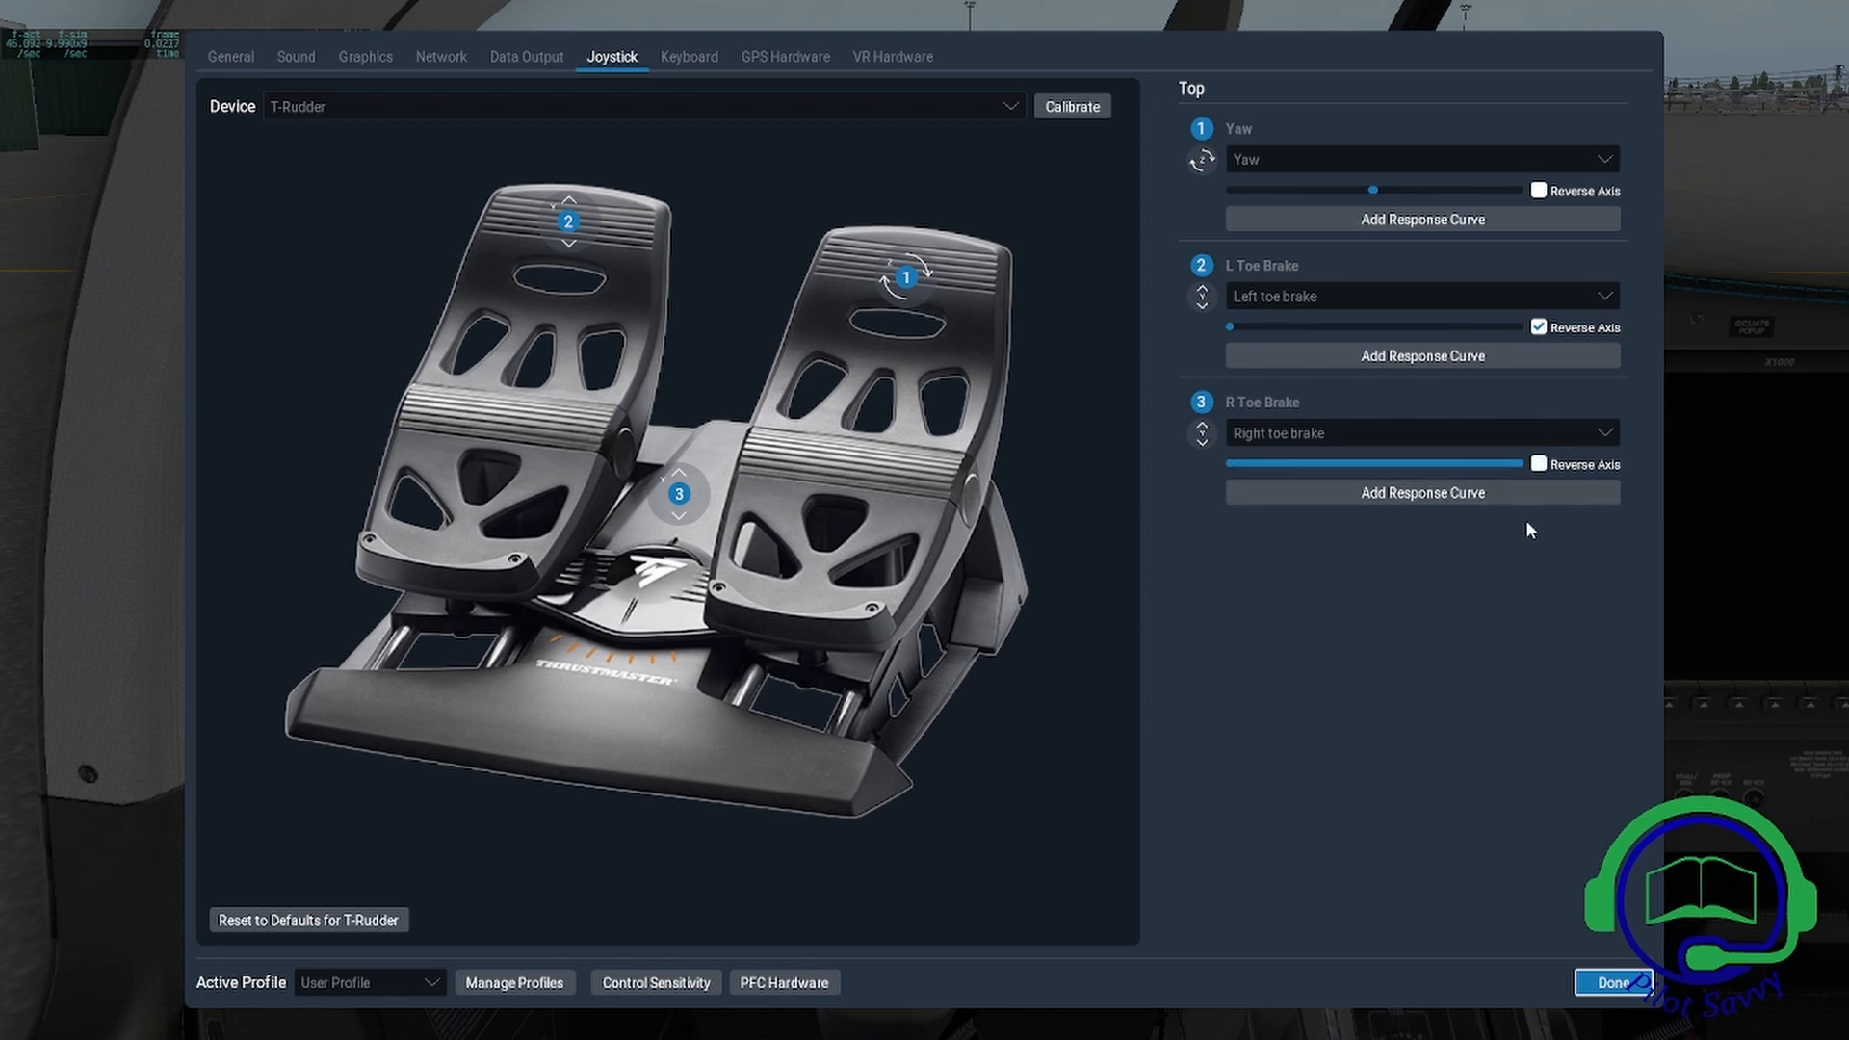
pyautogui.moveTo(1513, 563)
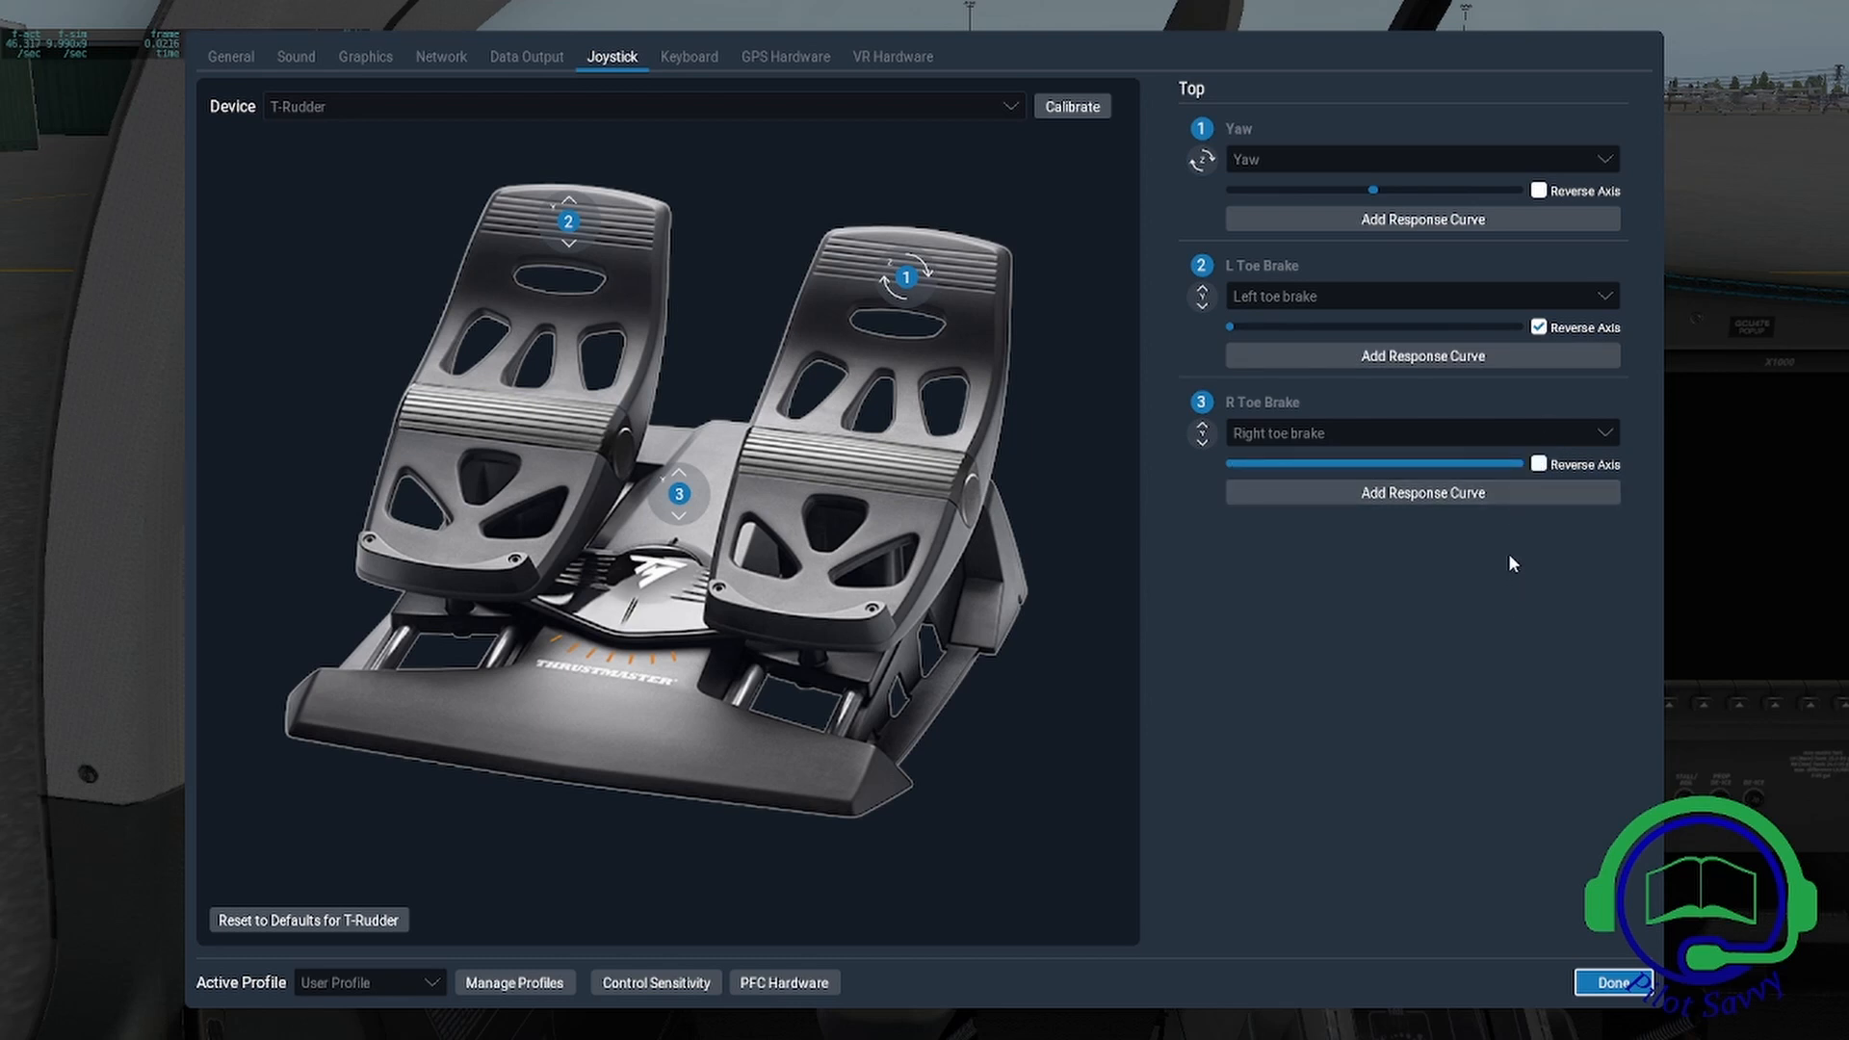
pyautogui.click(1539, 328)
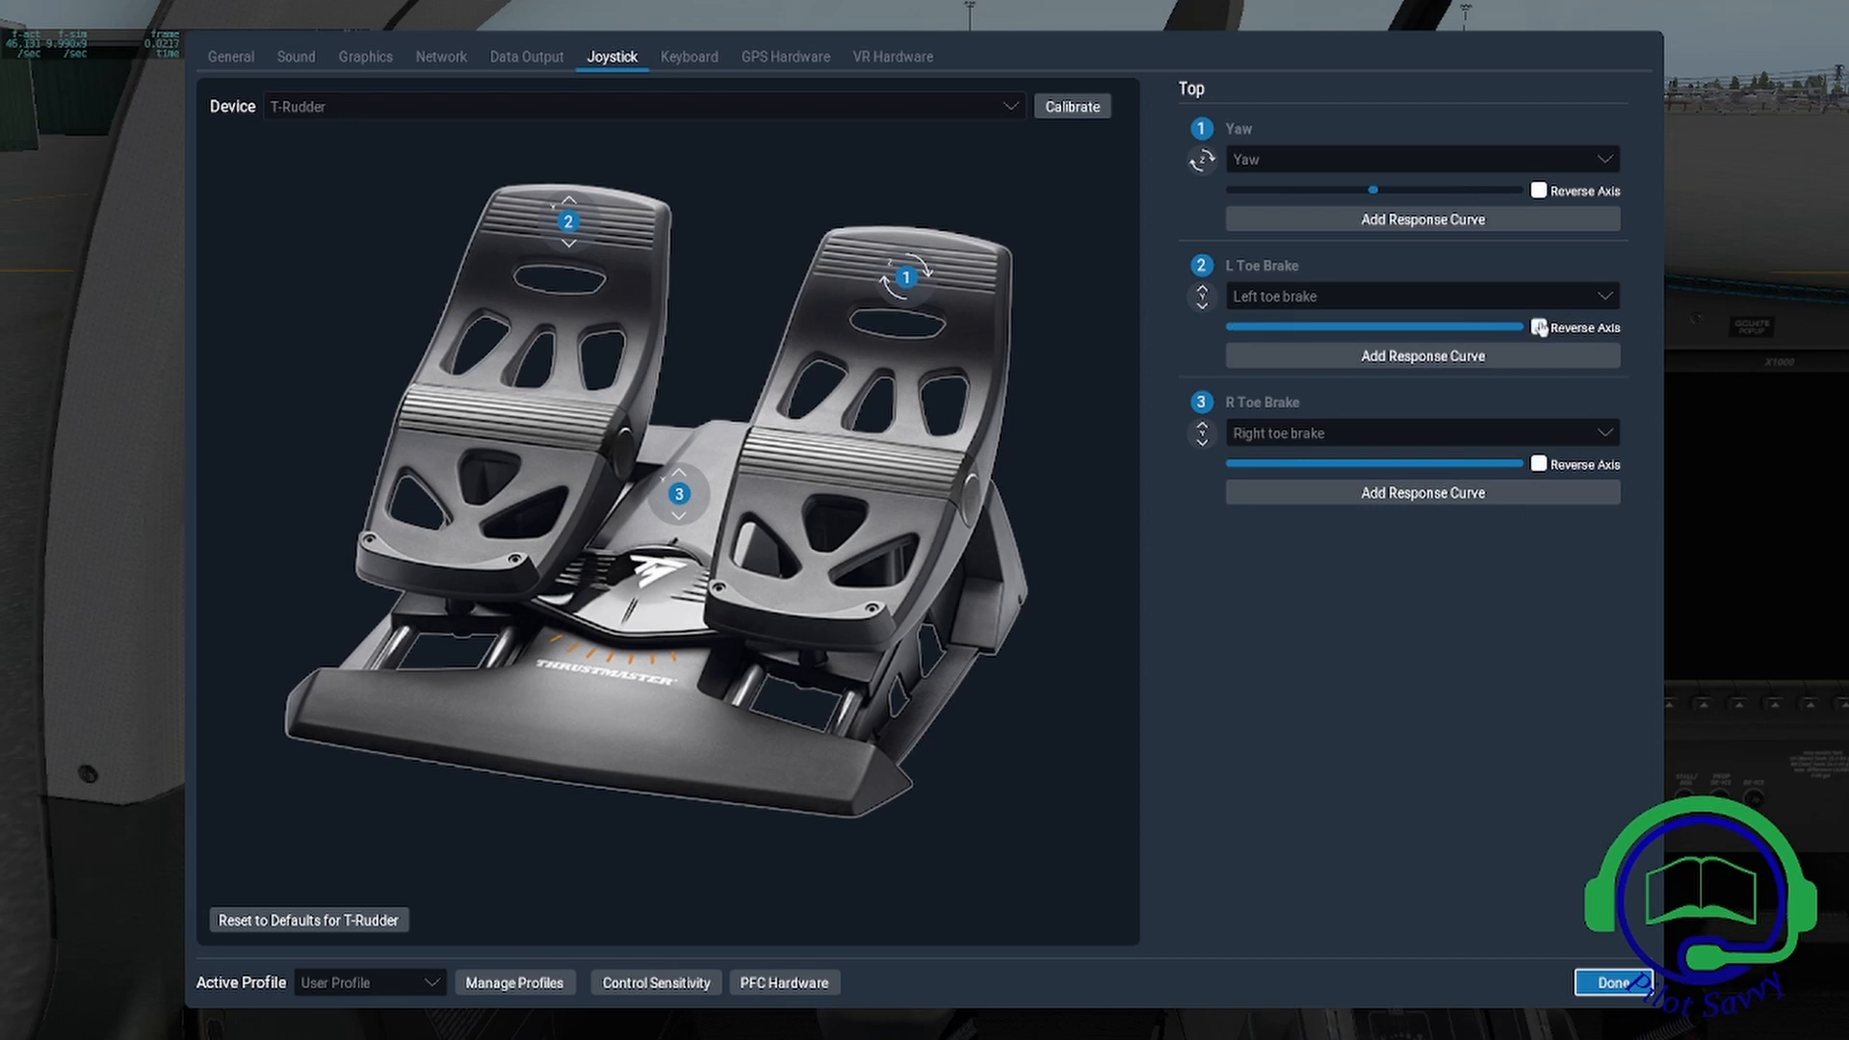
pyautogui.moveTo(1530, 426)
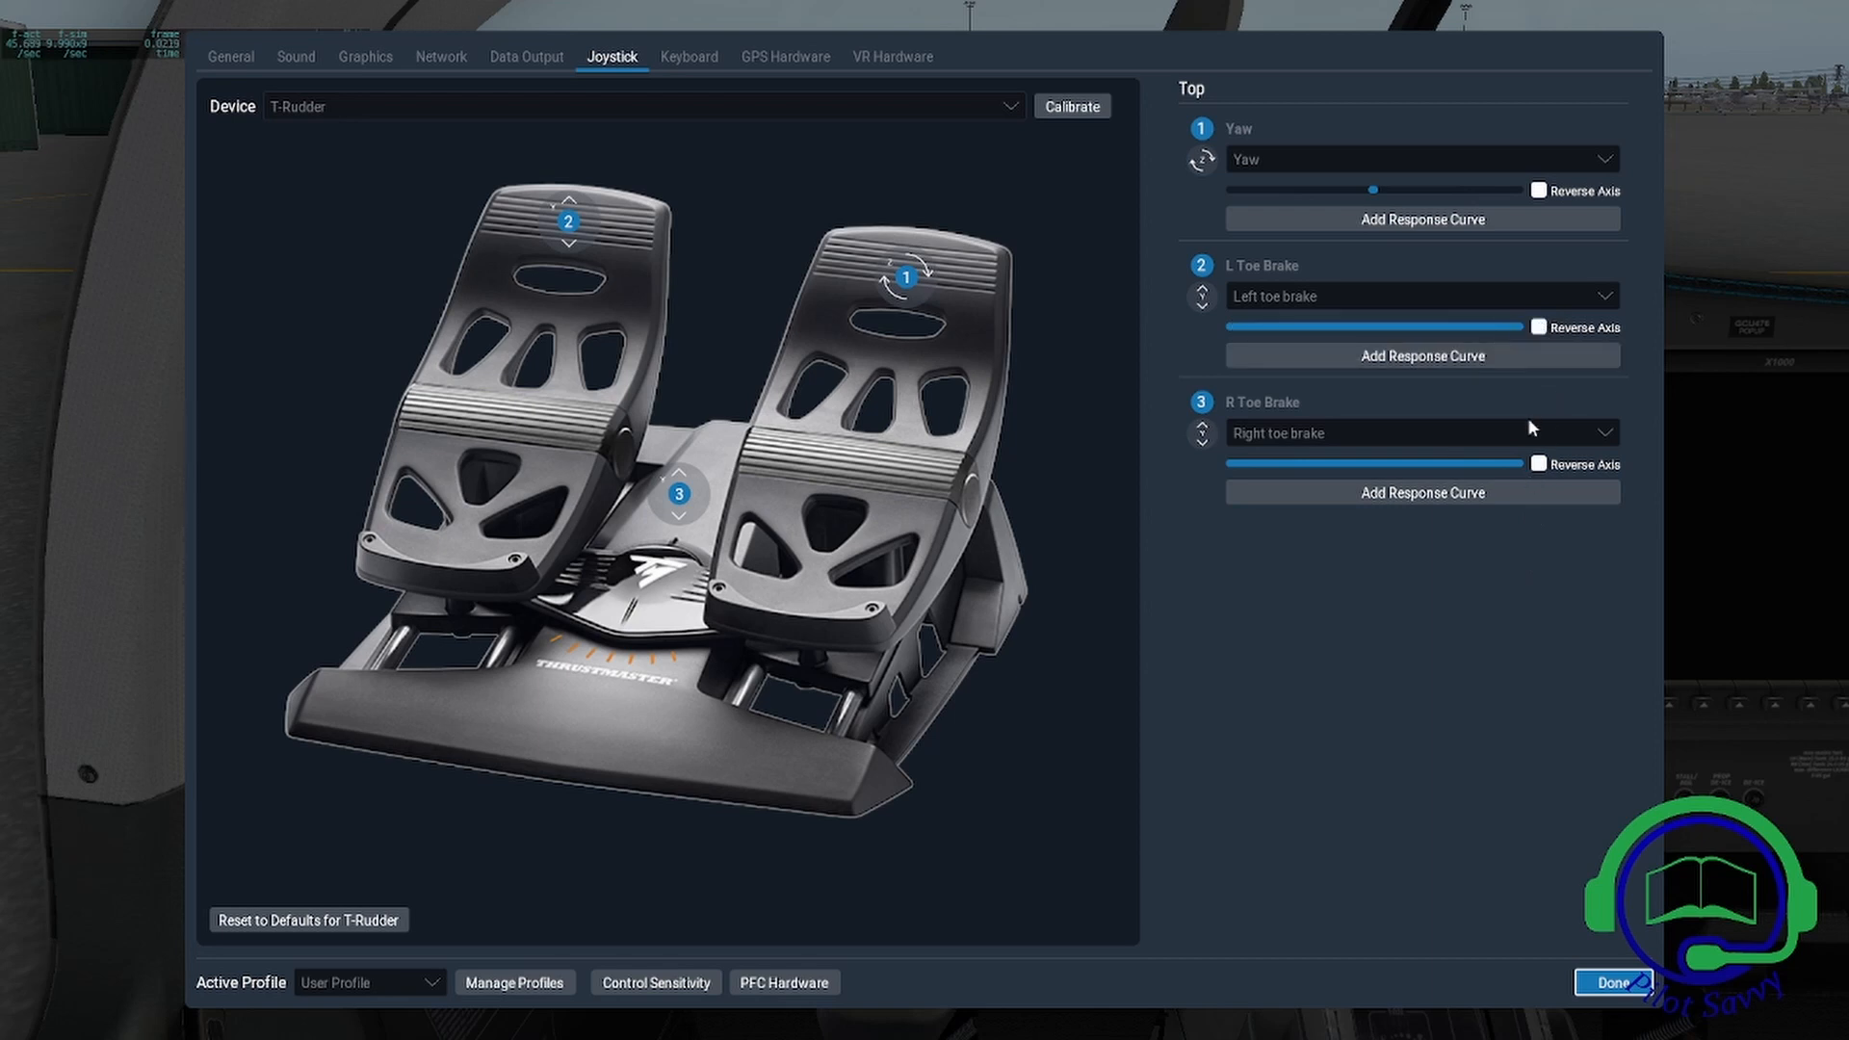
pyautogui.moveTo(1556, 440)
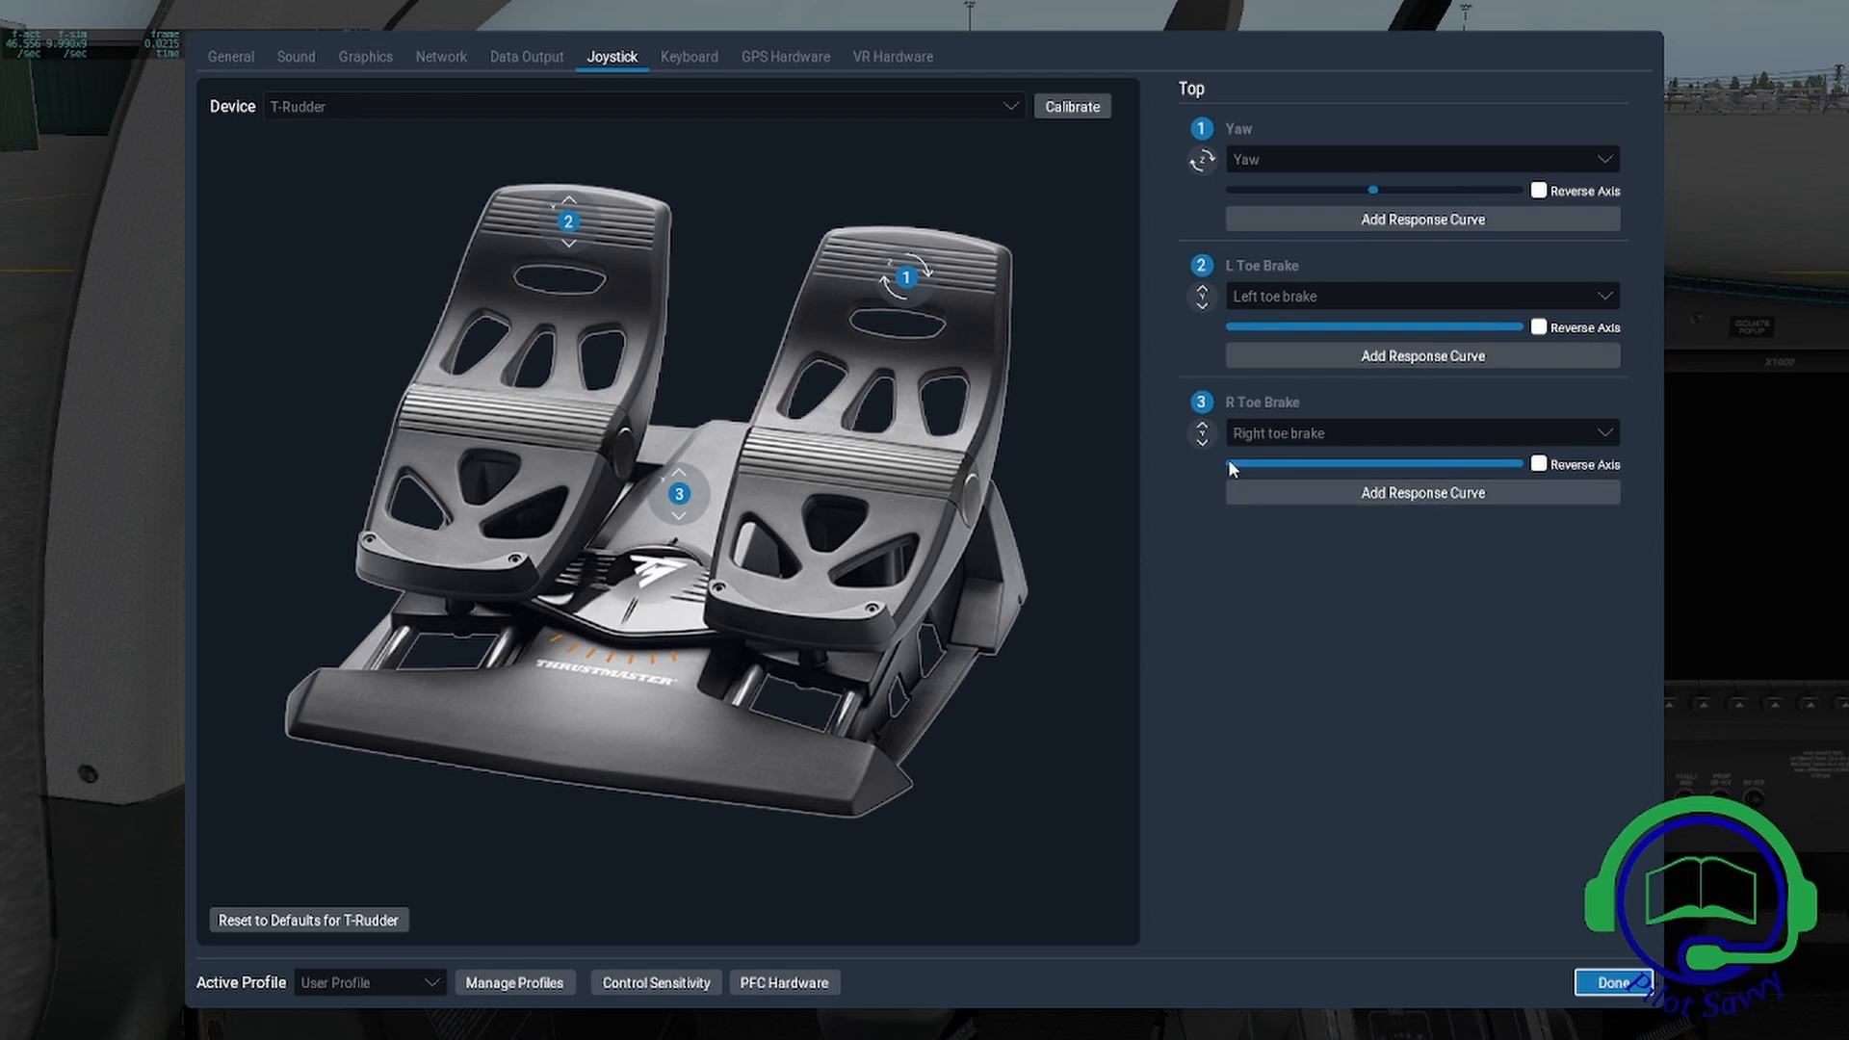
pyautogui.moveTo(1387, 472)
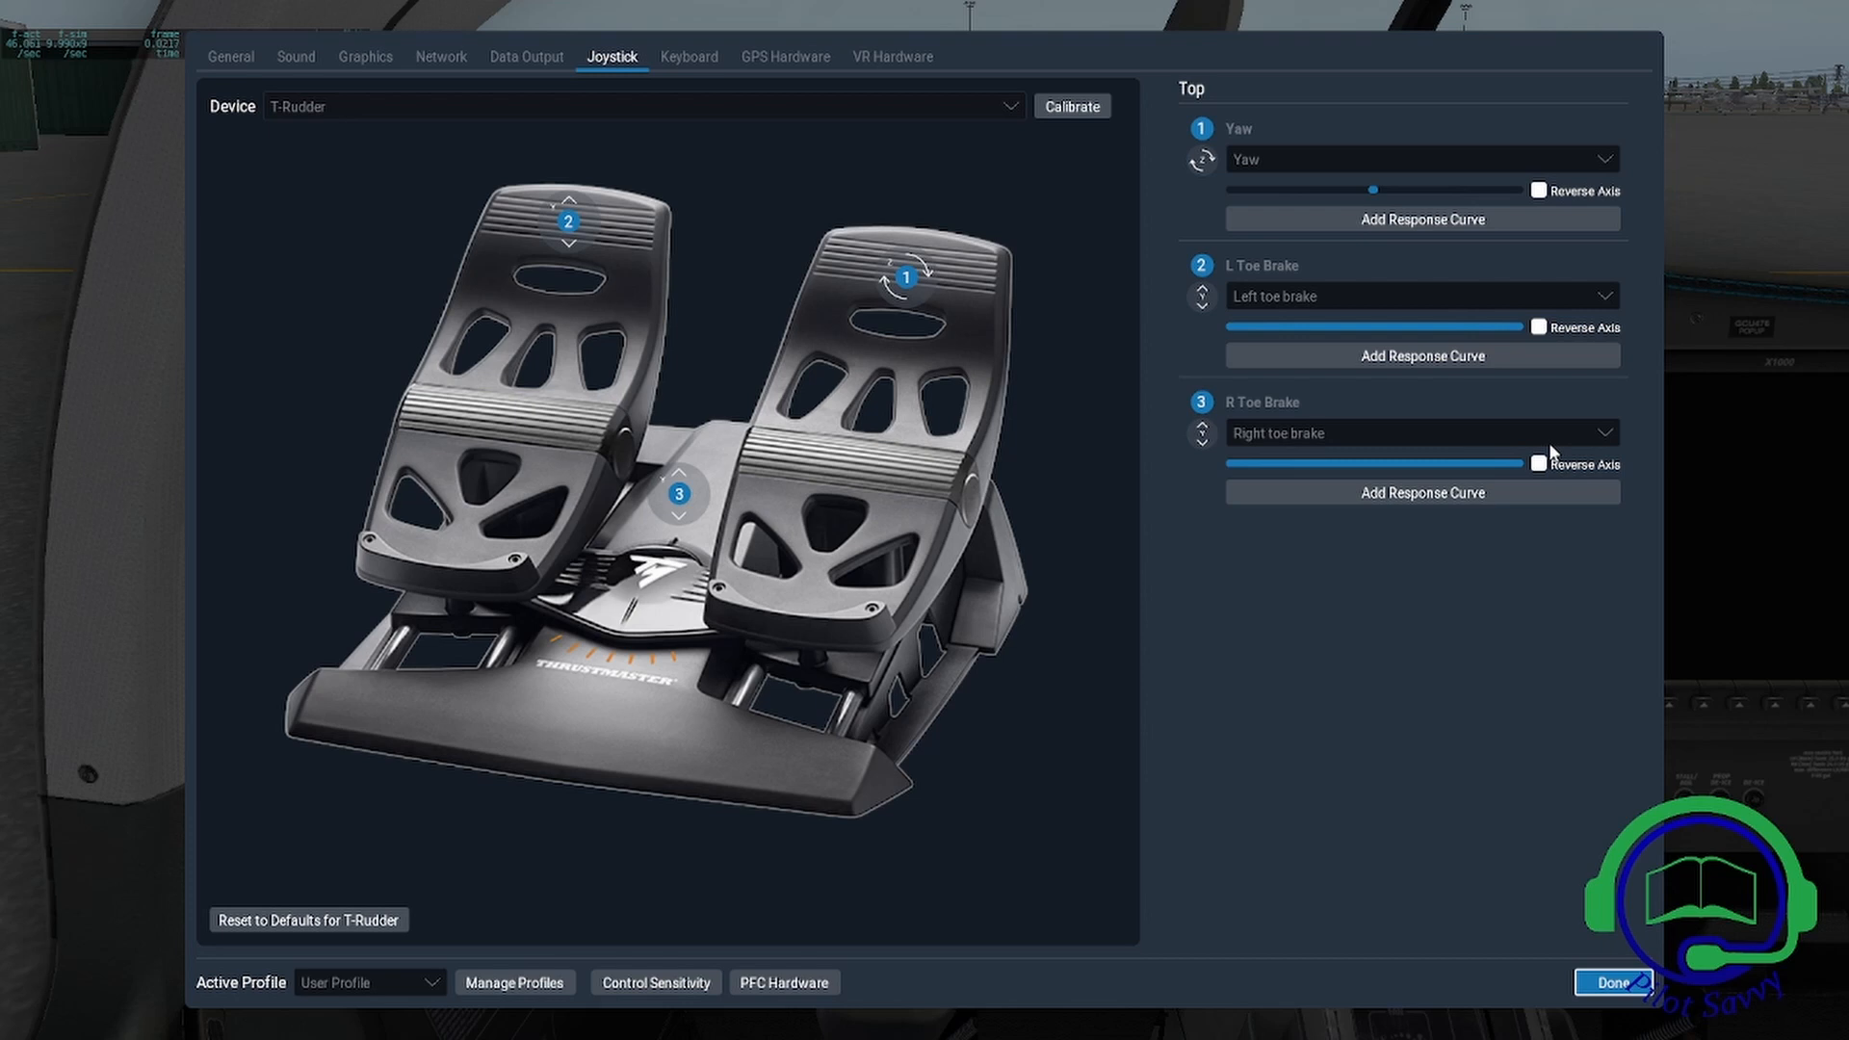
pyautogui.moveTo(1436, 421)
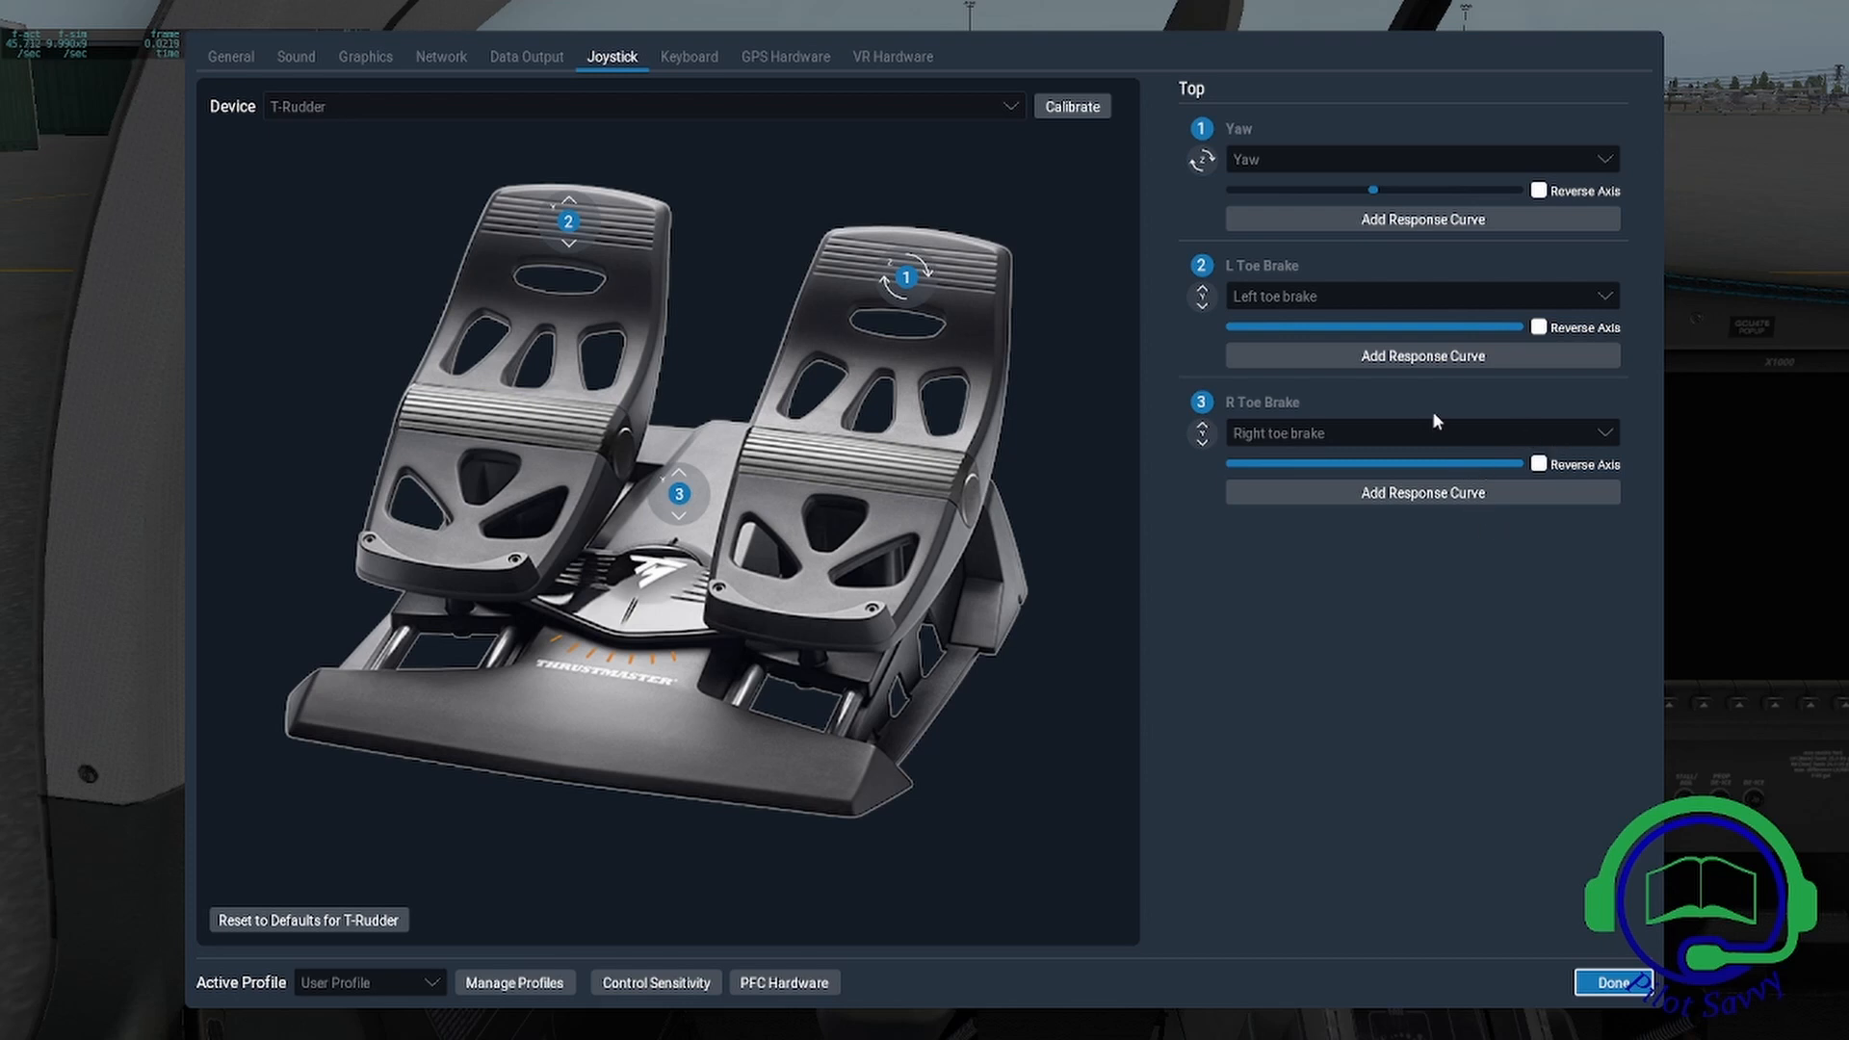
pyautogui.moveTo(1521, 487)
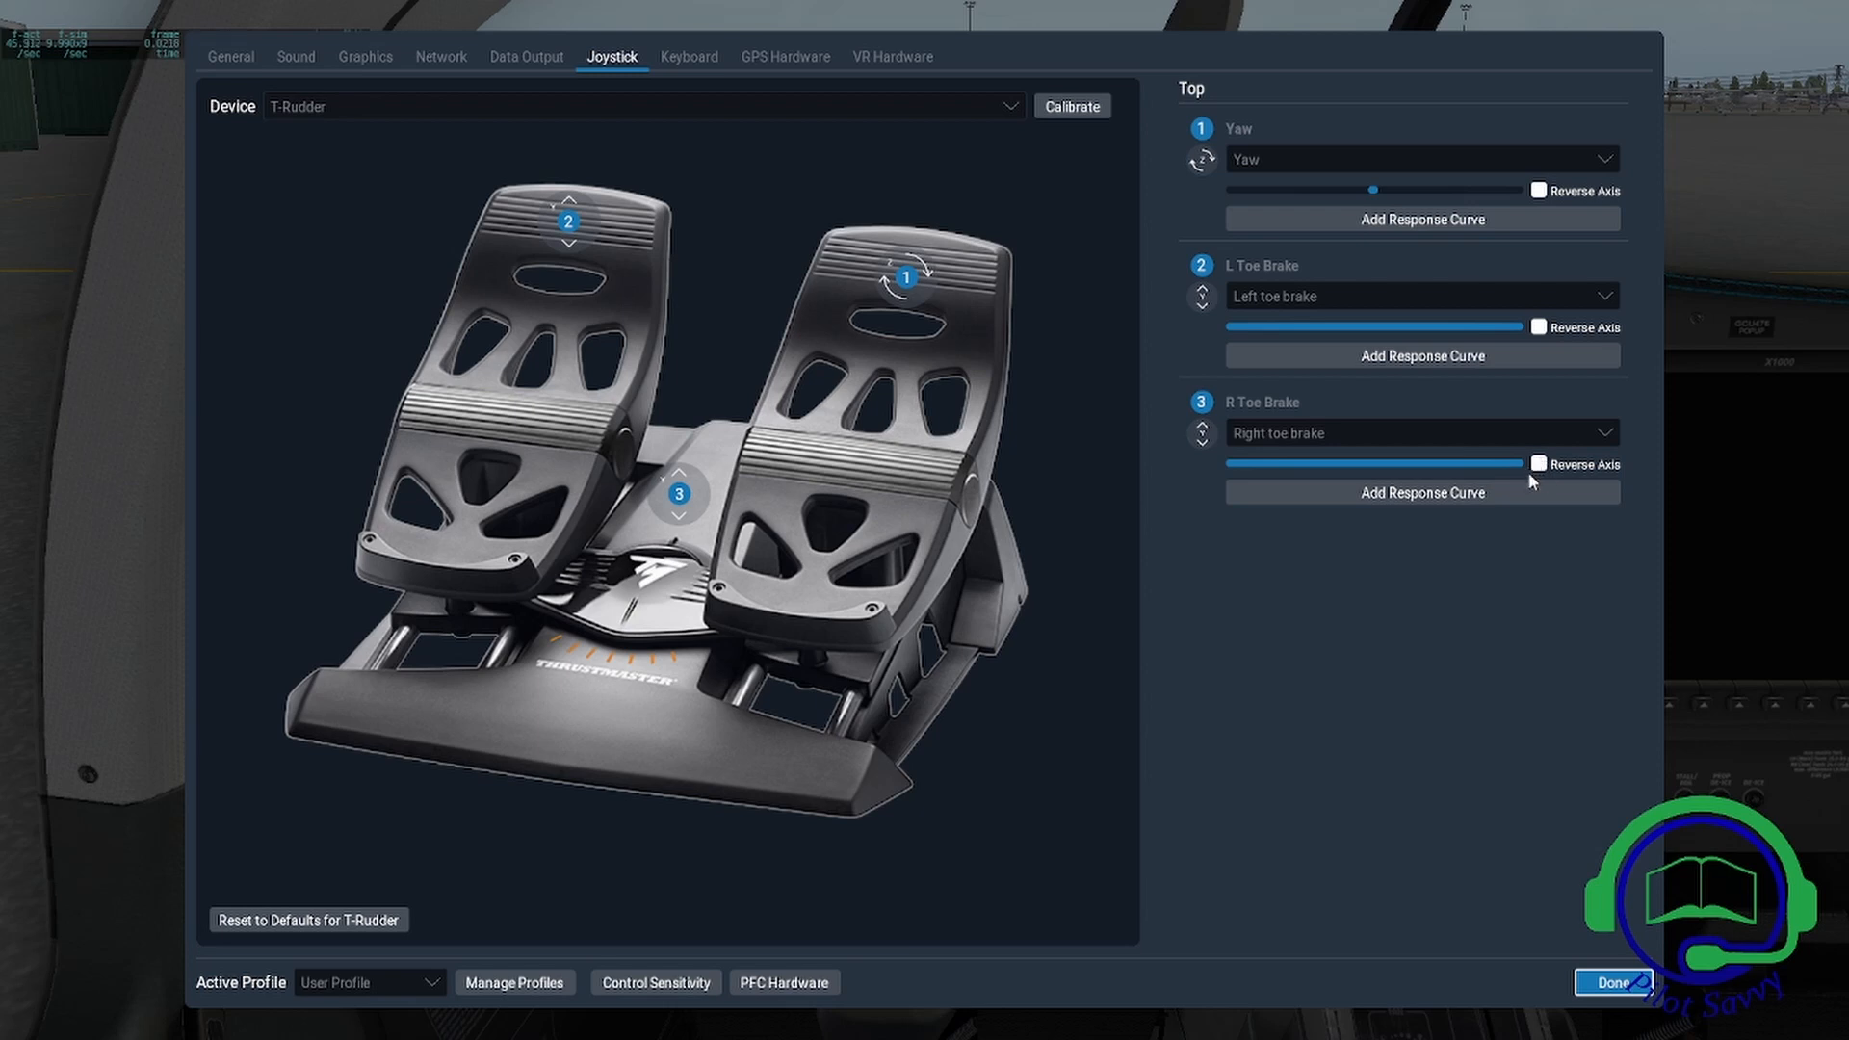
pyautogui.click(1539, 463)
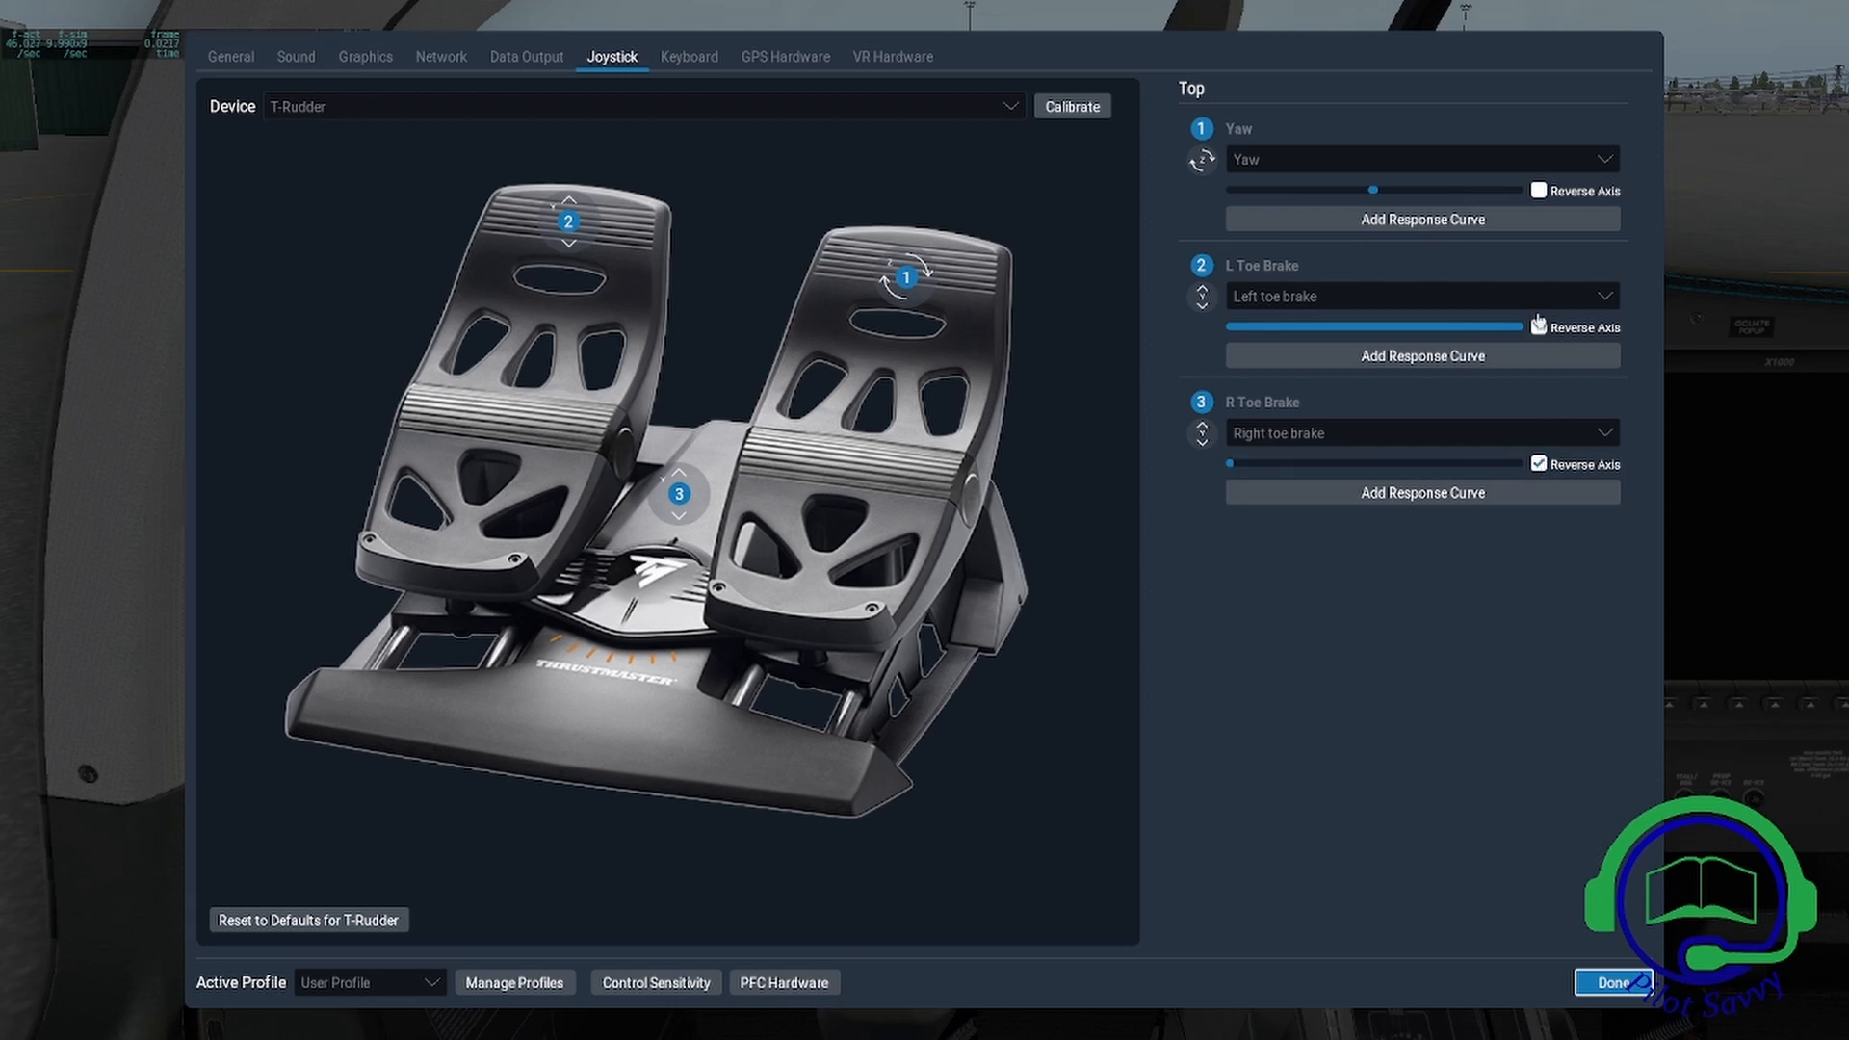
pyautogui.click(1539, 327)
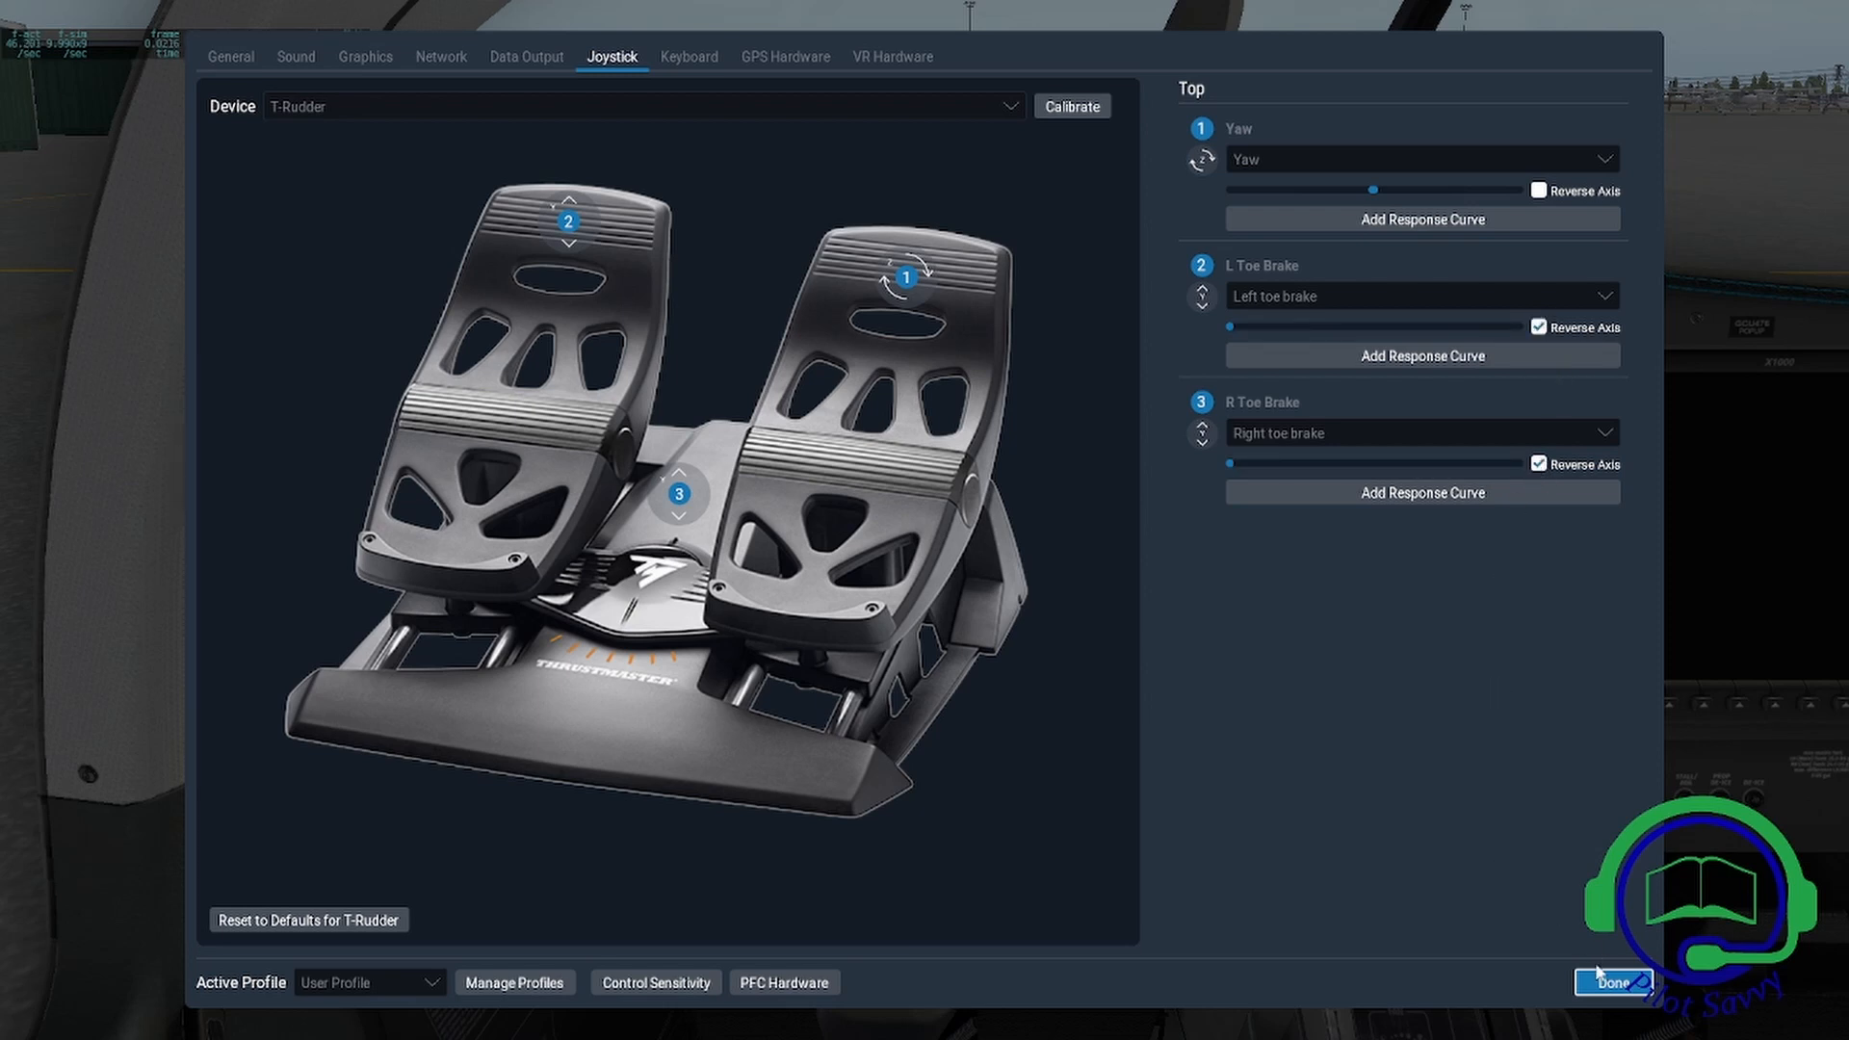